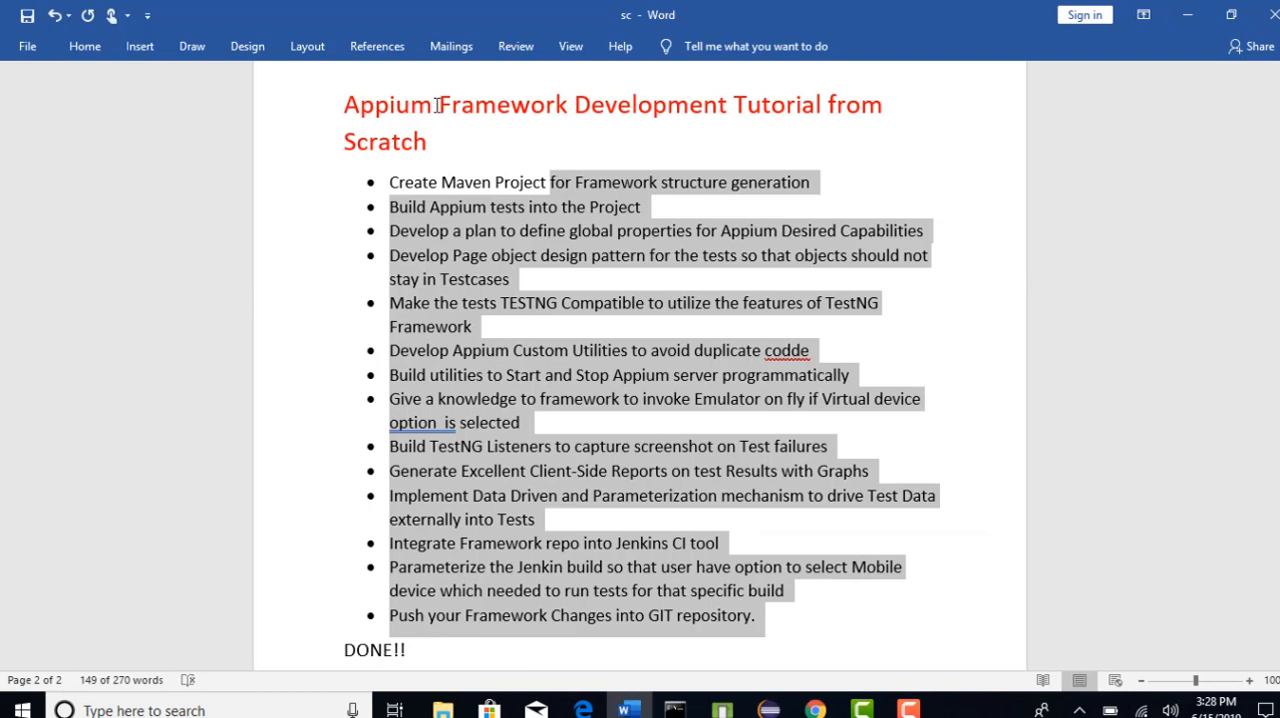
mouse_move(460, 126)
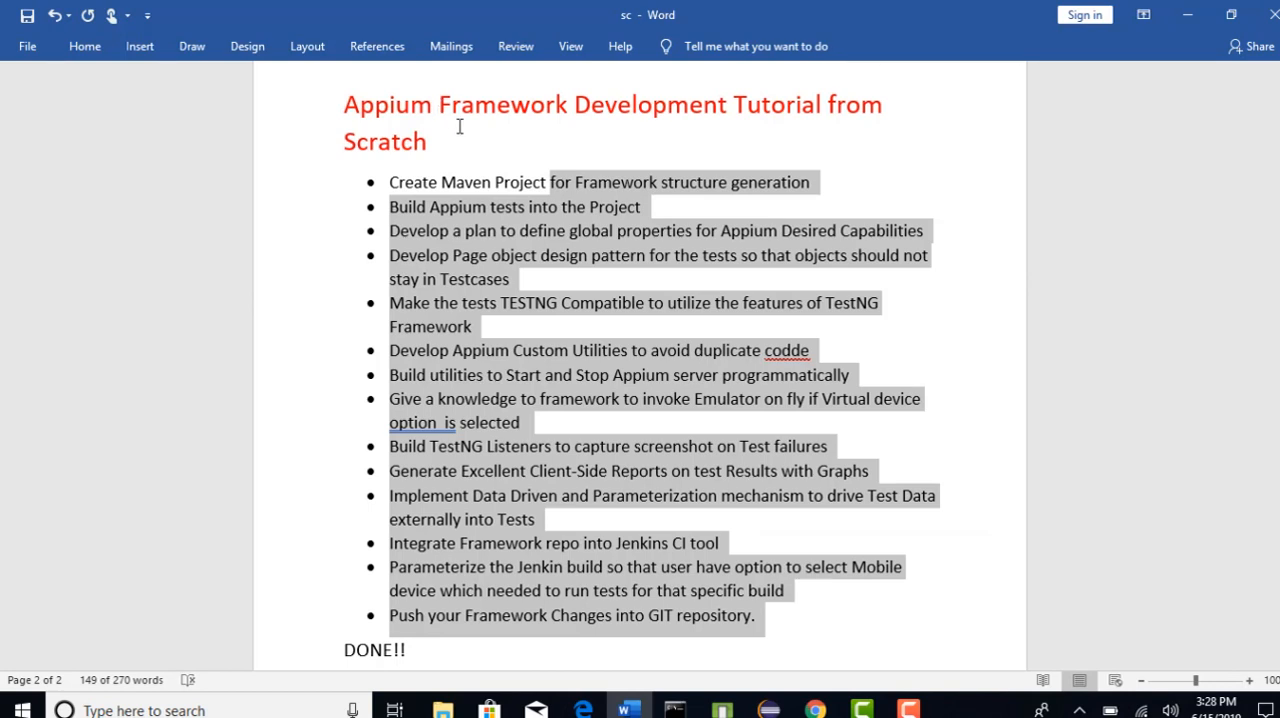
mouse_move(520, 156)
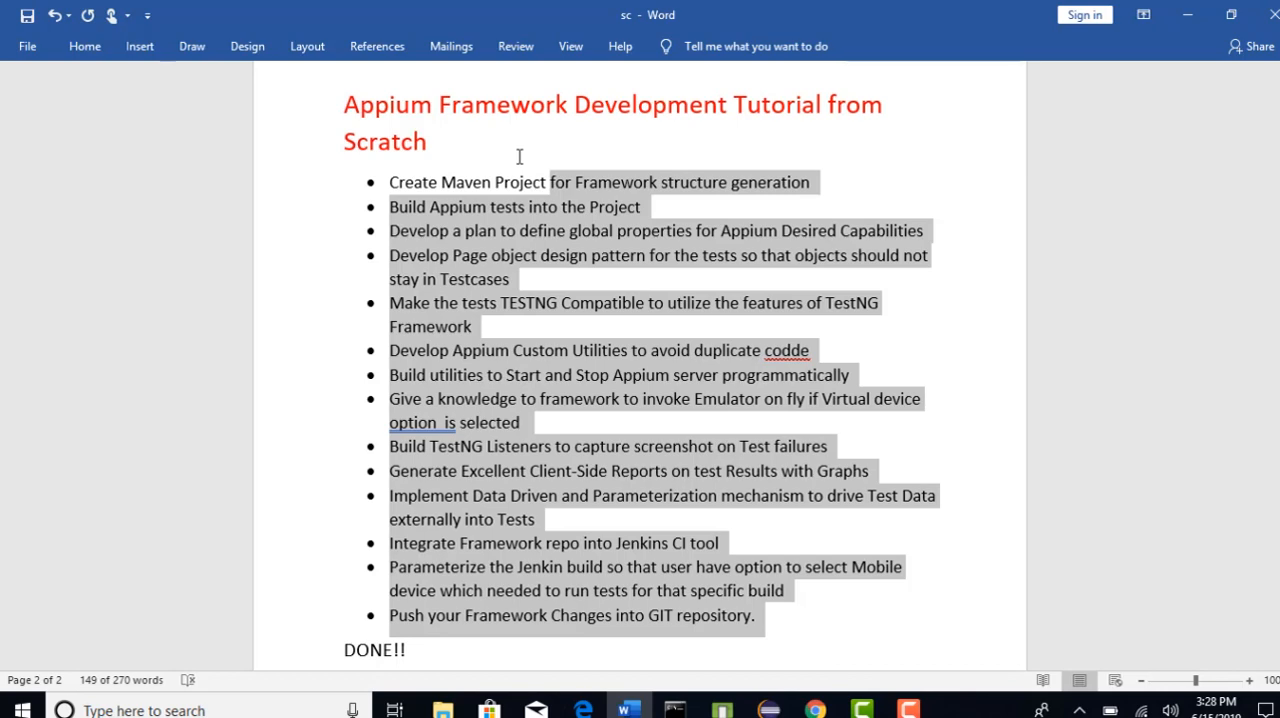
Highlight the Maven and TestNG points and the outline's title and bullet list in Word
double_click(464, 182)
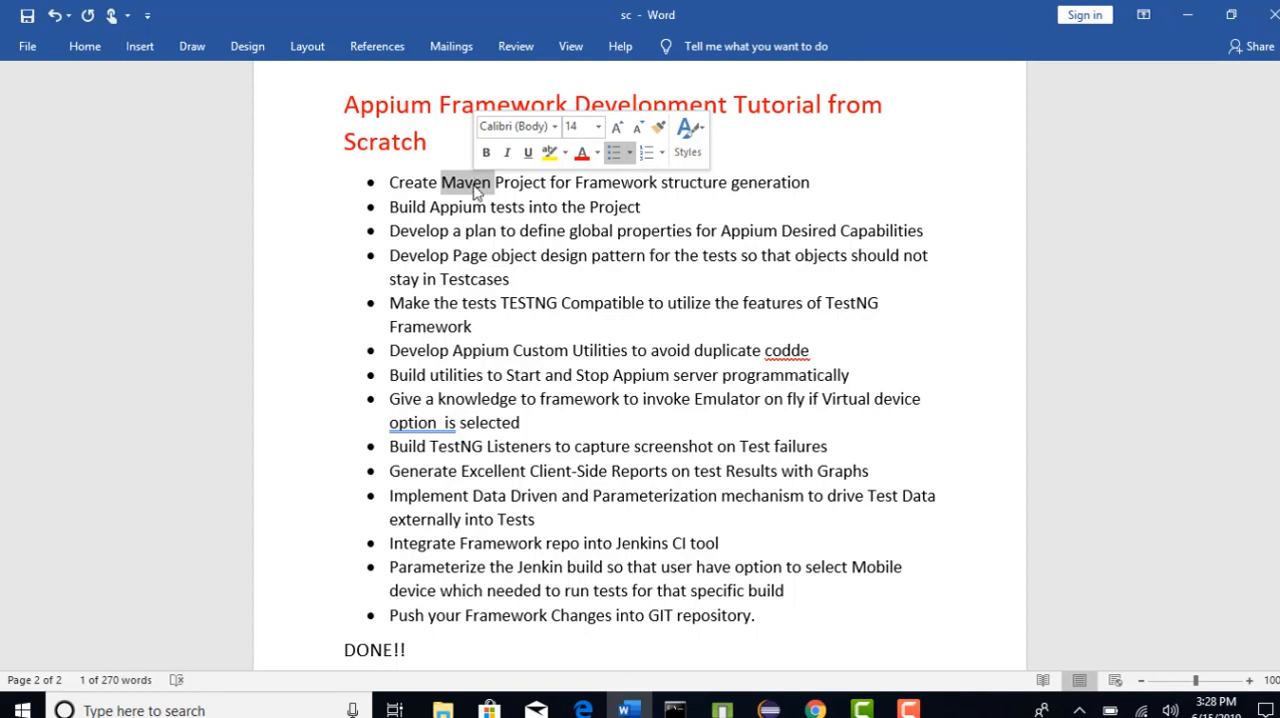
double_click(852, 304)
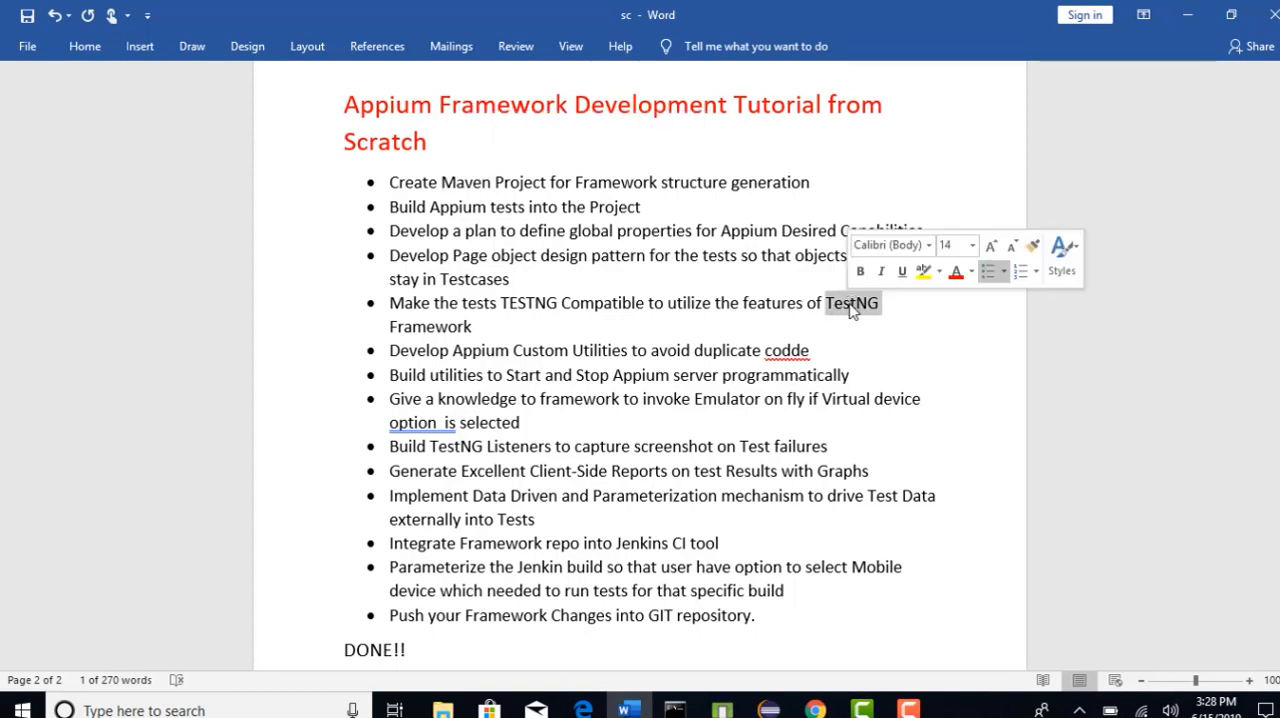
mouse_move(848, 304)
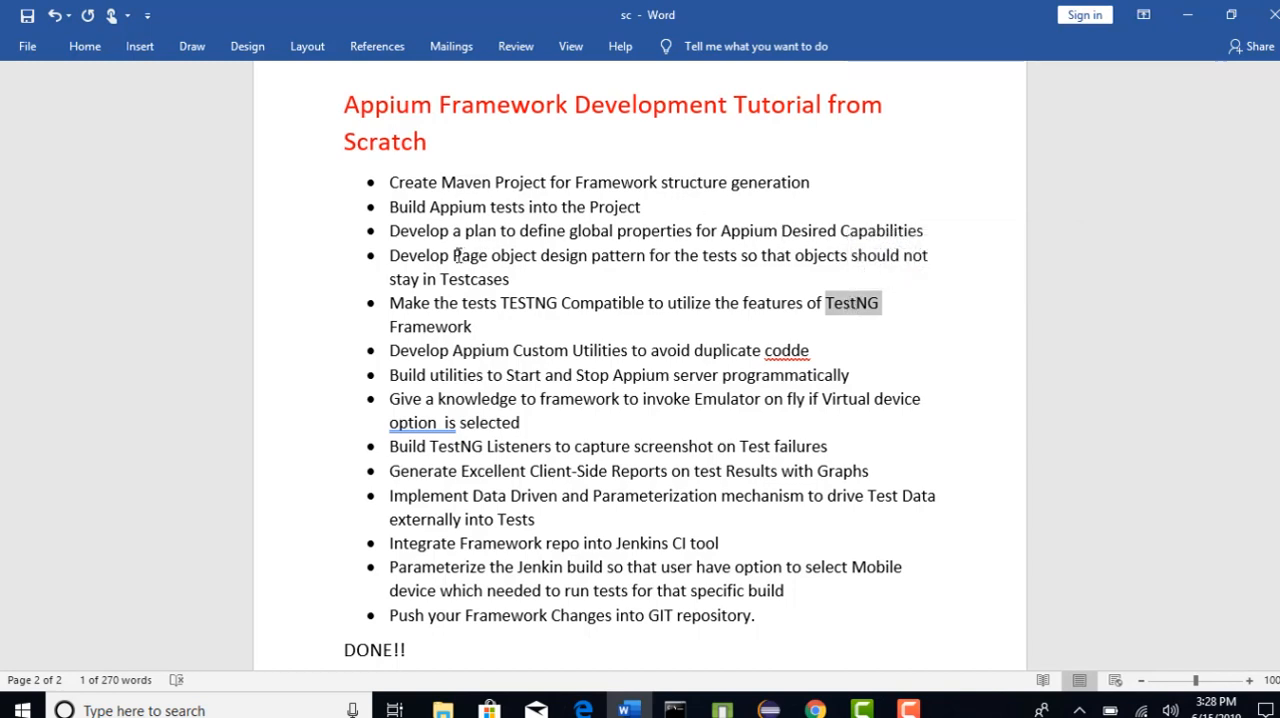
left_click_drag(452, 256, 590, 256)
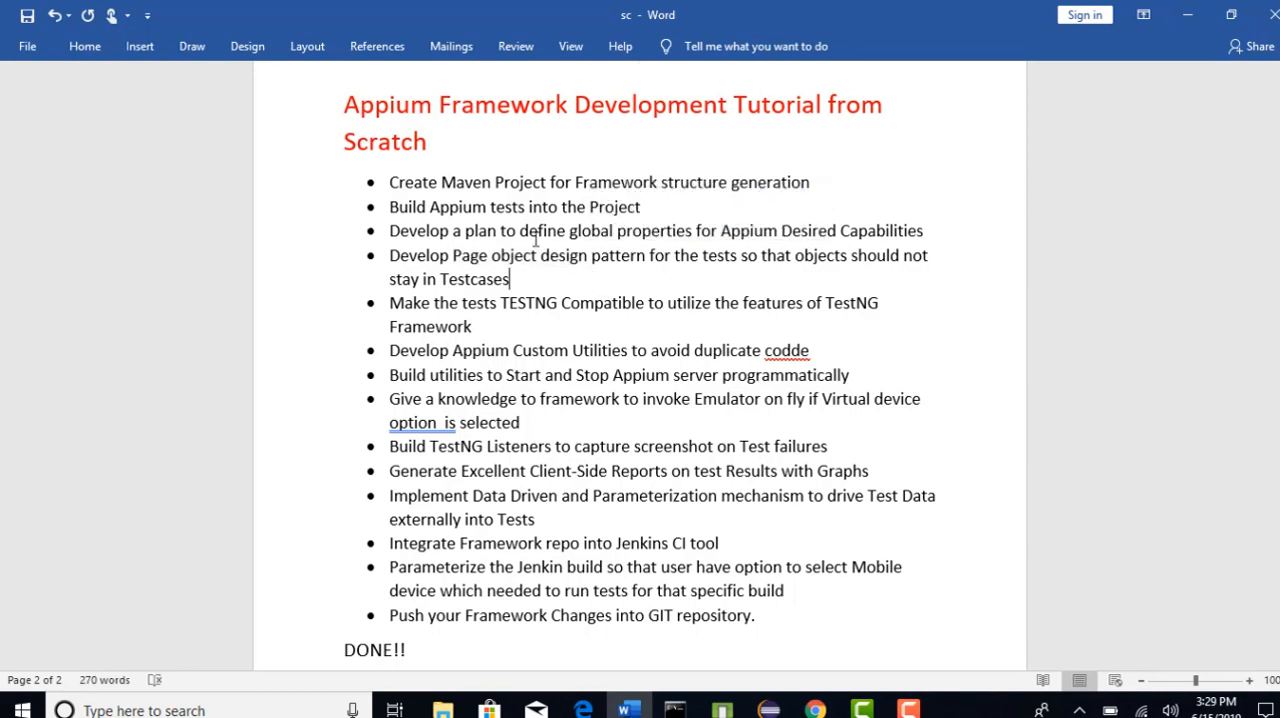
double_click(466, 182)
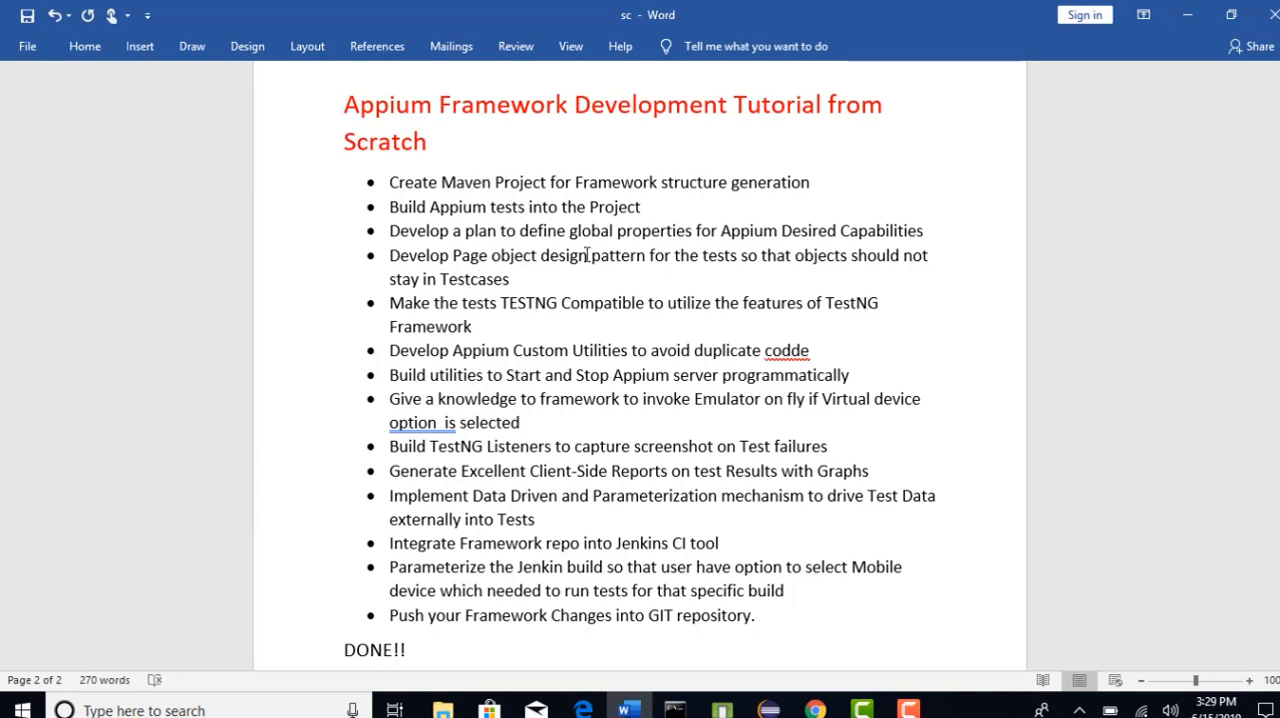
left_click_drag(430, 160, 780, 590)
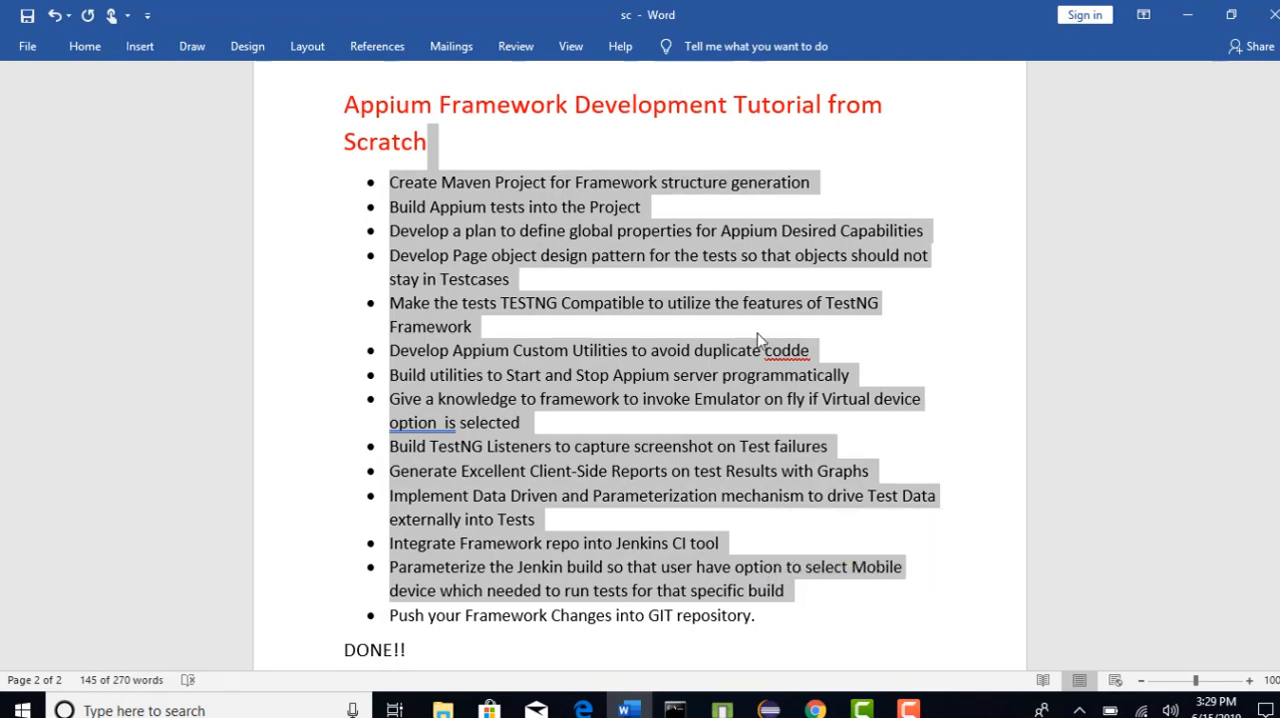
left_click(782, 284)
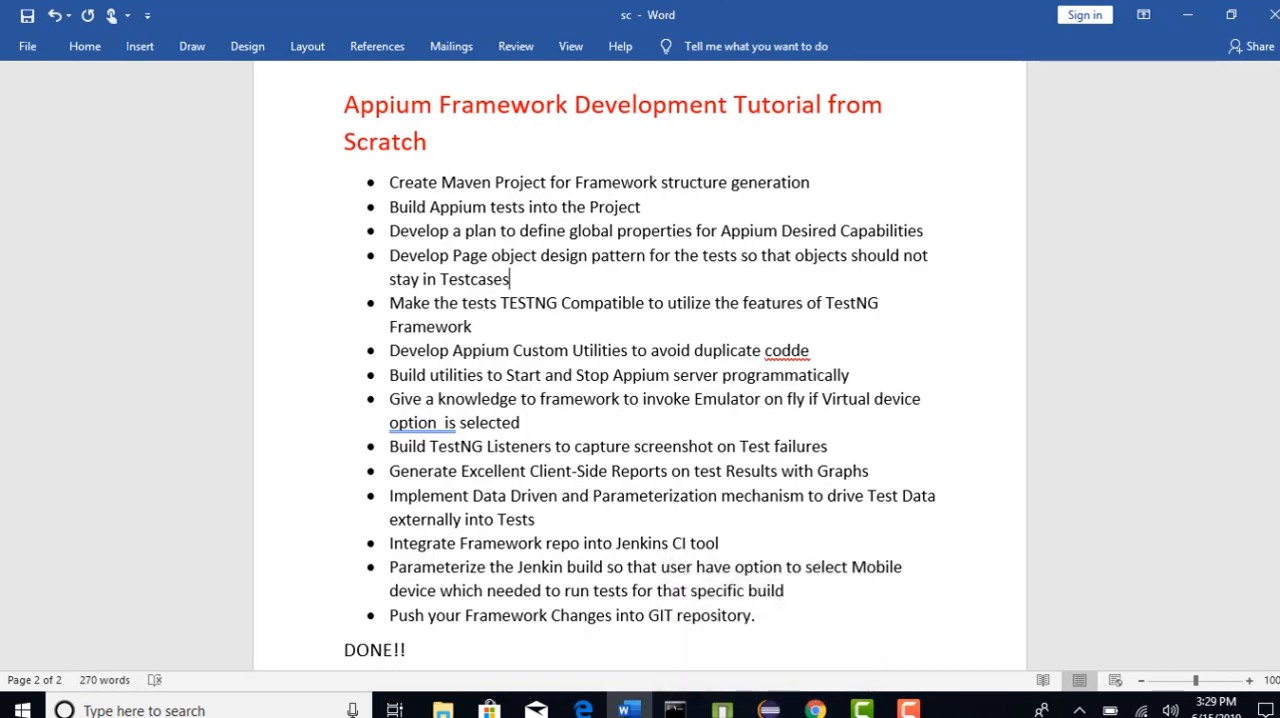
Switch from the Word outline over to the Eclipse workspace
left_click(676, 710)
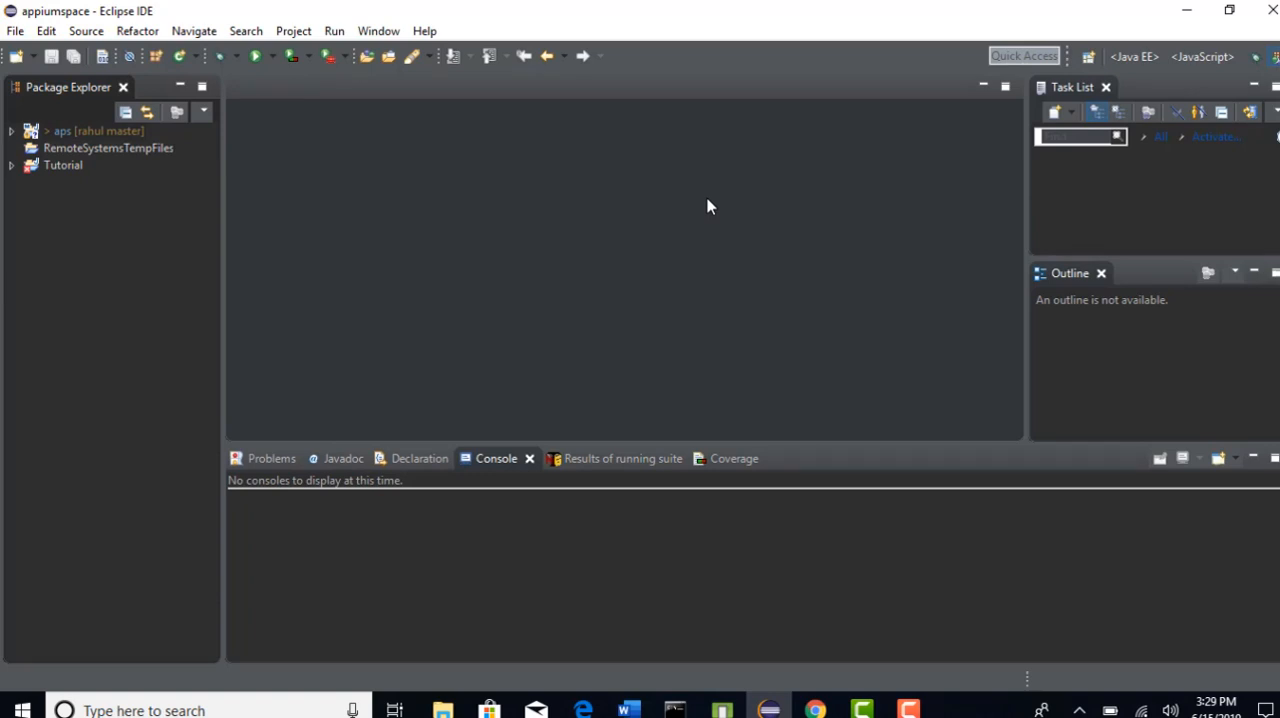
mouse_move(622, 114)
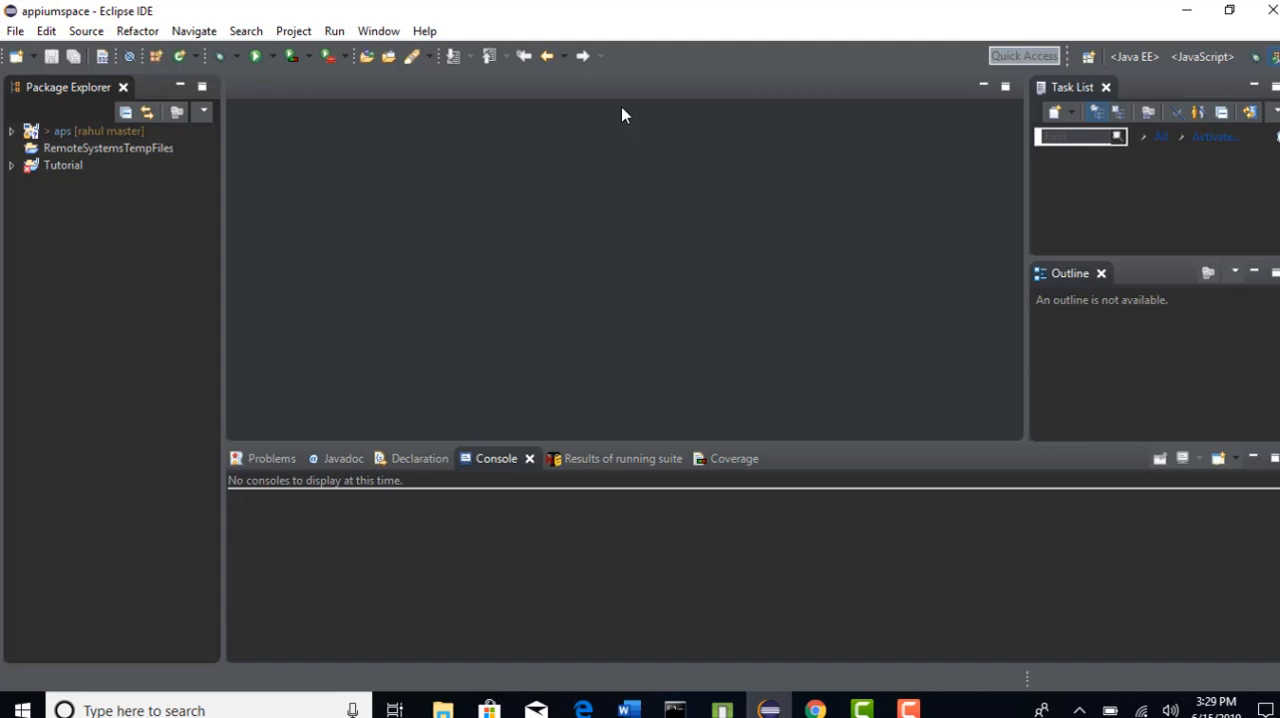
mouse_move(710, 204)
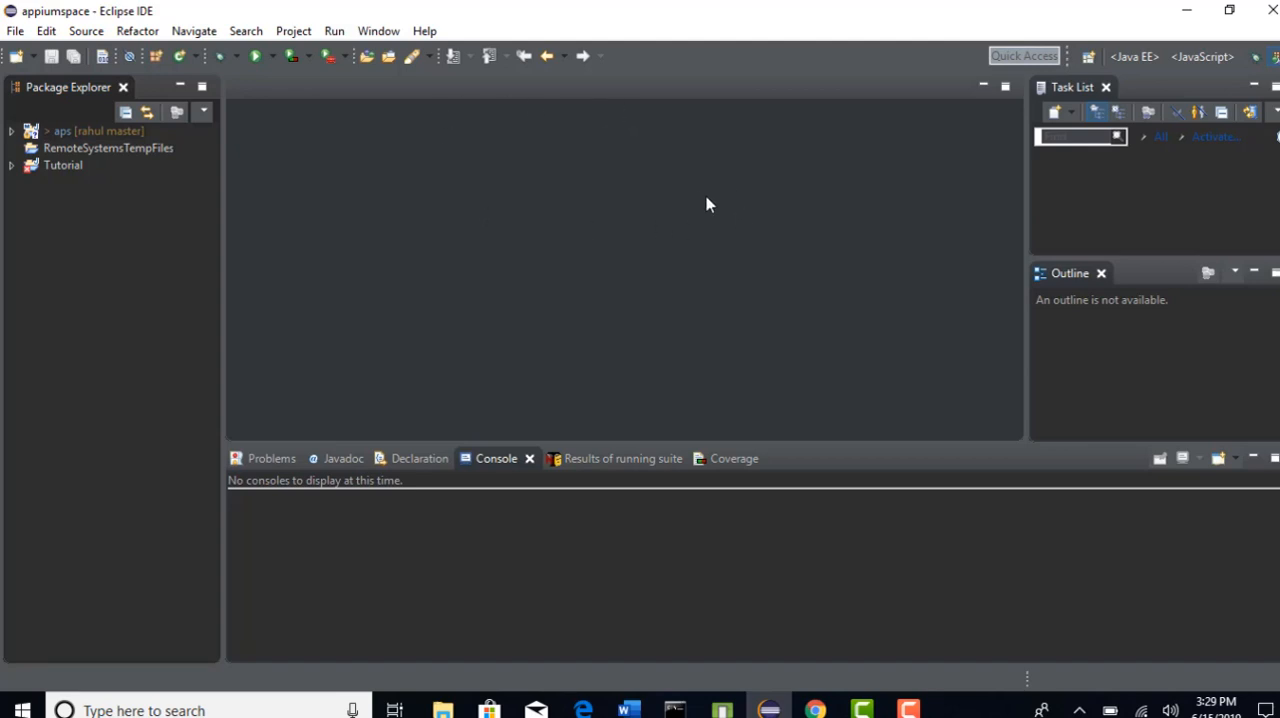
mouse_move(900, 156)
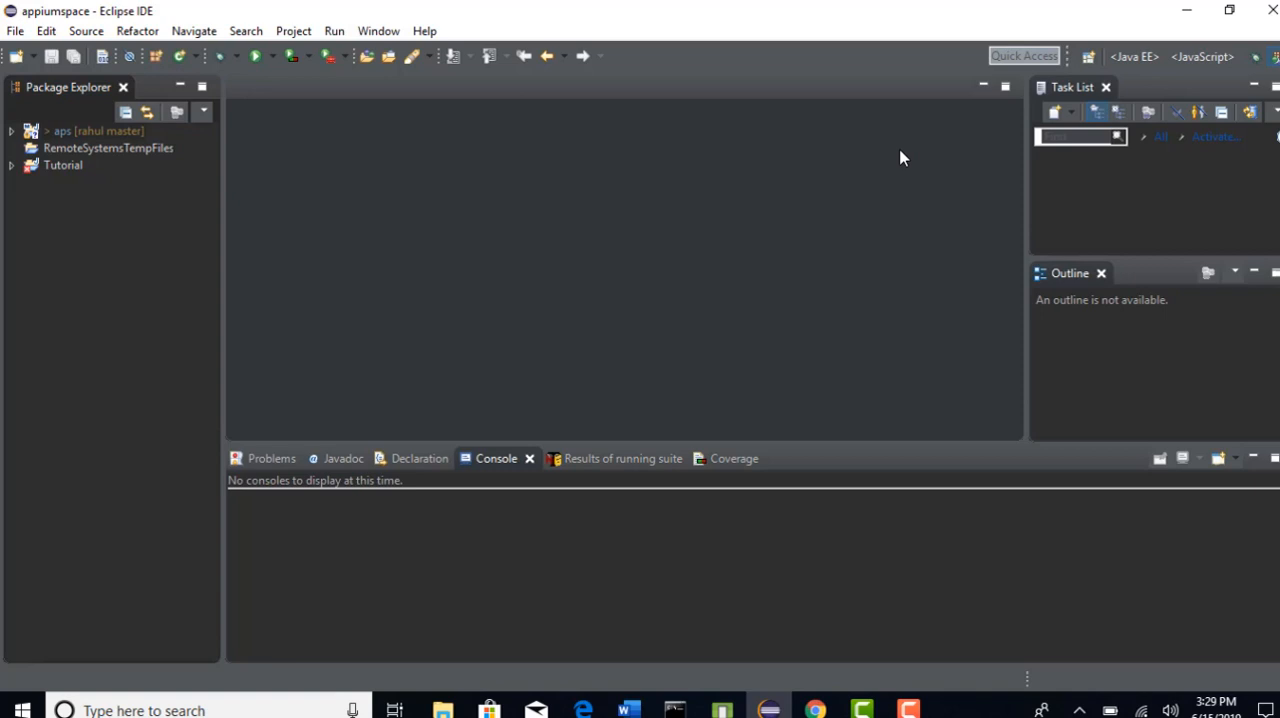
mouse_move(284, 50)
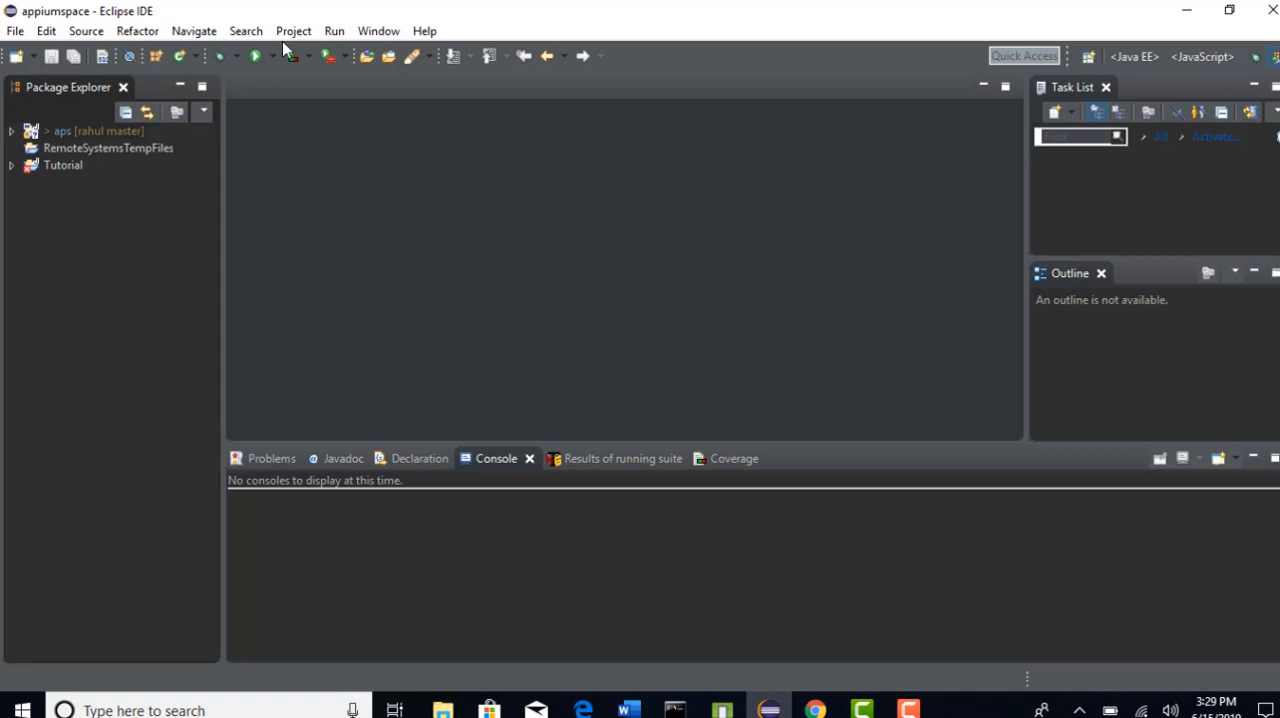
mouse_move(378, 32)
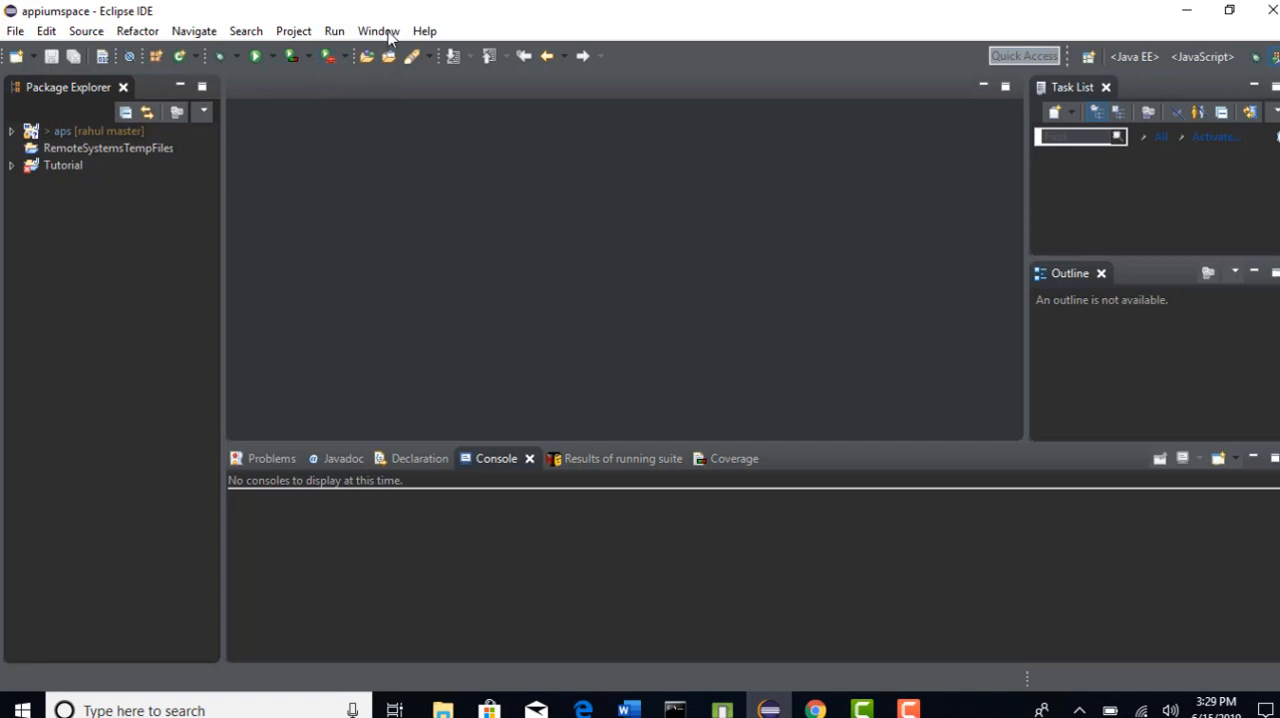
mouse_move(446, 84)
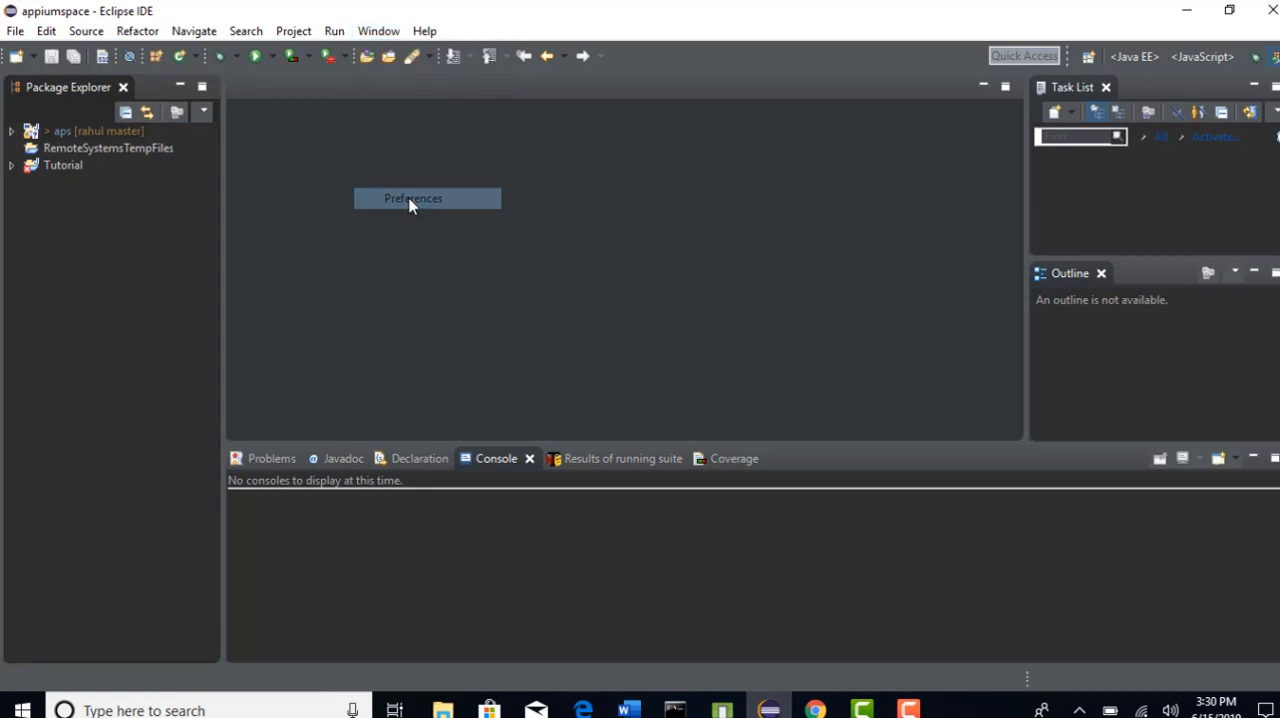
left_click(412, 198)
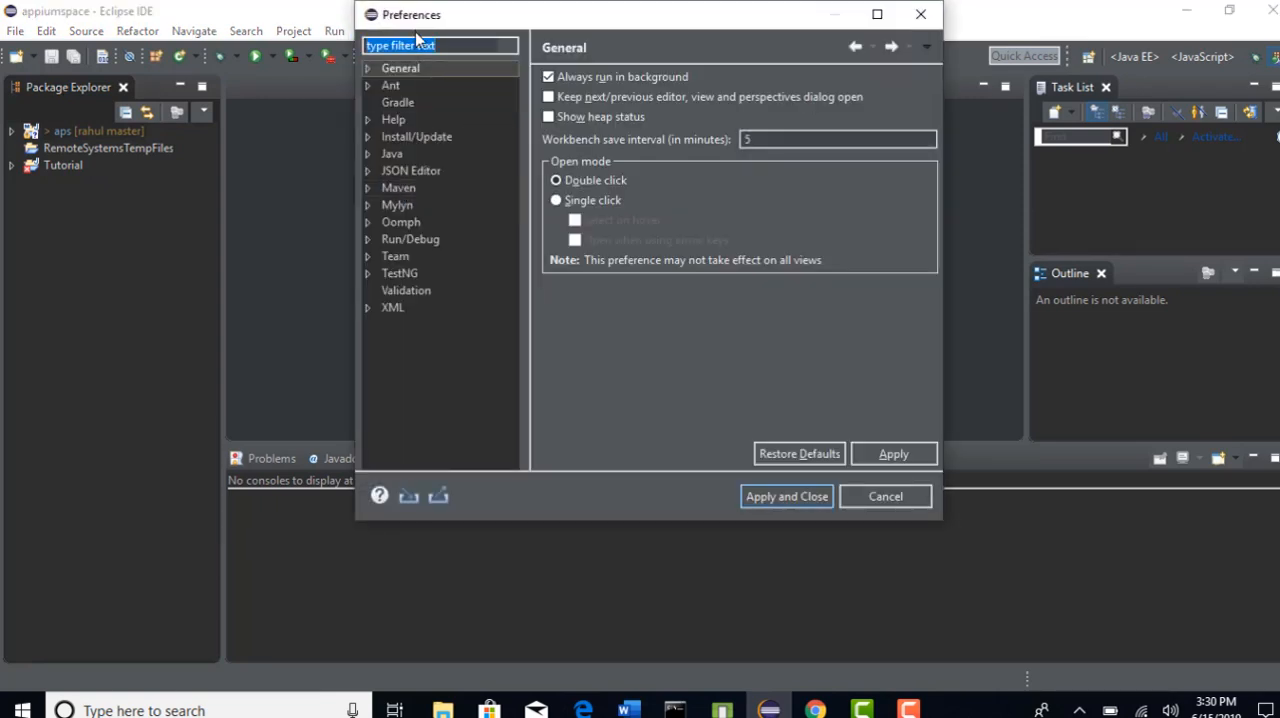
type("thee")
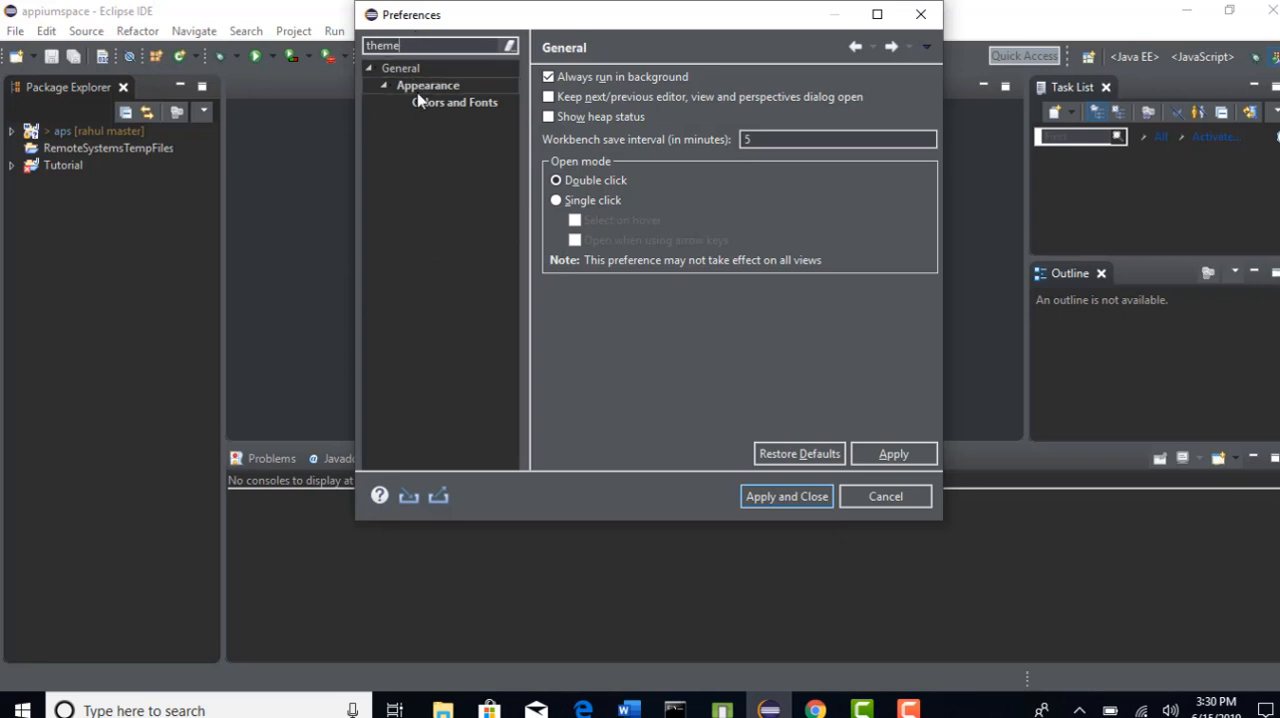
left_click(428, 84)
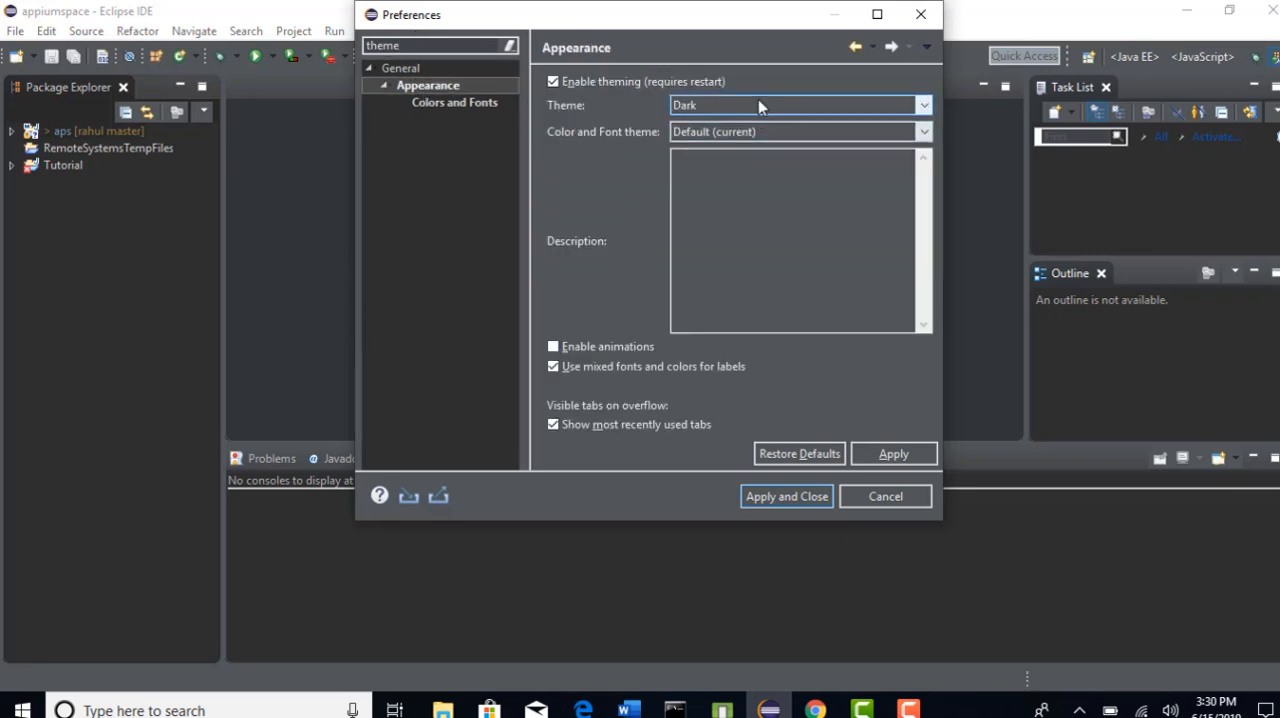
left_click(922, 106)
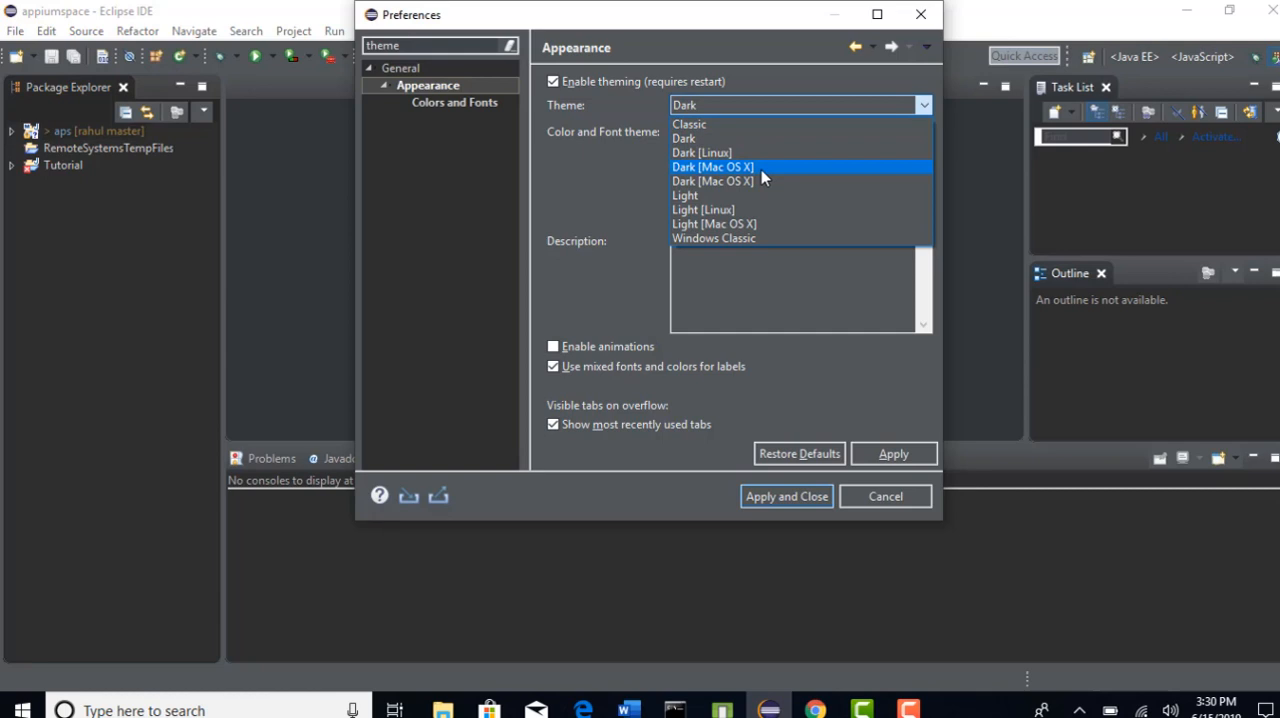
mouse_move(712, 124)
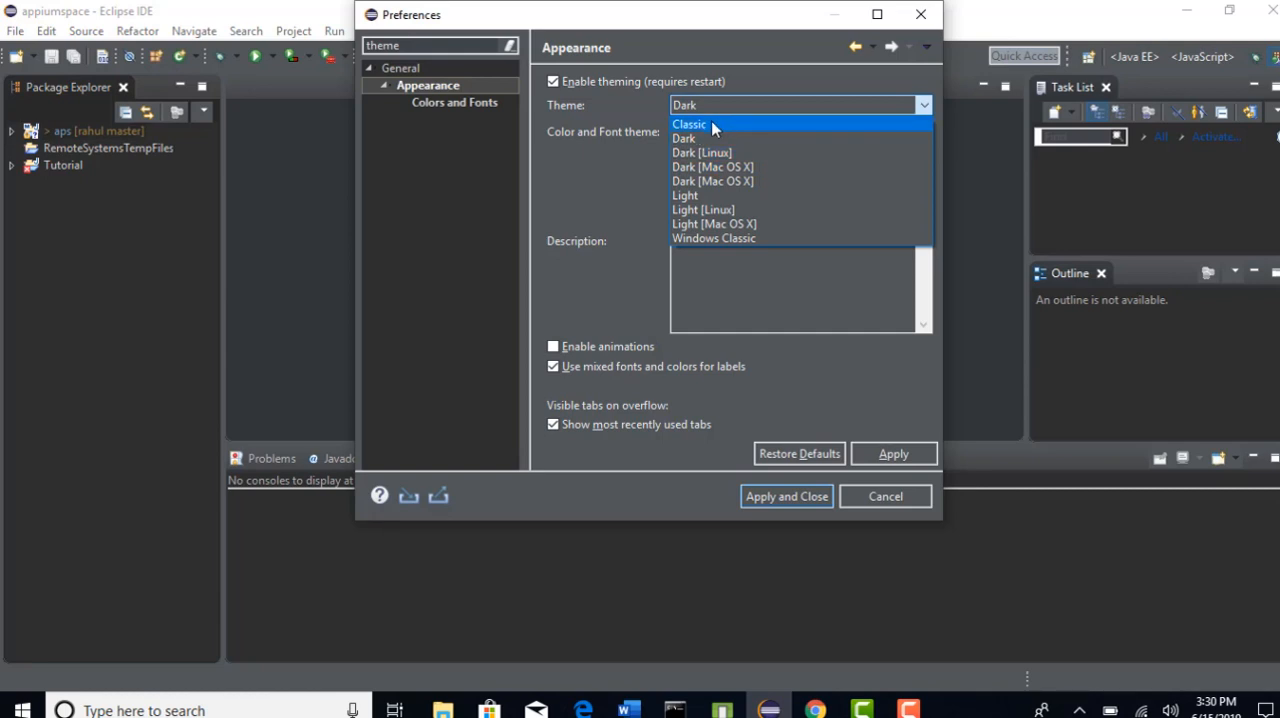
left_click(684, 138)
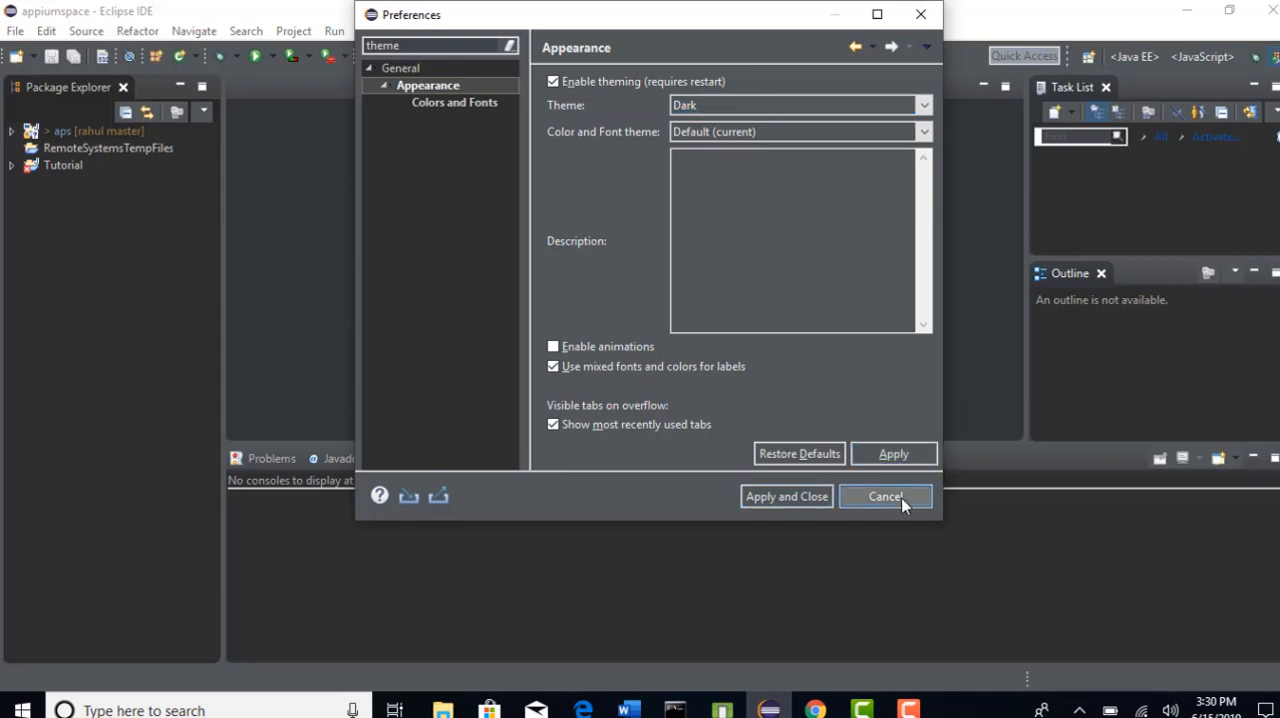
left_click(884, 496)
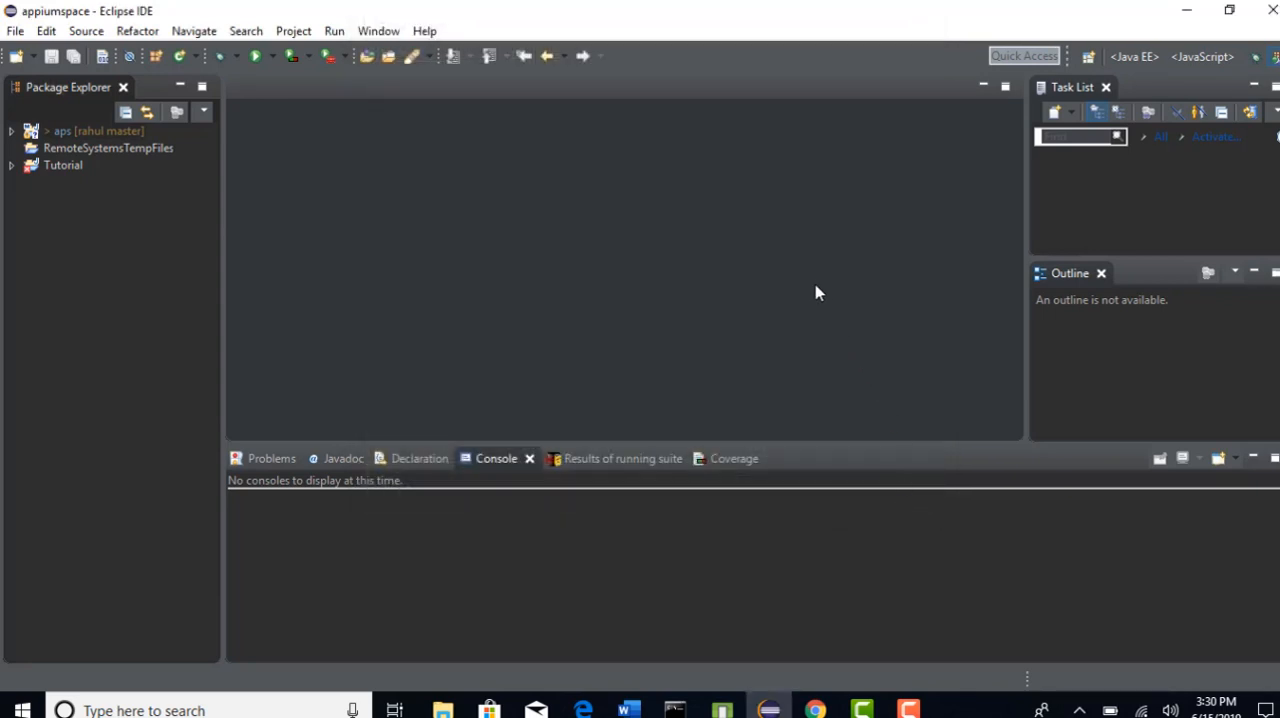
mouse_move(810, 288)
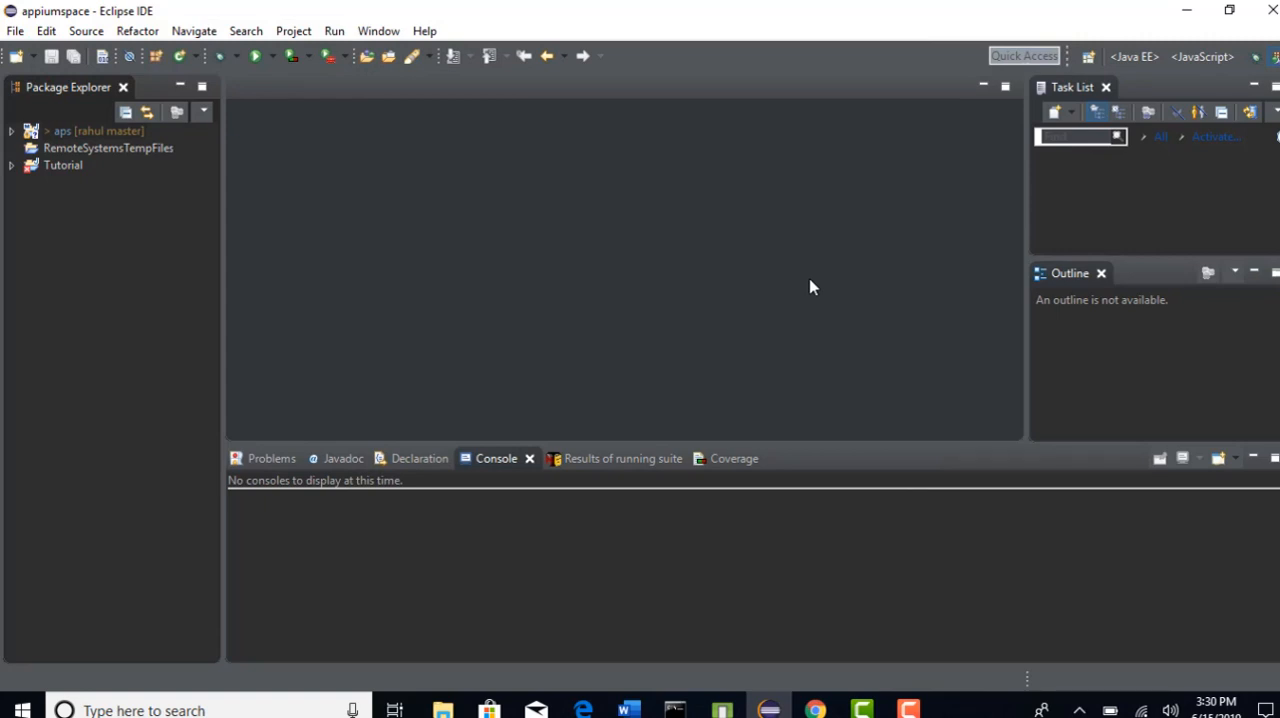
mouse_move(530, 28)
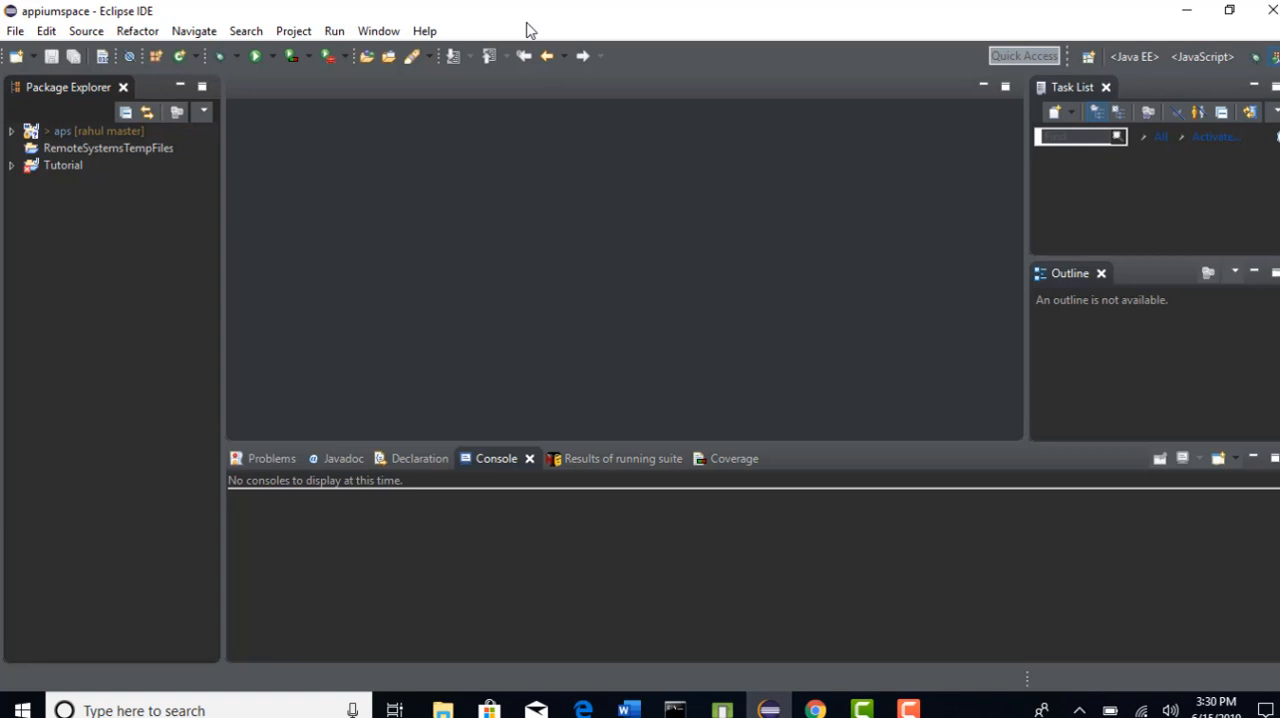
mouse_move(552, 184)
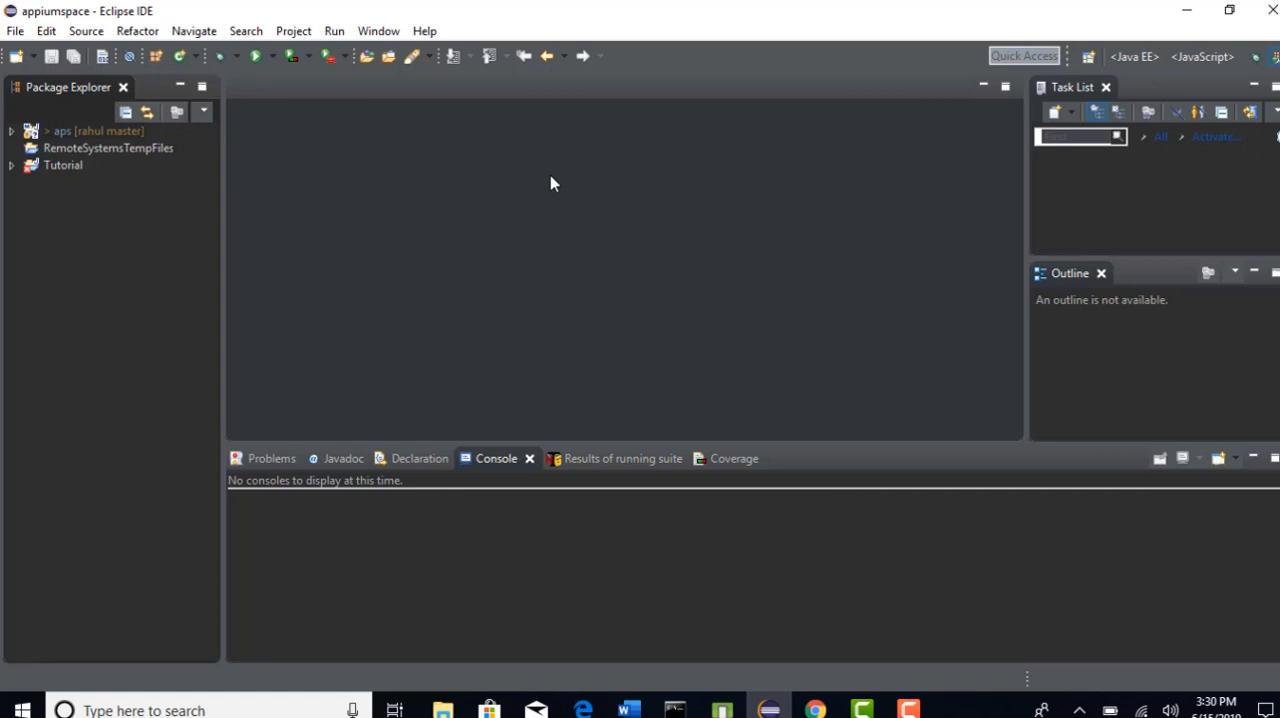
mouse_move(460, 166)
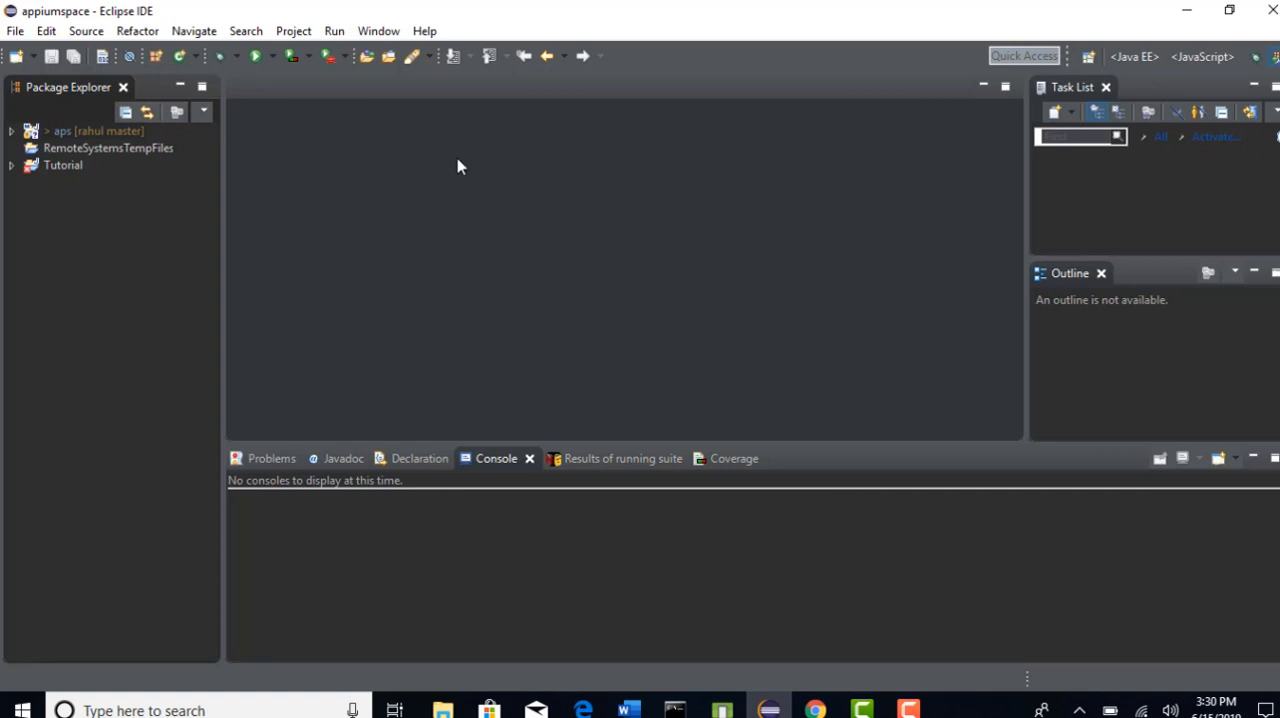
mouse_move(490, 194)
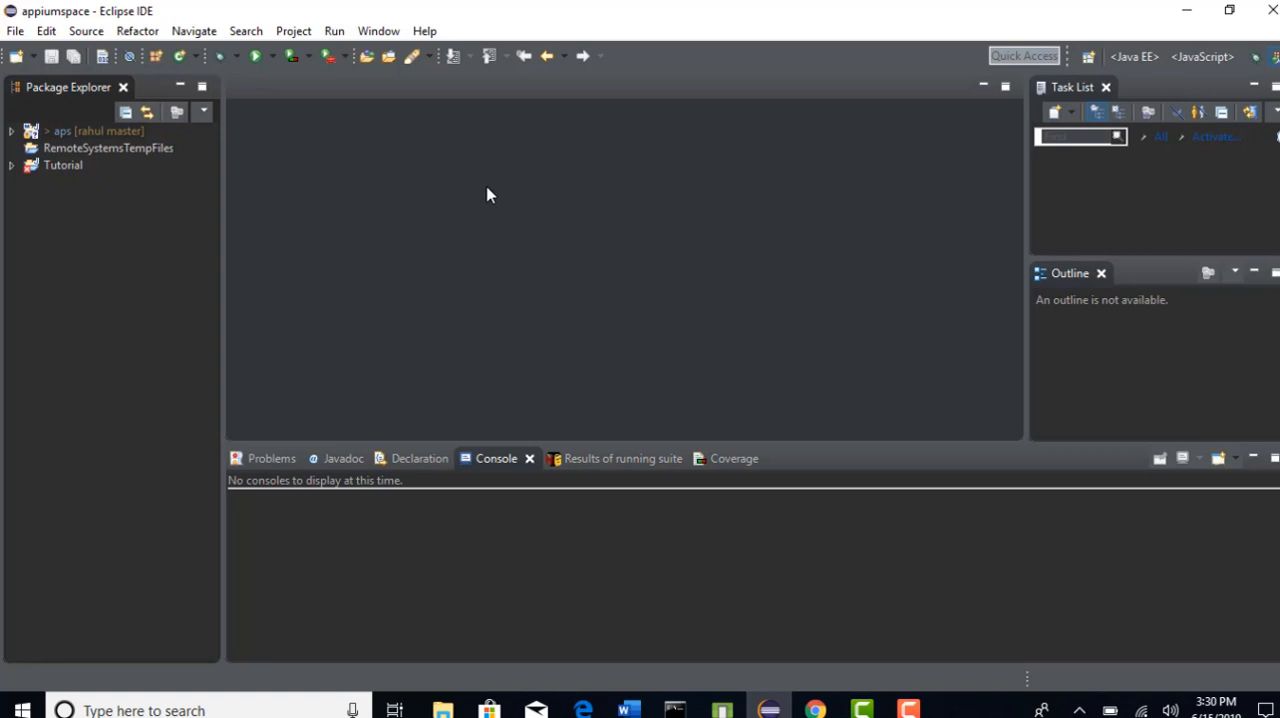
mouse_move(660, 244)
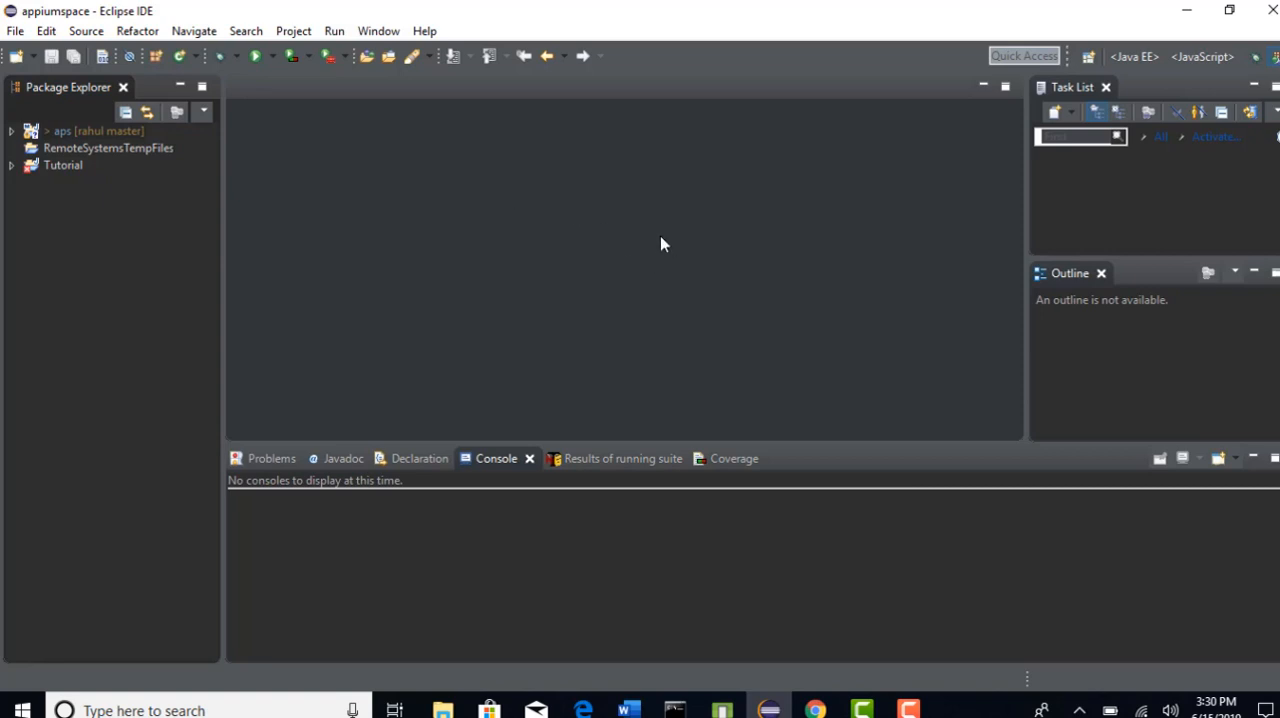
left_click(628, 710)
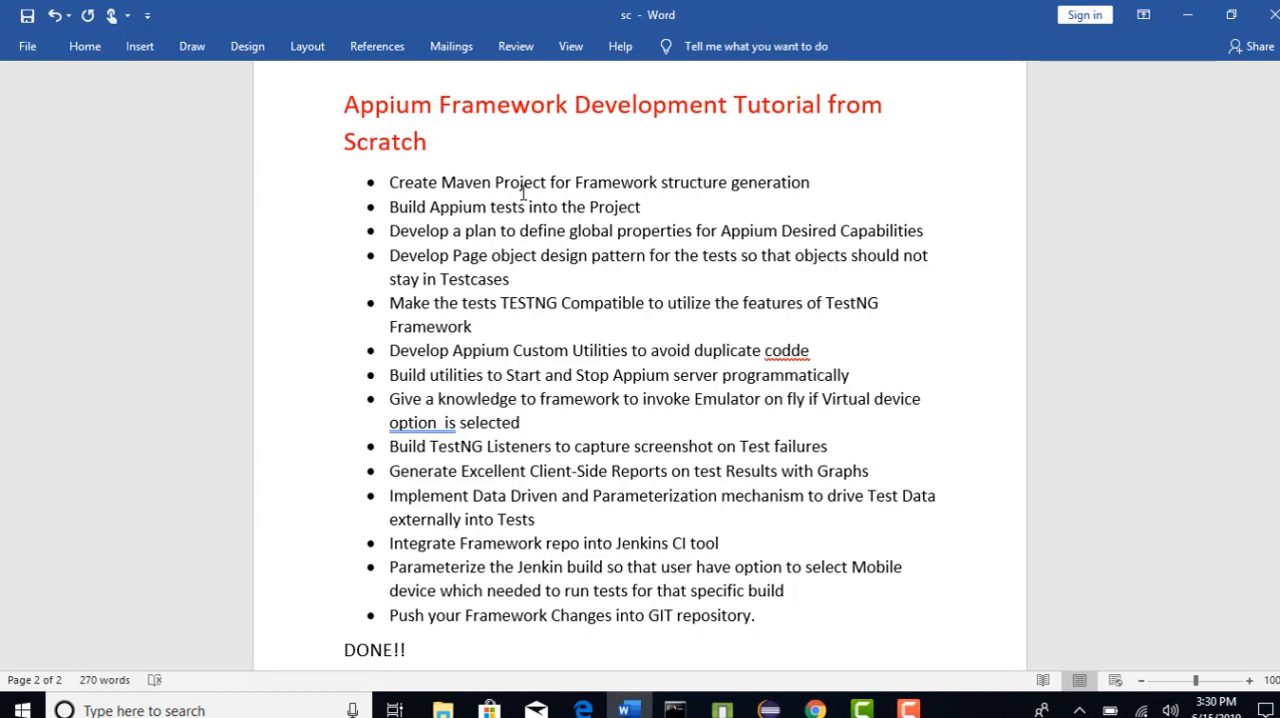
left_click(508, 280)
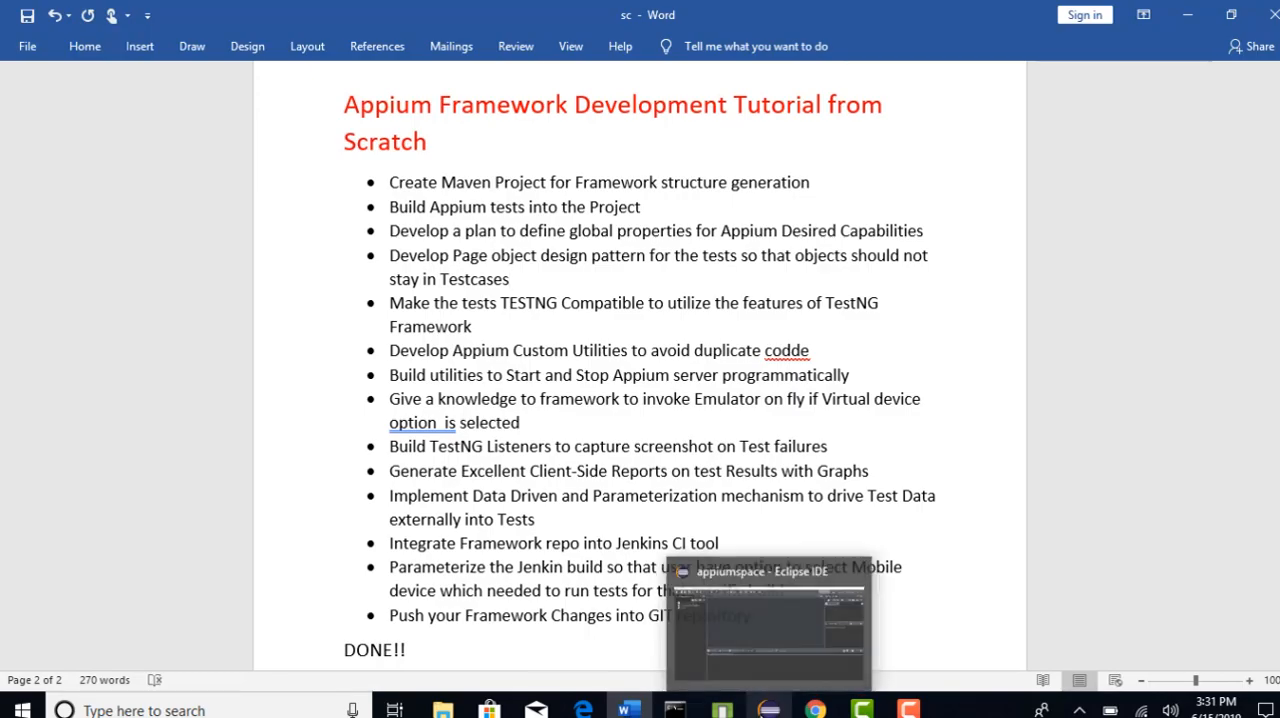
left_click(768, 620)
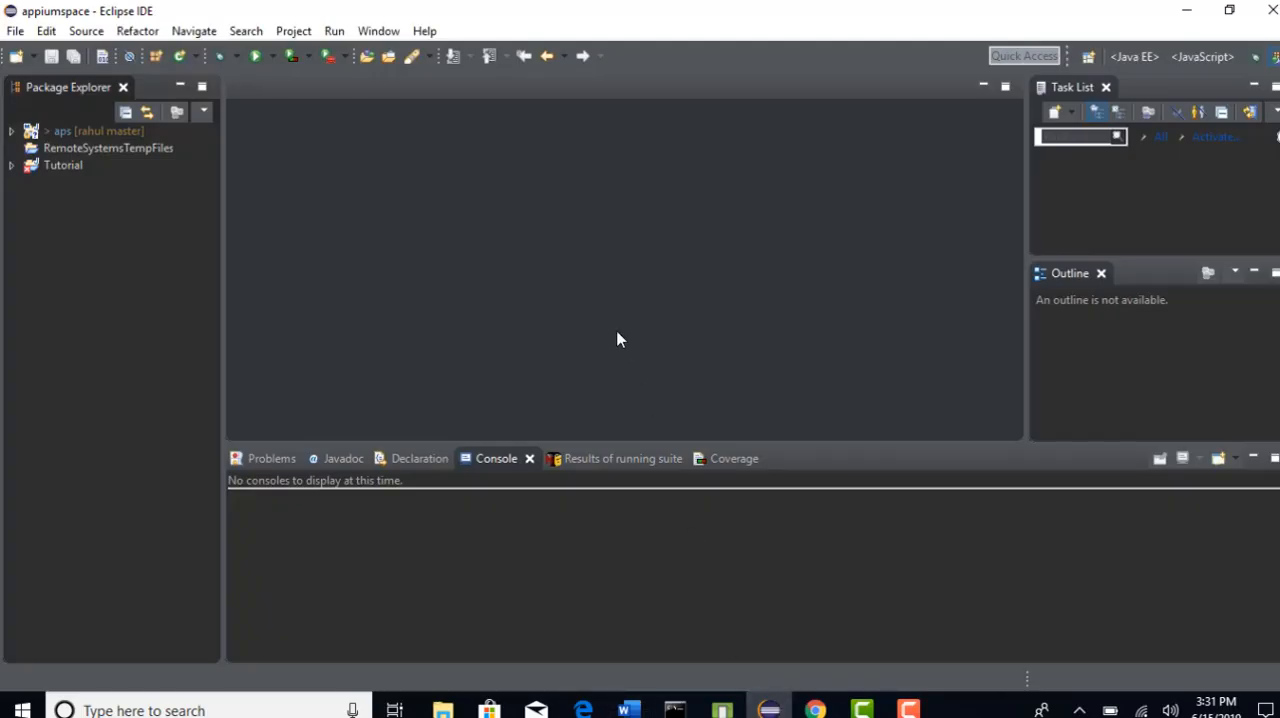
mouse_move(450, 214)
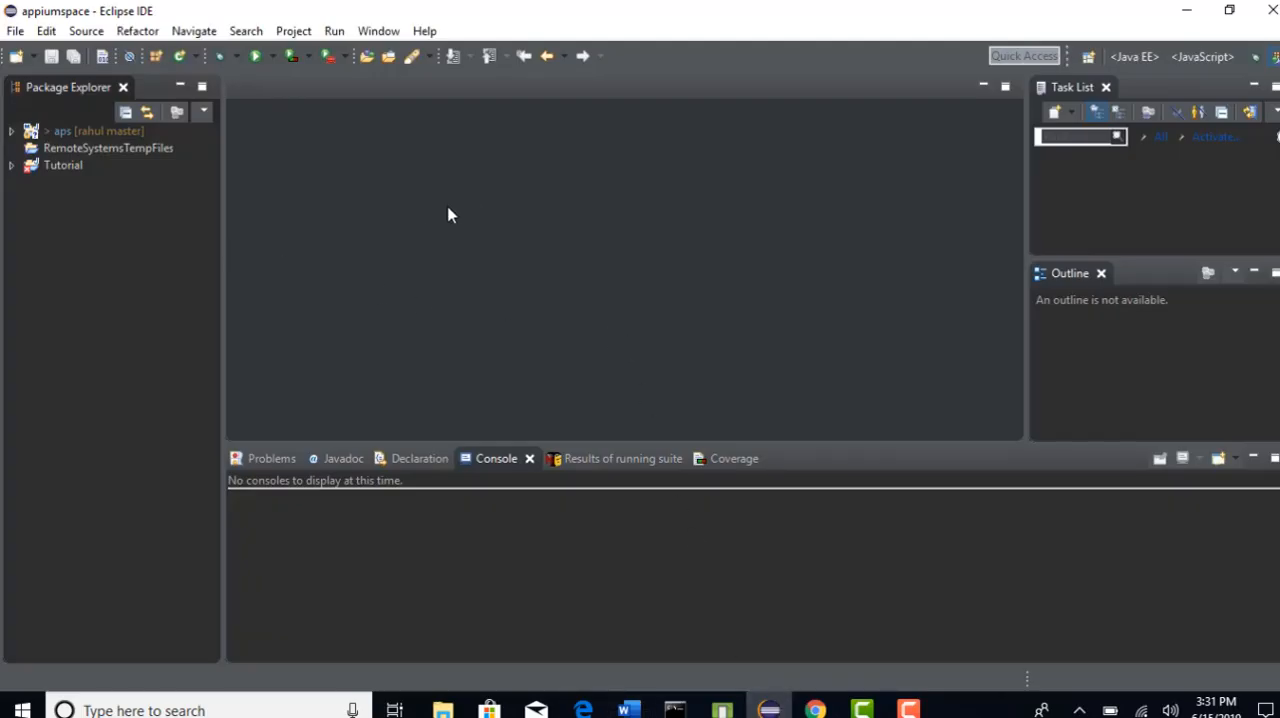
mouse_move(490, 240)
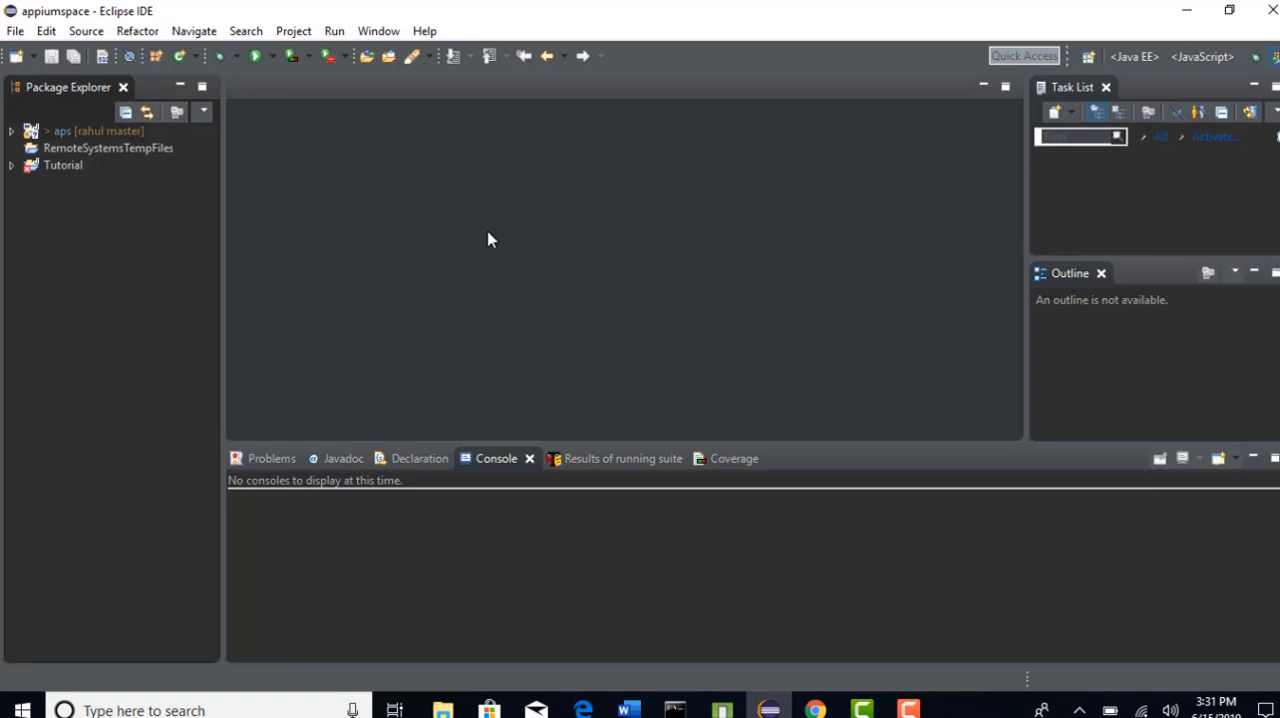
mouse_move(396, 260)
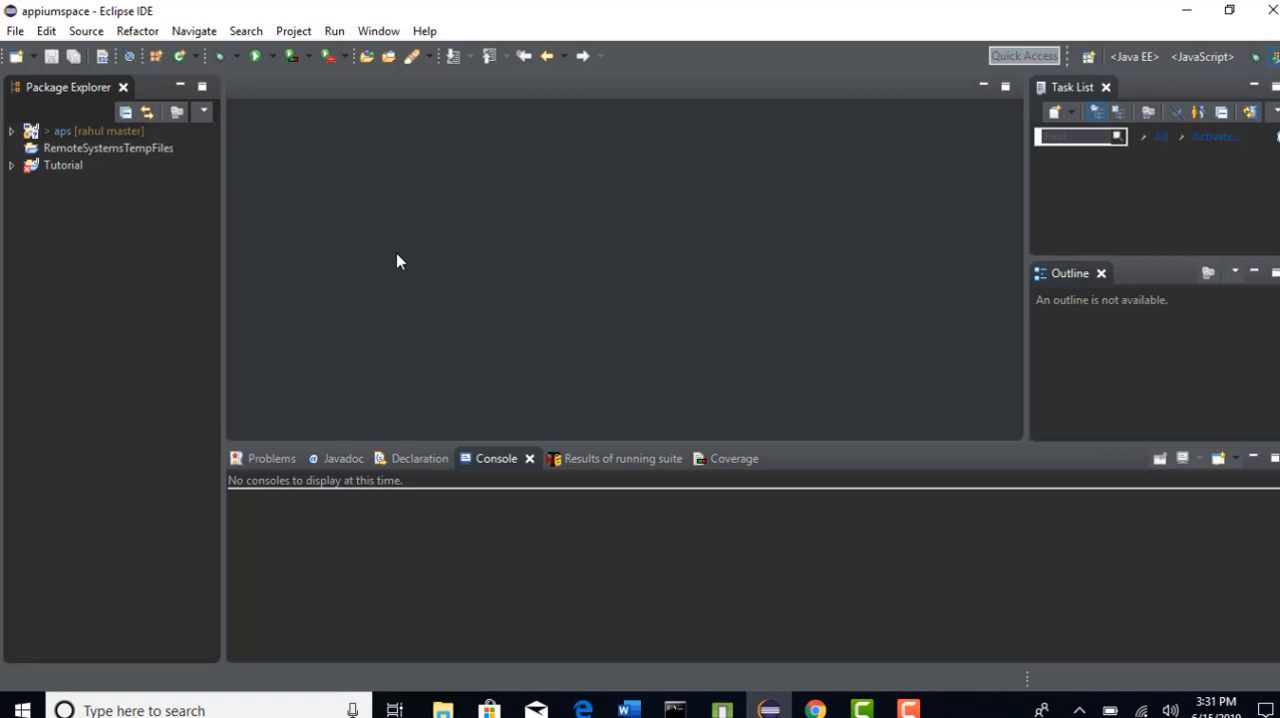
mouse_move(154, 282)
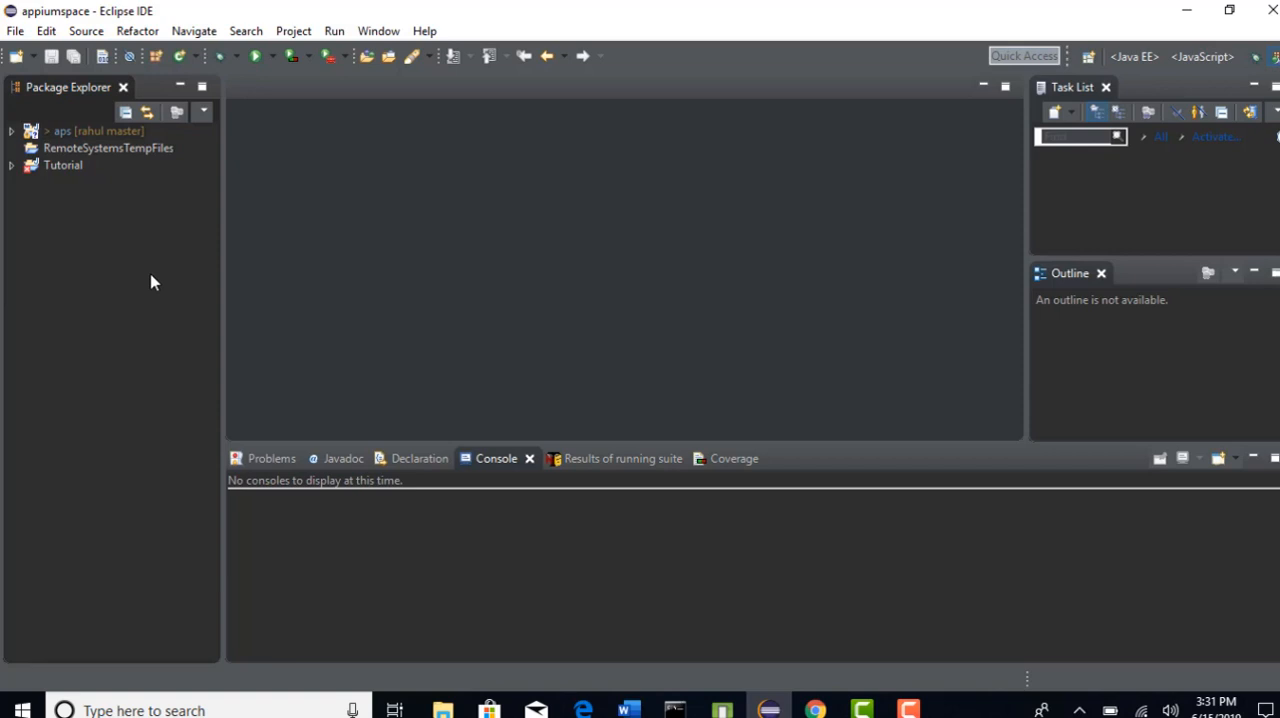
left_click(16, 32)
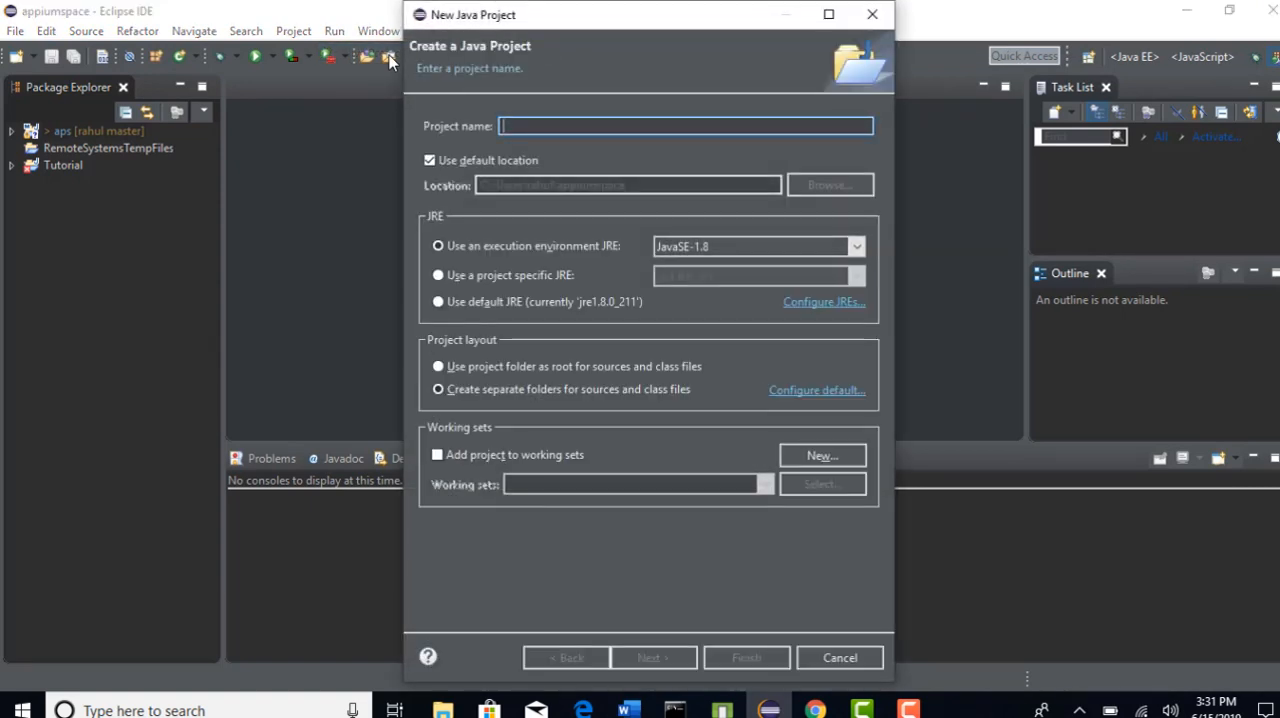
mouse_move(712, 464)
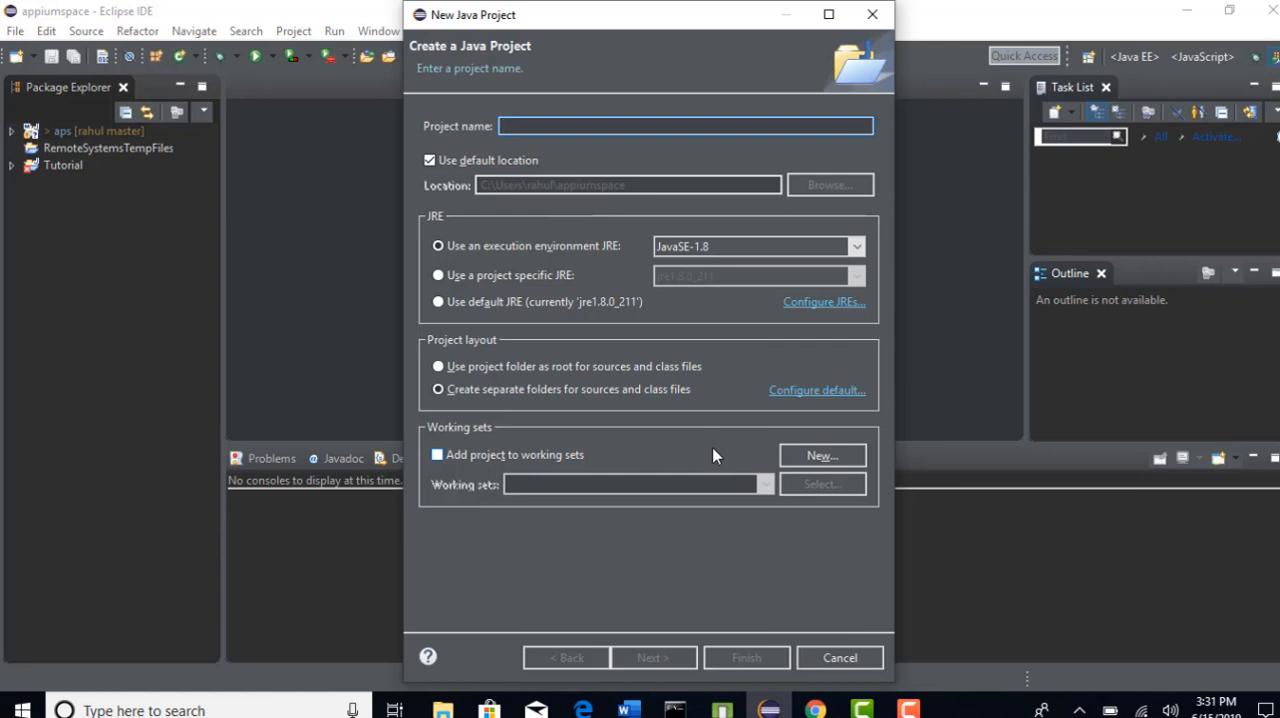
mouse_move(812, 652)
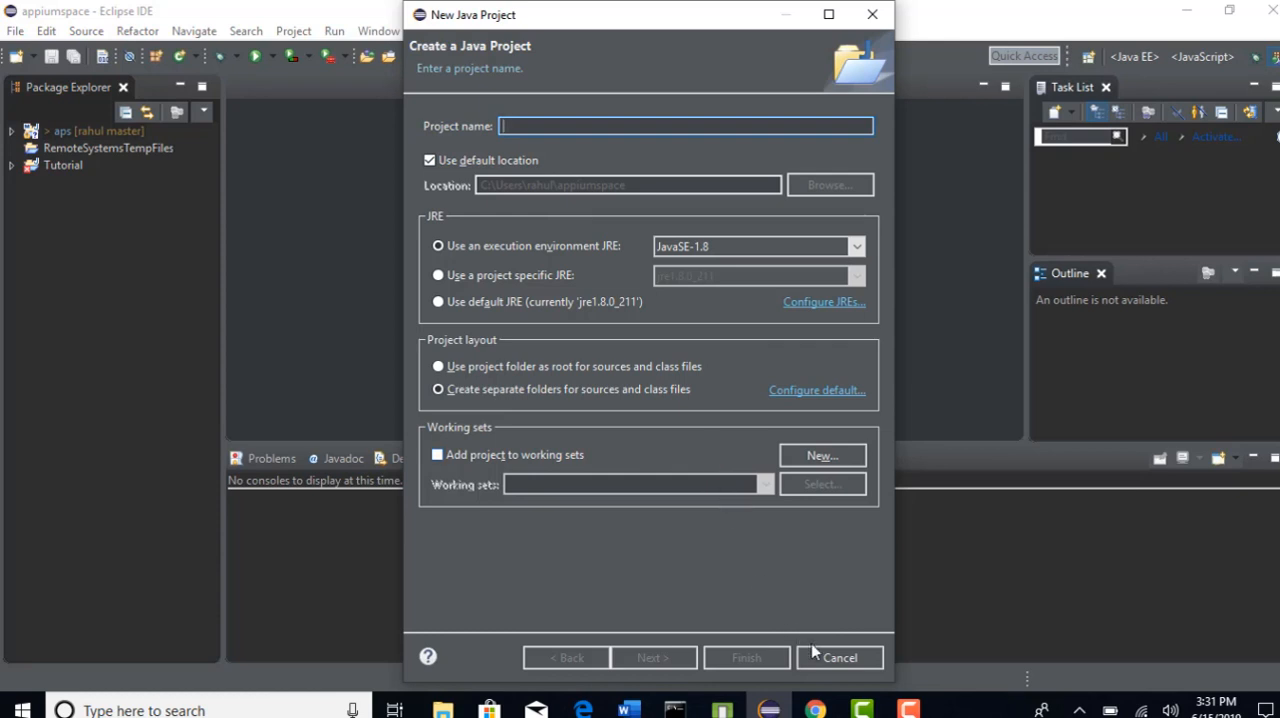
left_click(840, 656)
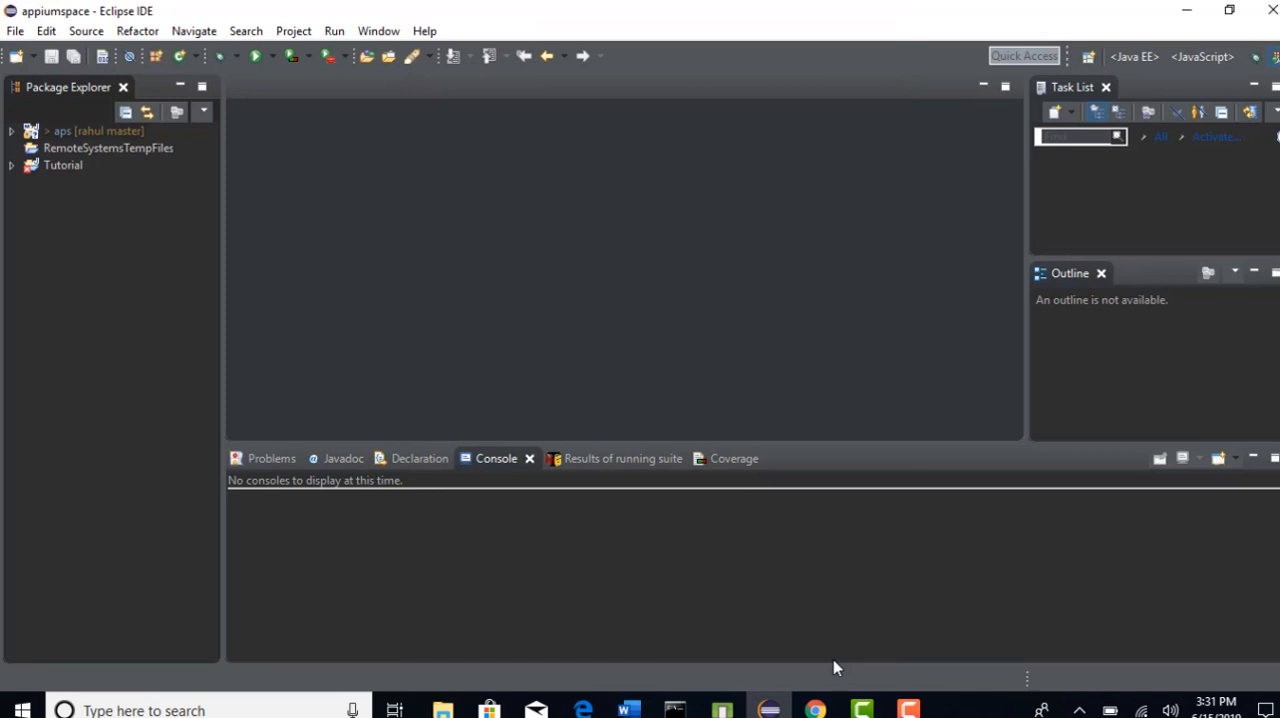
mouse_move(668, 436)
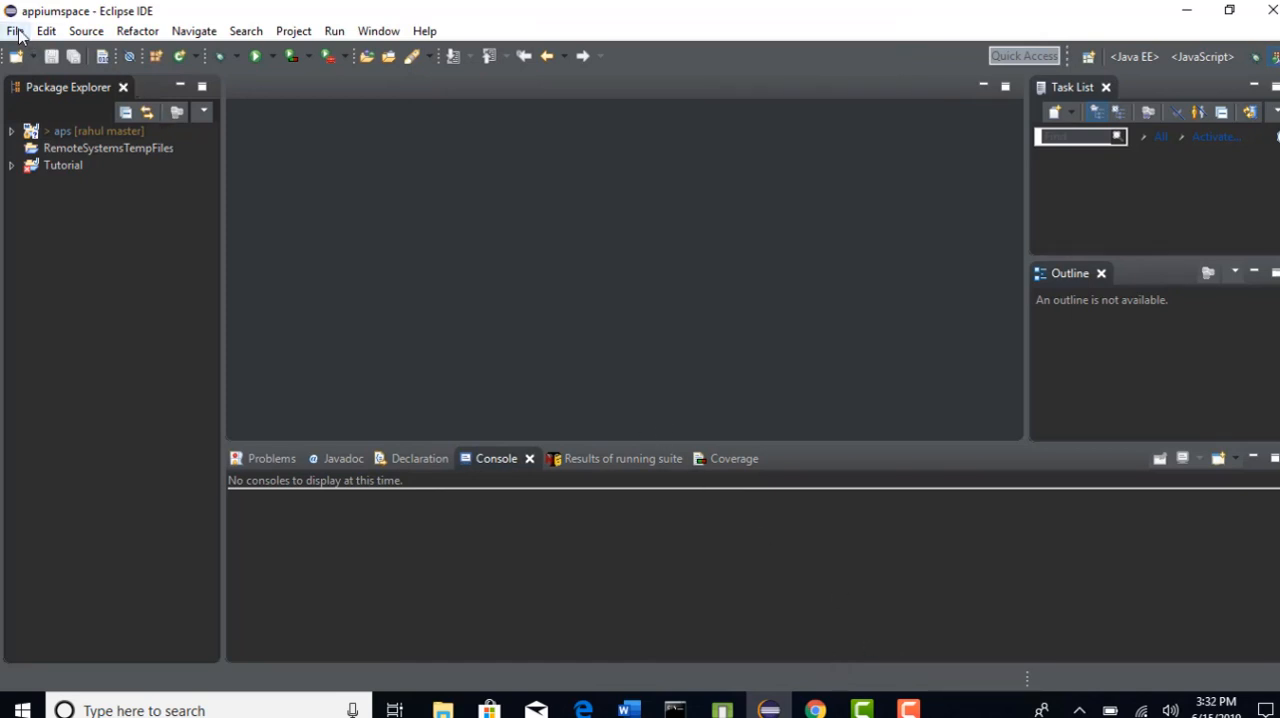
Start the Maven Project wizard via File > New > Other and proceed to its settings
left_click(16, 32)
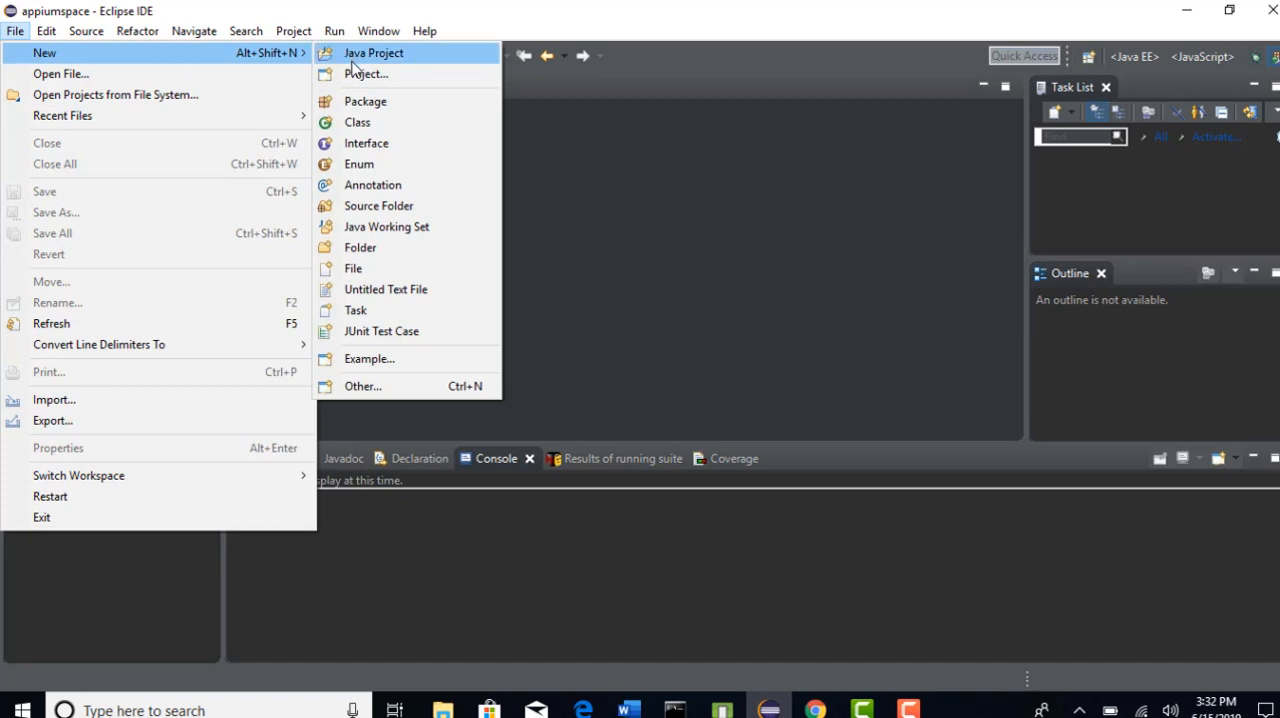
mouse_move(378, 386)
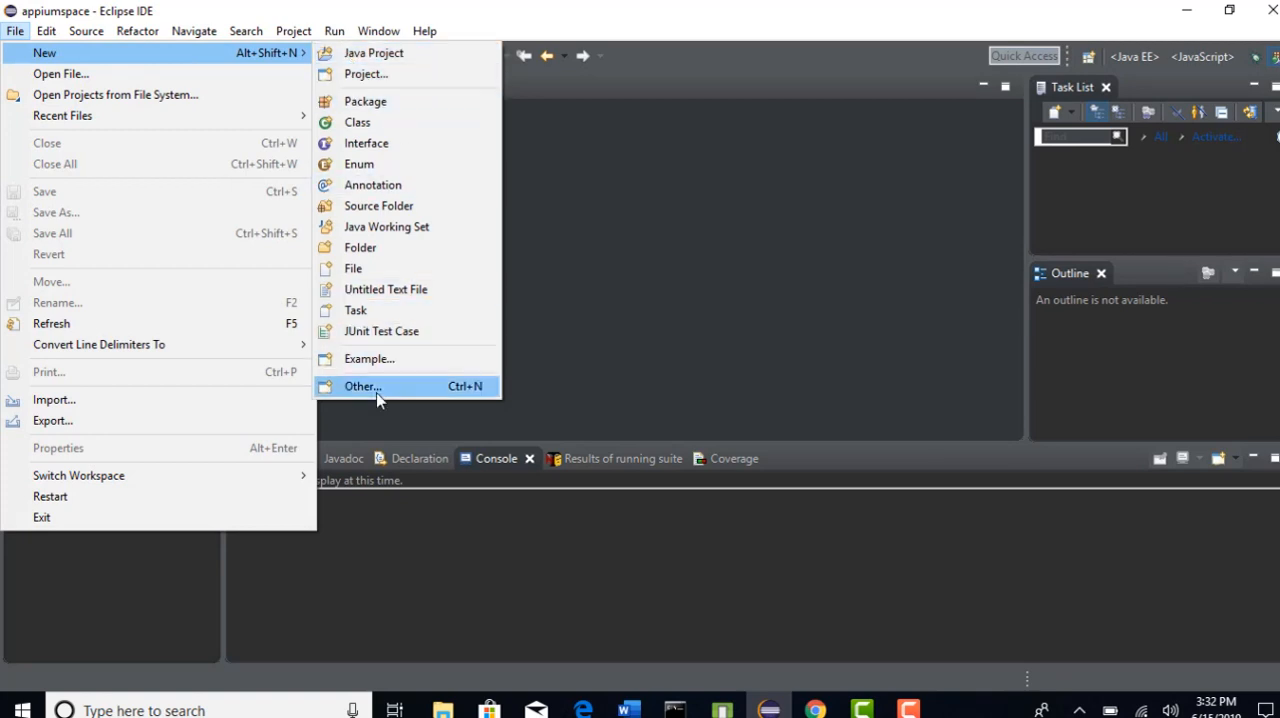
left_click(362, 386)
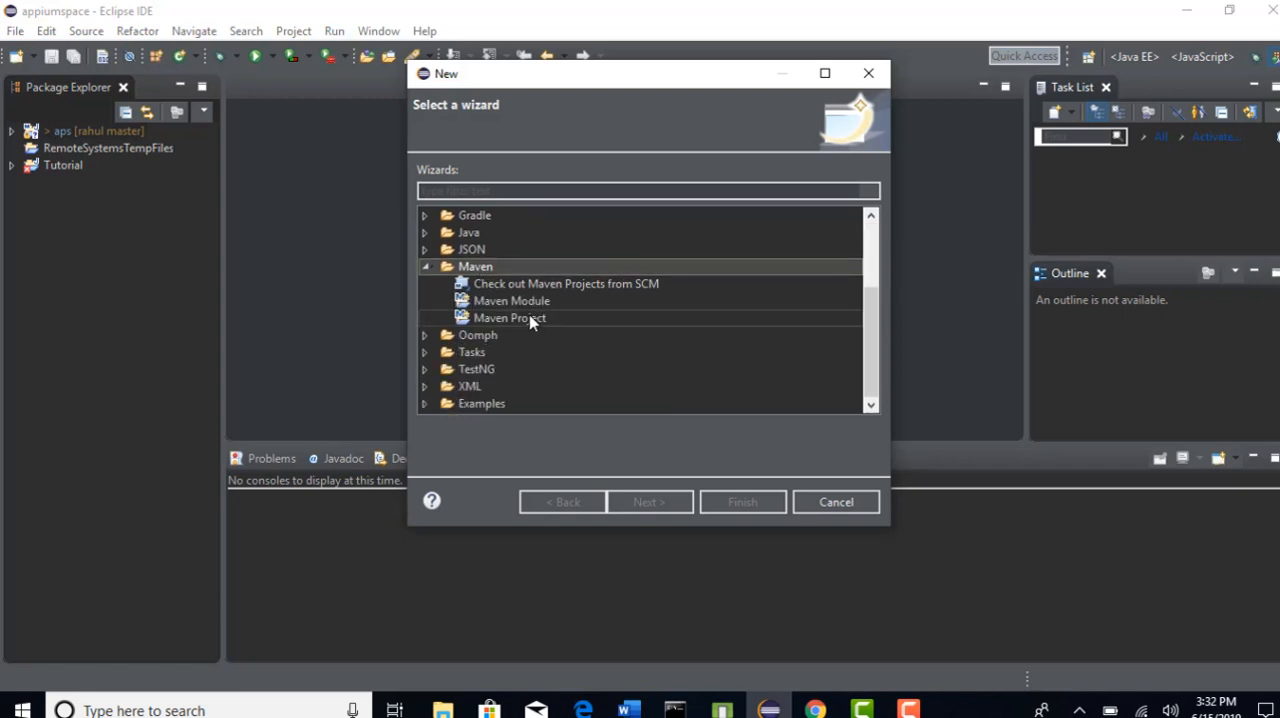
left_click(508, 316)
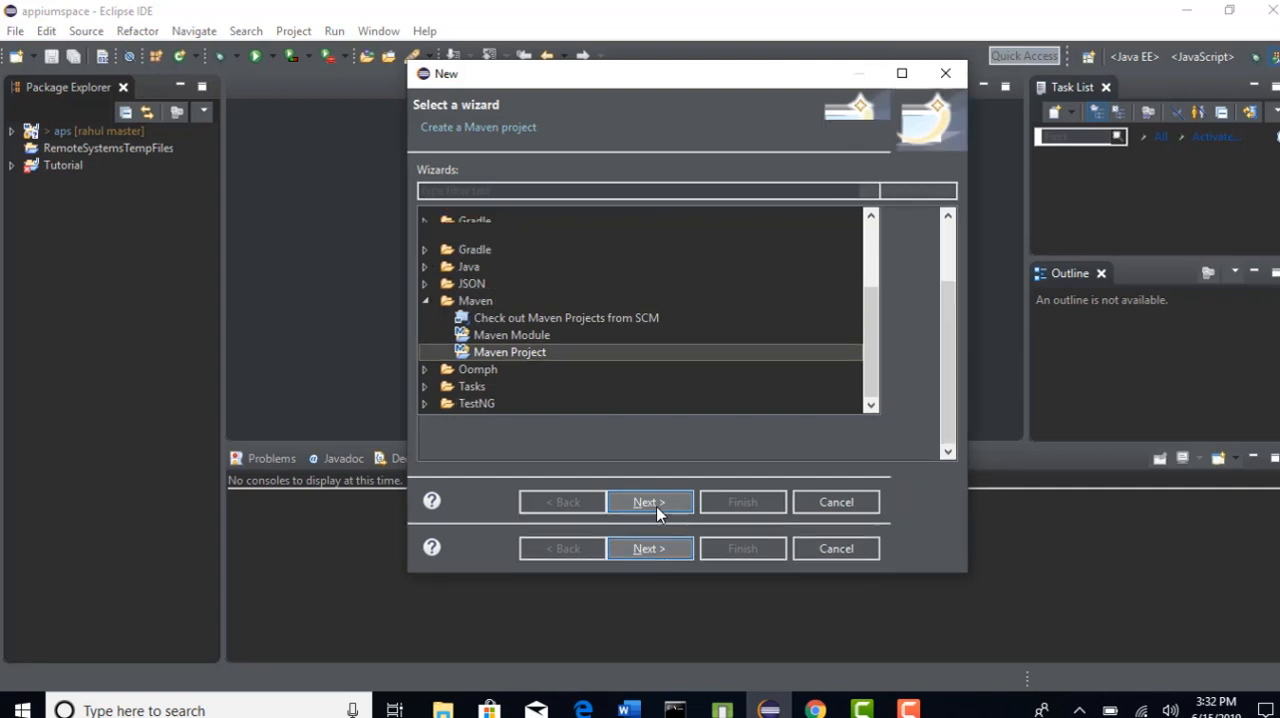
left_click(648, 502)
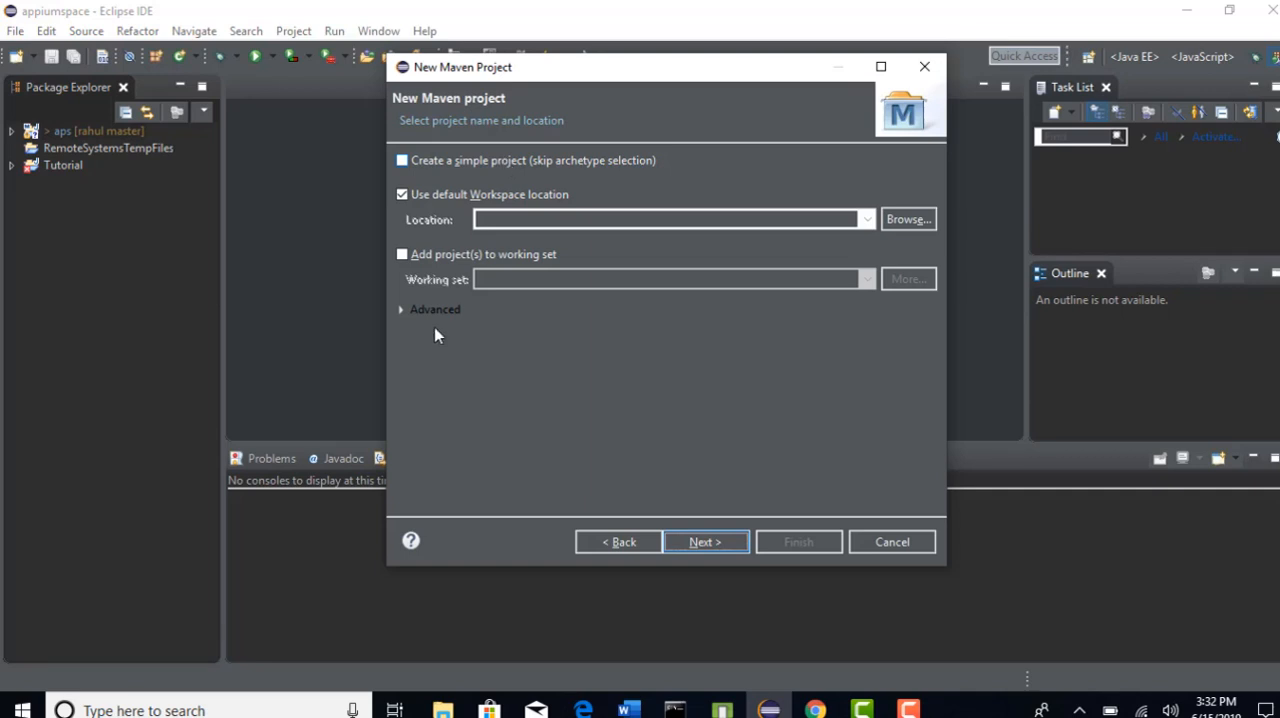
Expand the Advanced options and continue to the archetype selection page
left_click(400, 308)
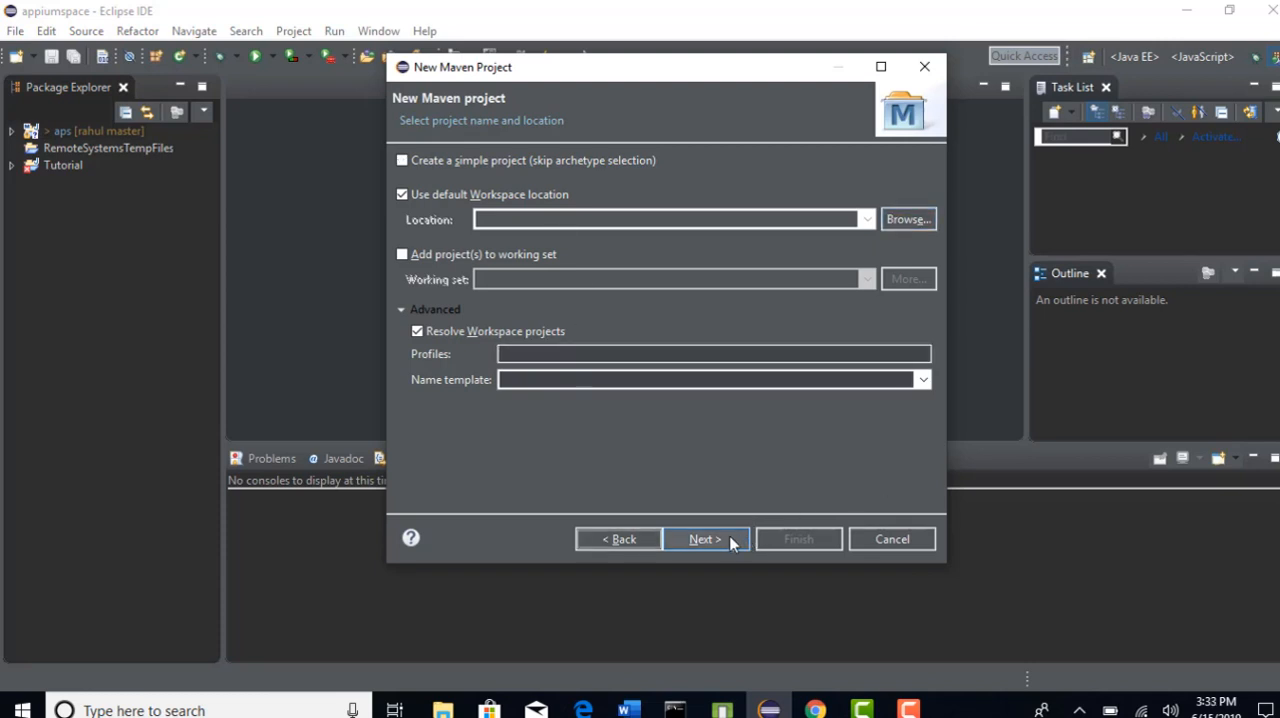
left_click(704, 540)
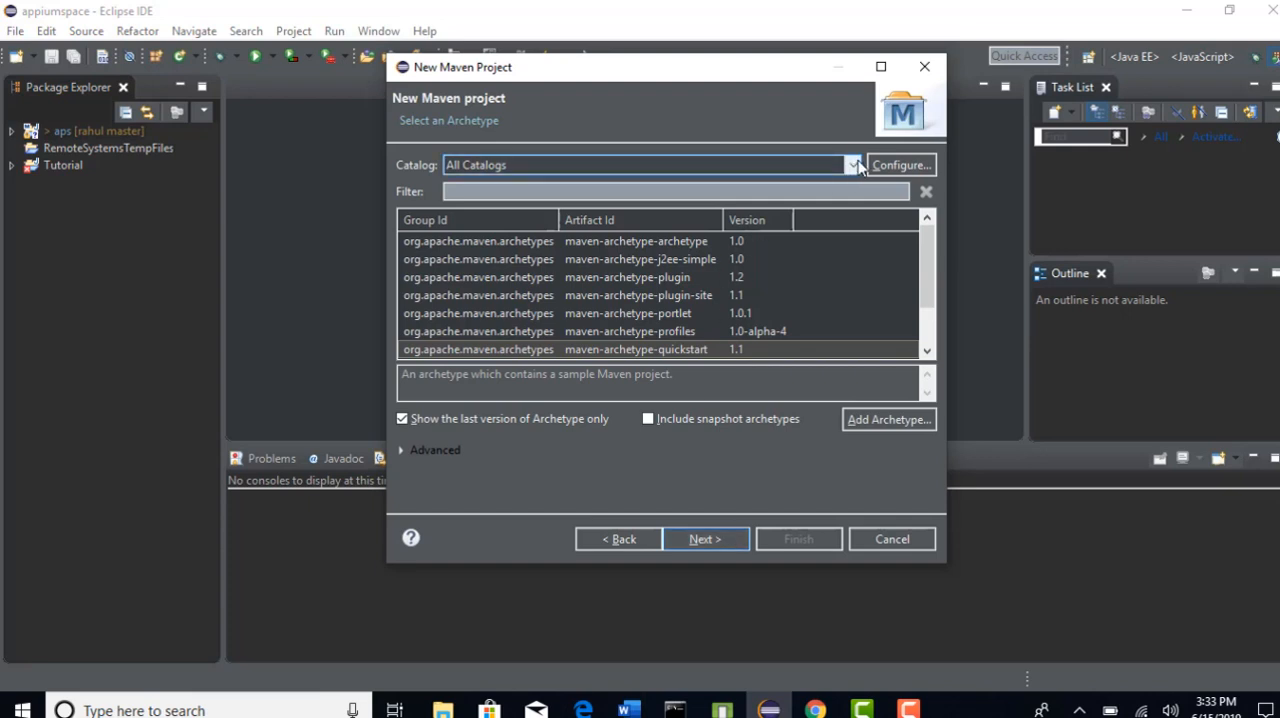
Pick maven-archetype-quickstart from All Catalogs as the project template
left_click(650, 164)
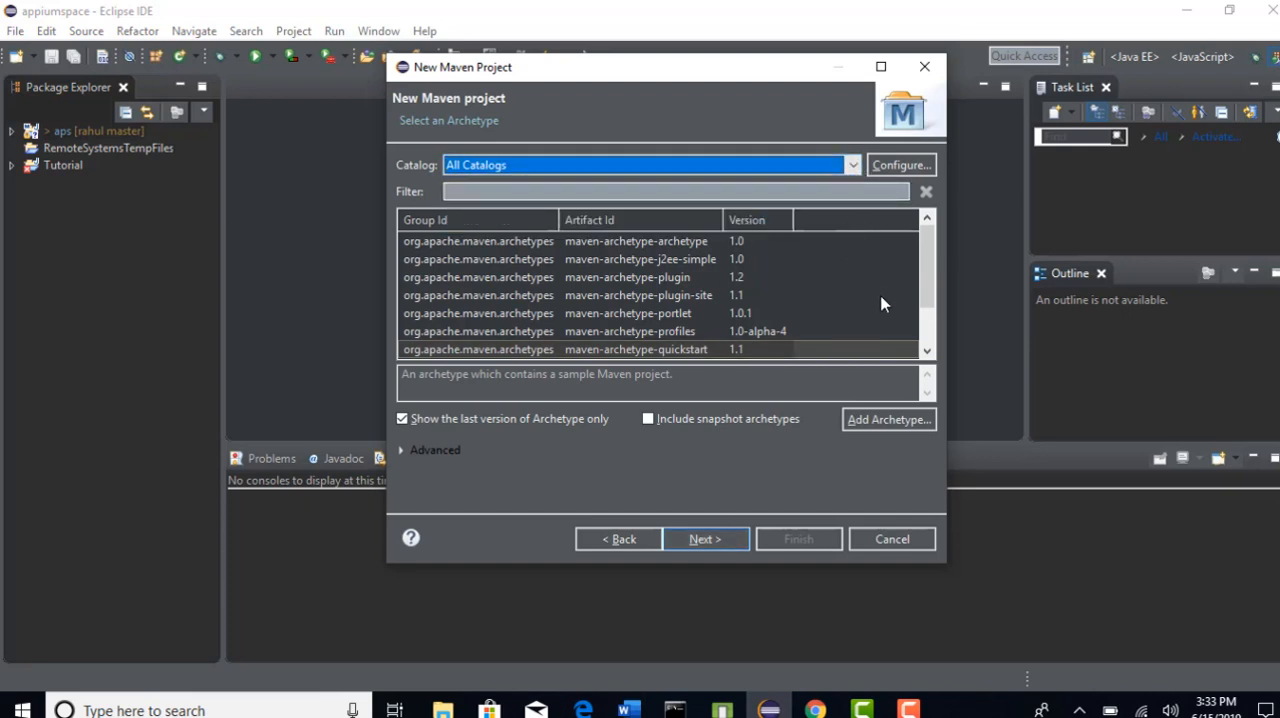
mouse_move(710, 280)
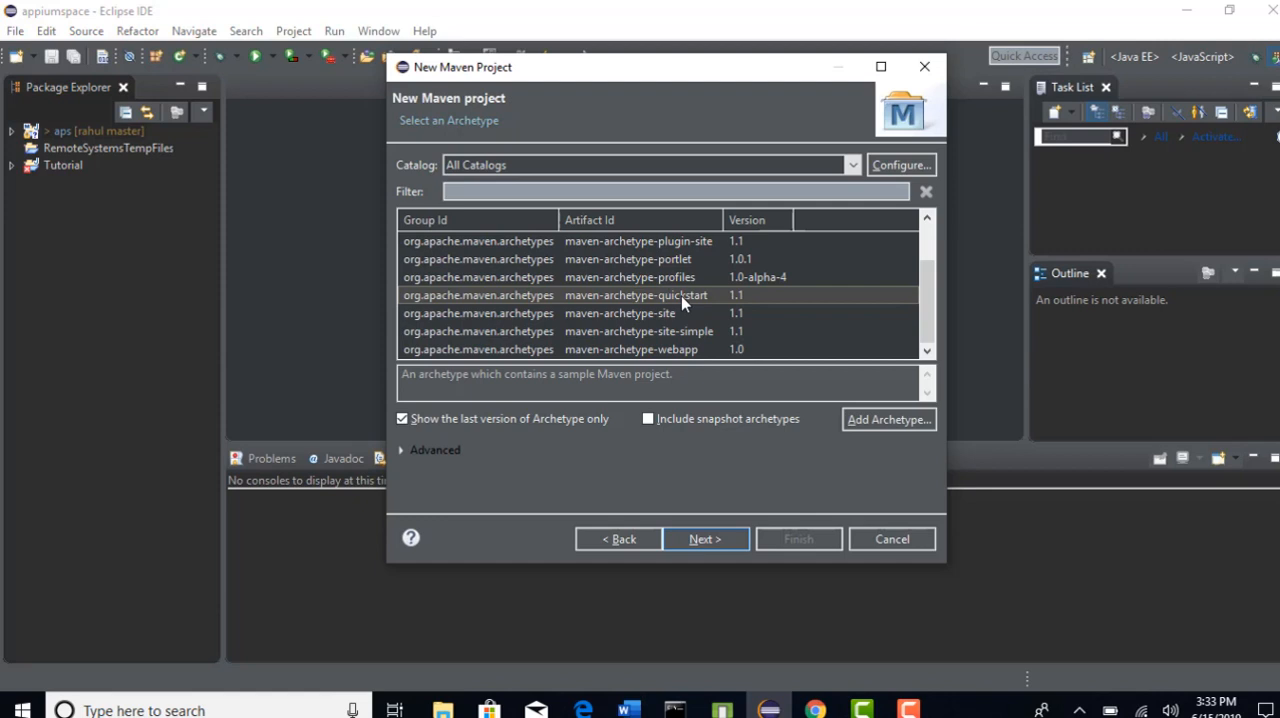
mouse_move(700, 362)
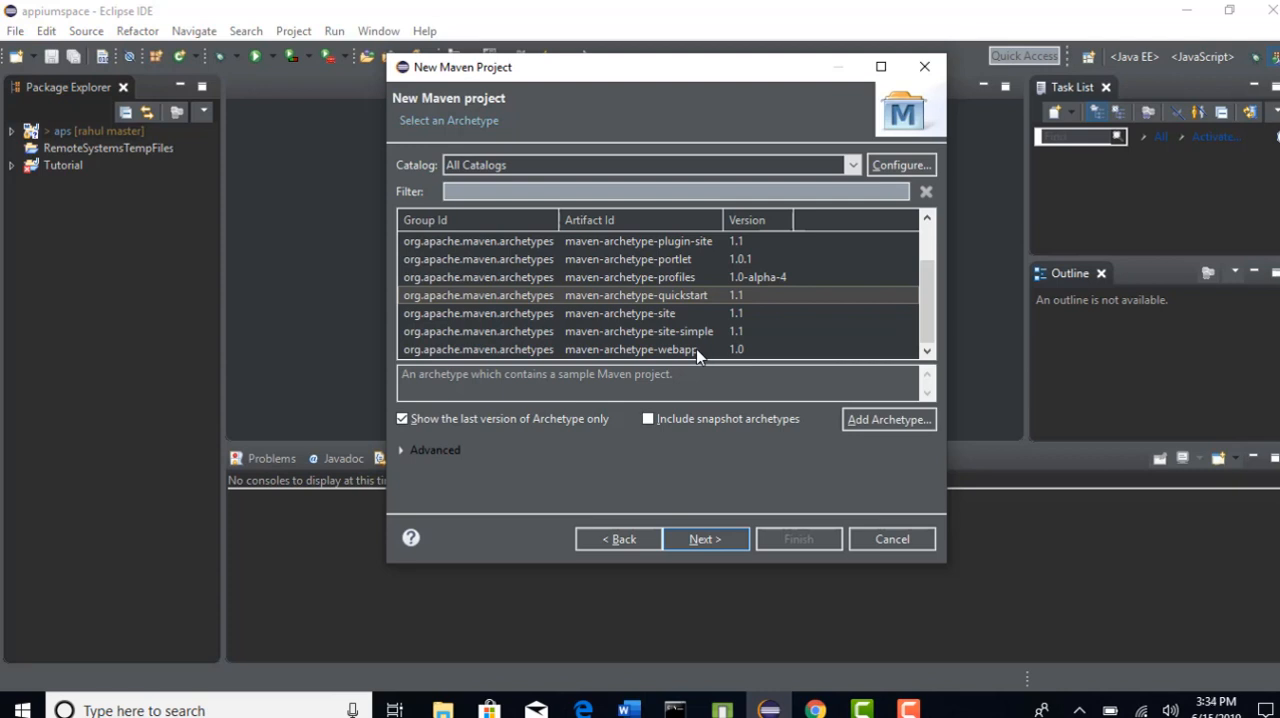
mouse_move(672, 308)
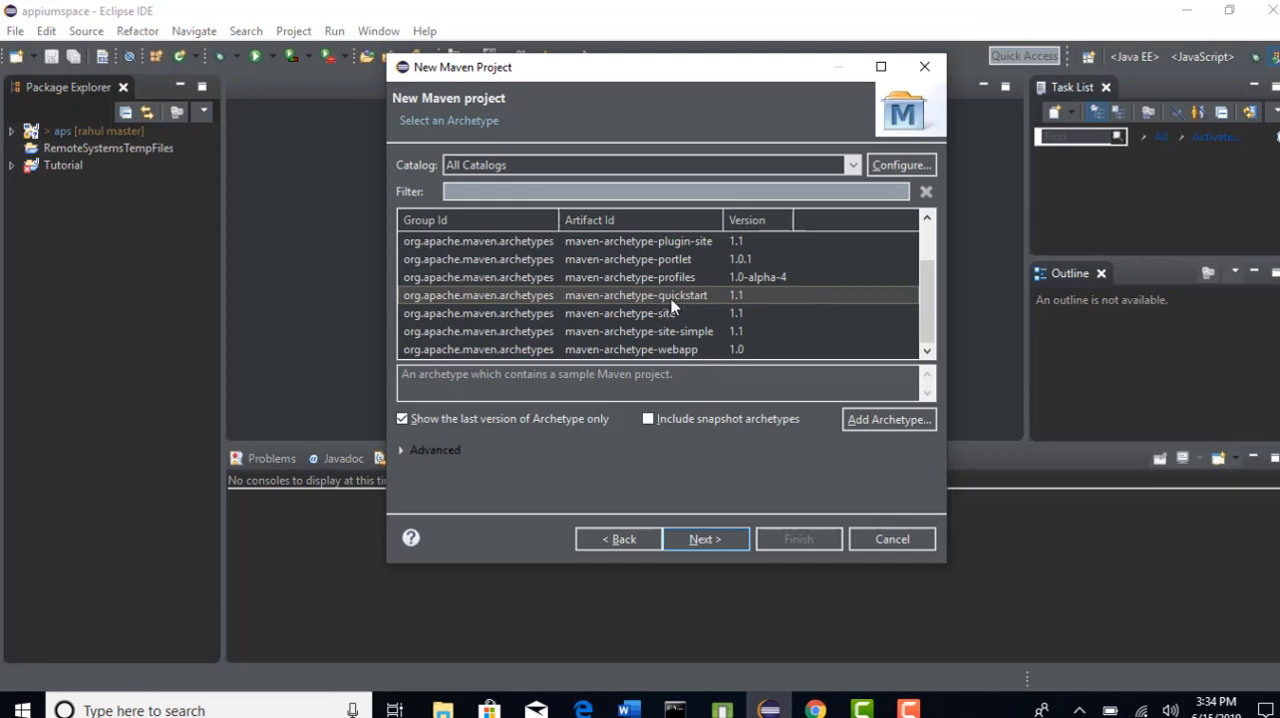
mouse_move(690, 304)
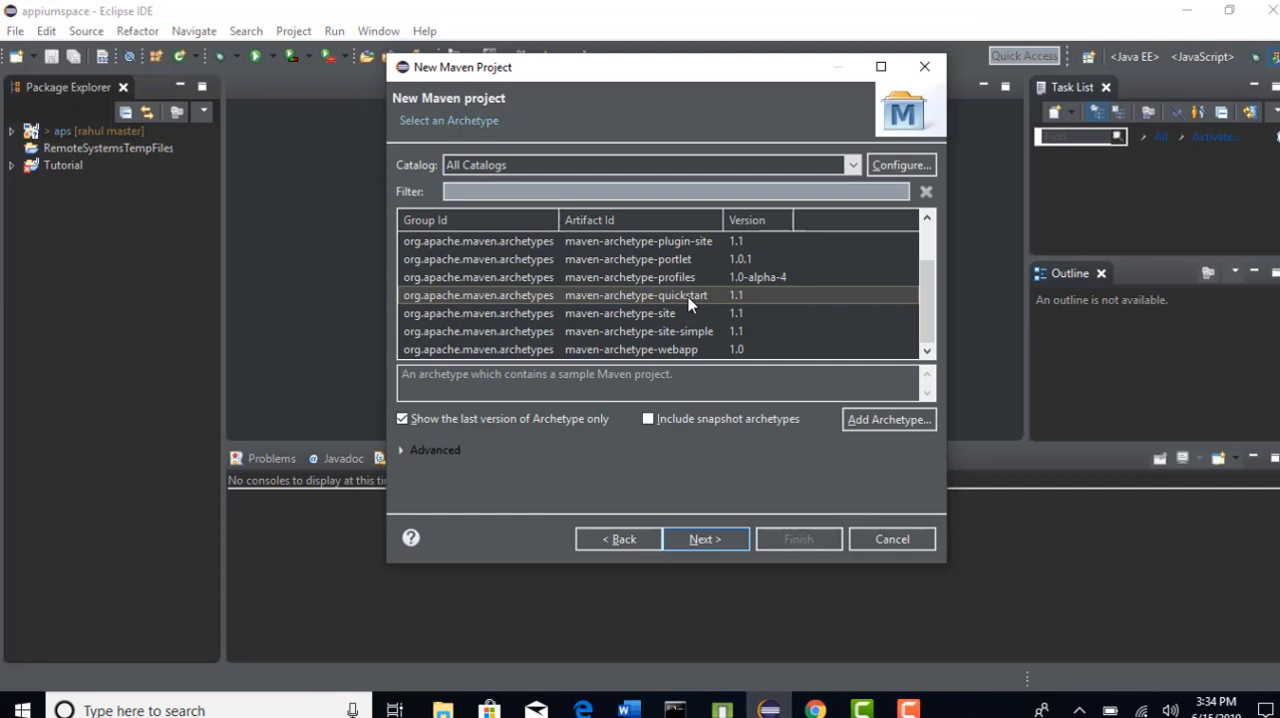
mouse_move(700, 302)
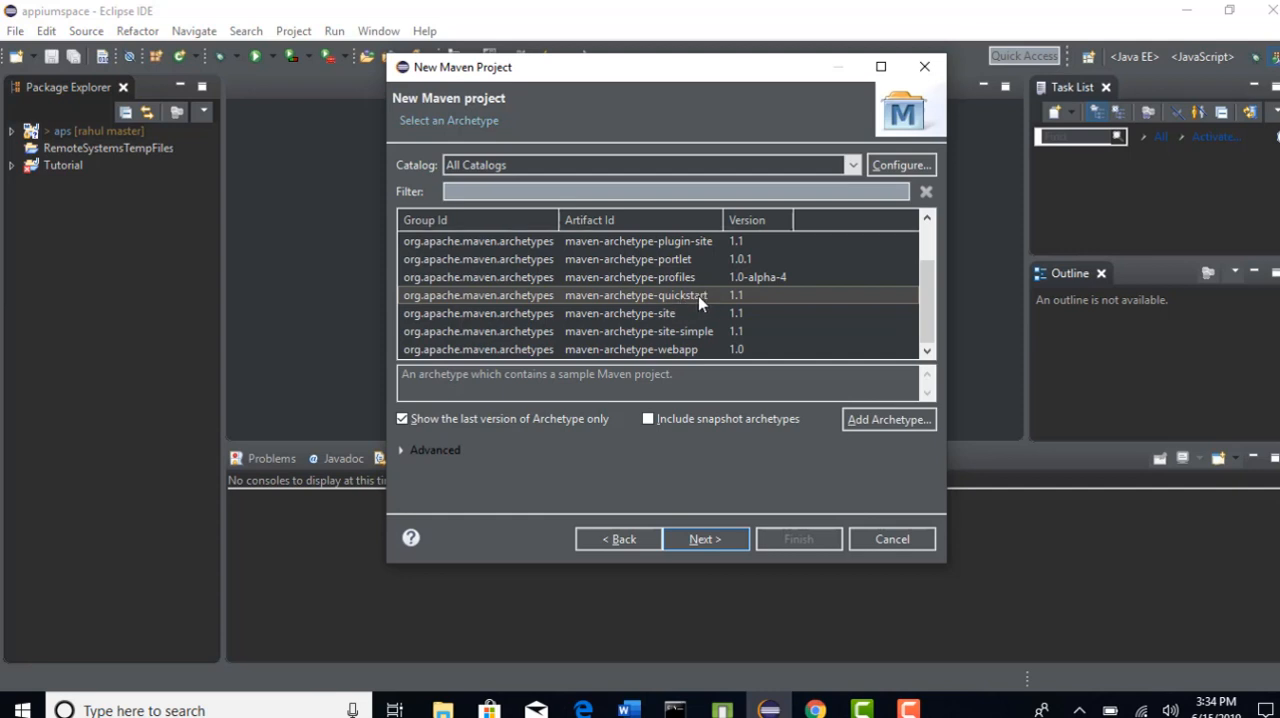
mouse_move(650, 300)
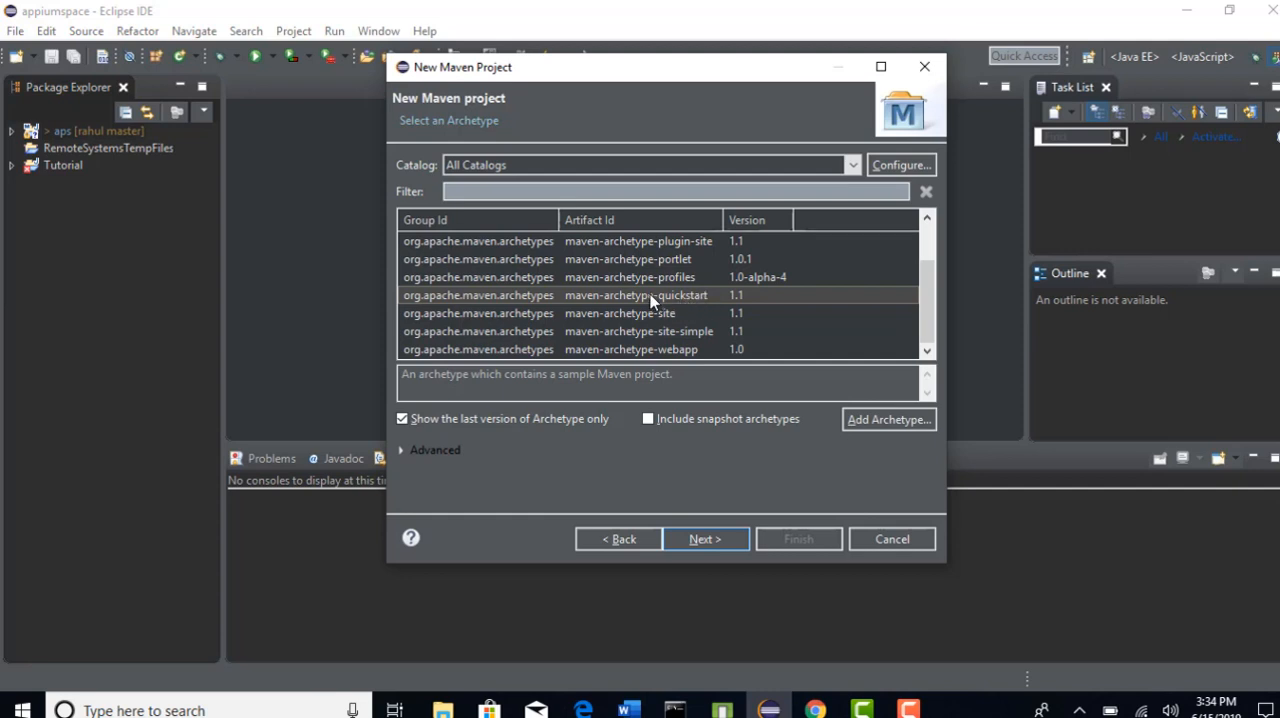
mouse_move(670, 296)
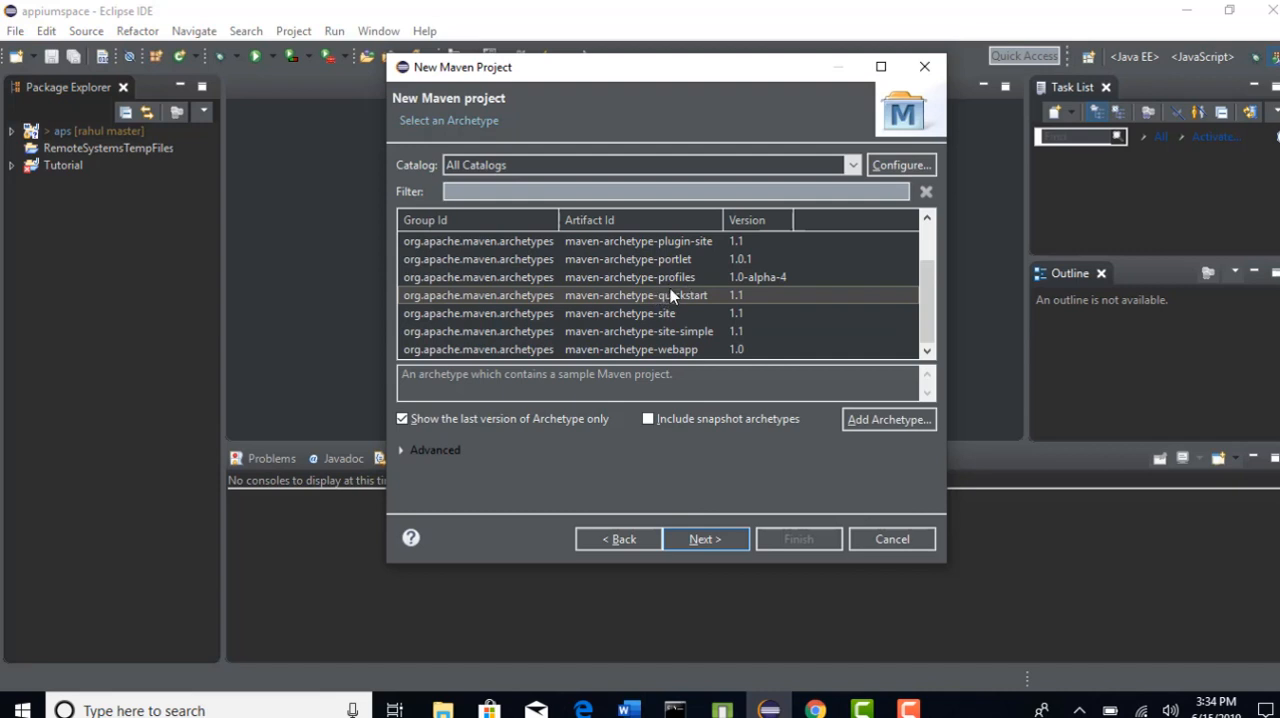
mouse_move(708, 308)
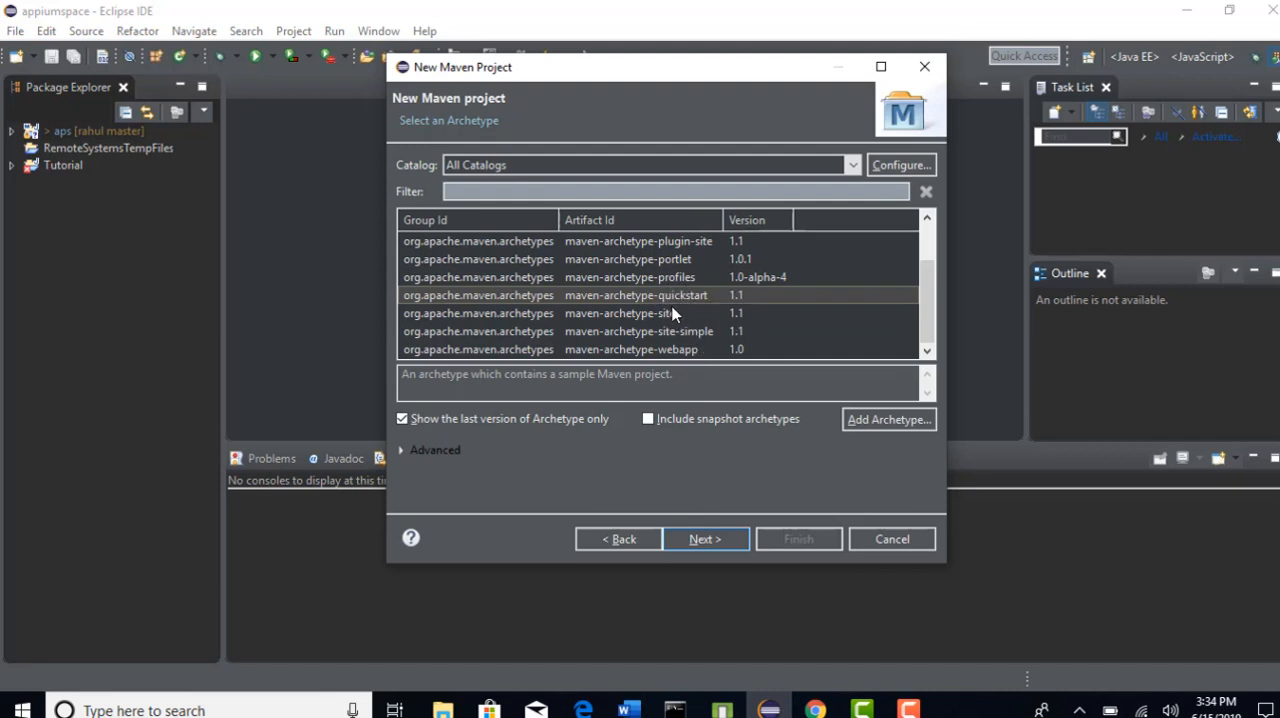
left_click(704, 538)
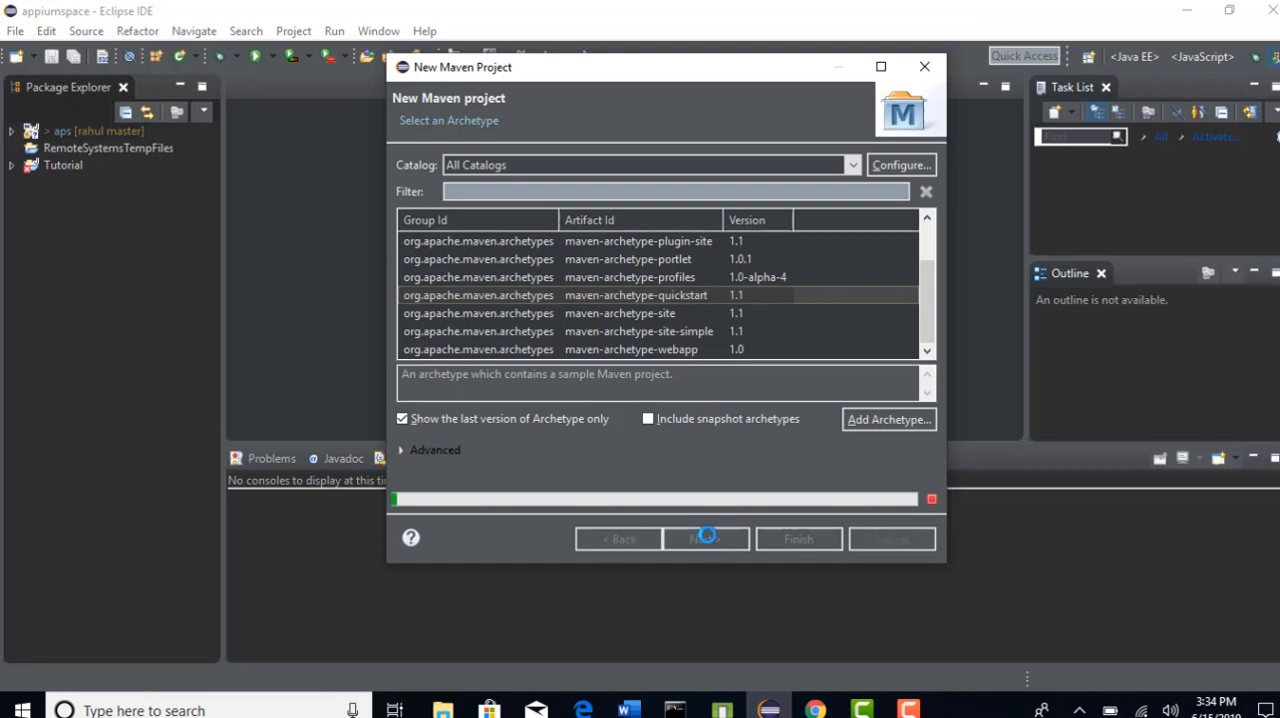
Enter Group Id practise and Artifact Id AppiumFramework, then finish creating the project
left_click(706, 538)
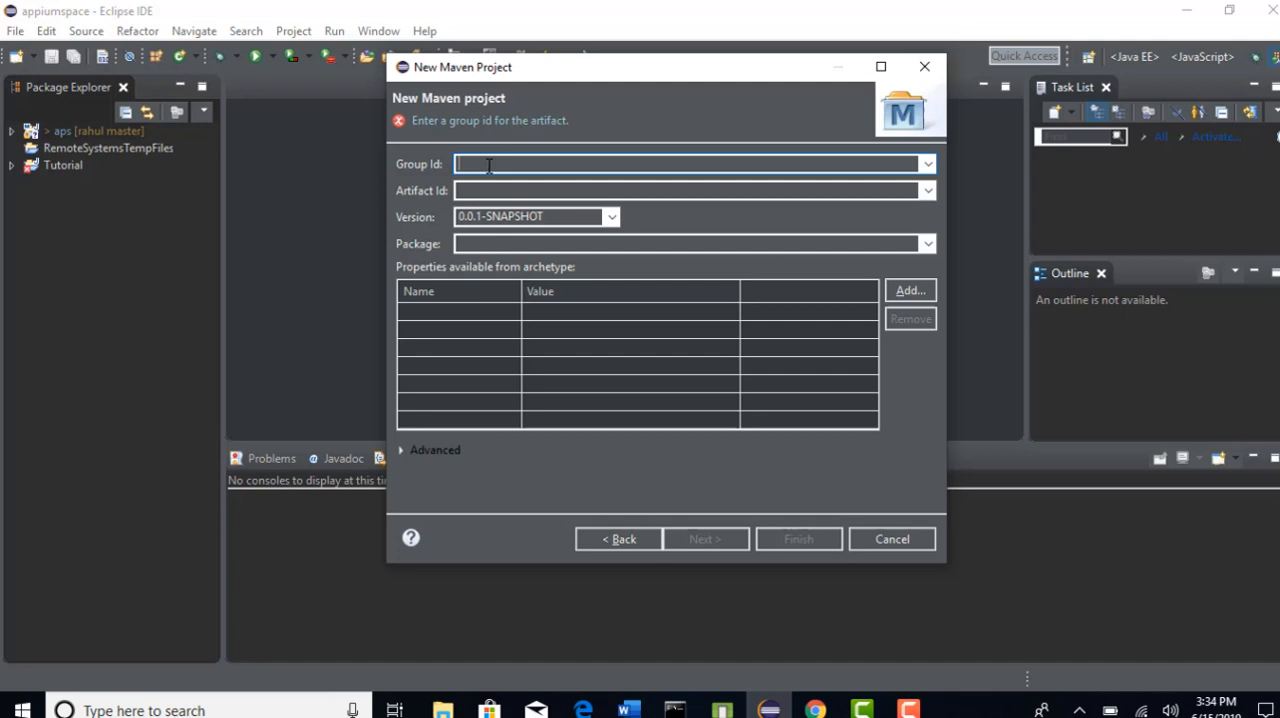
type("R")
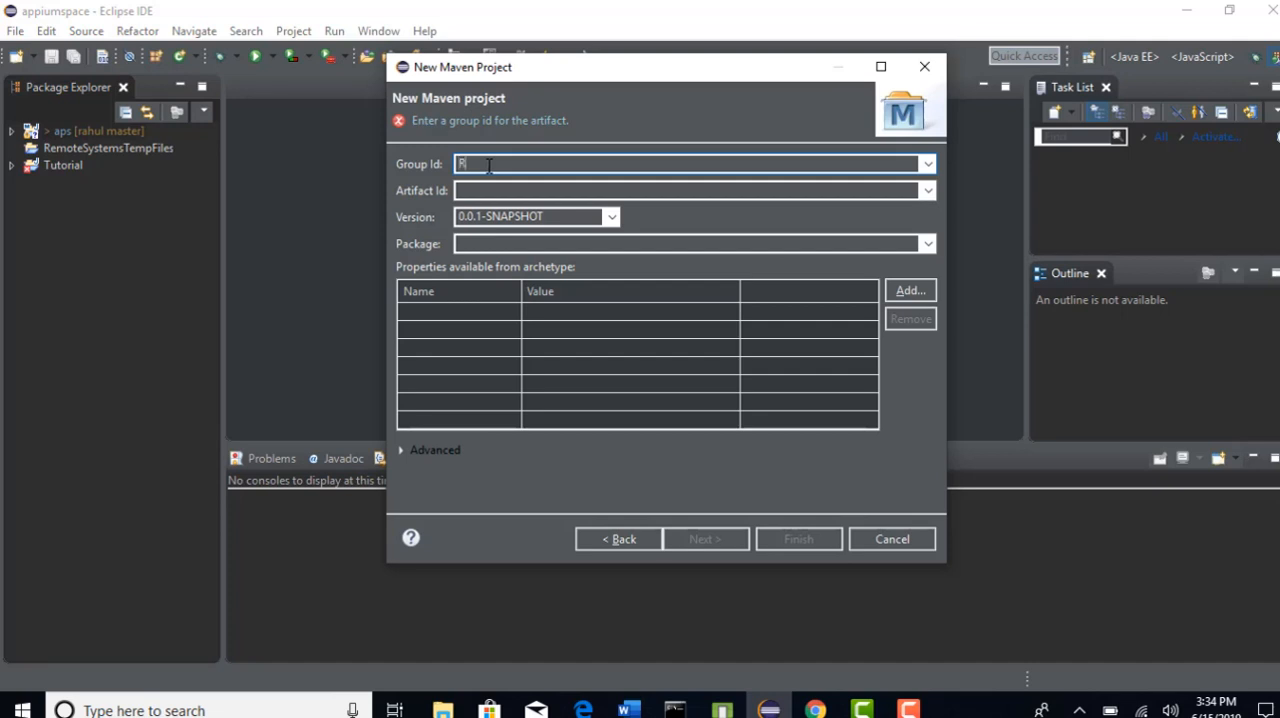
key("backspace")
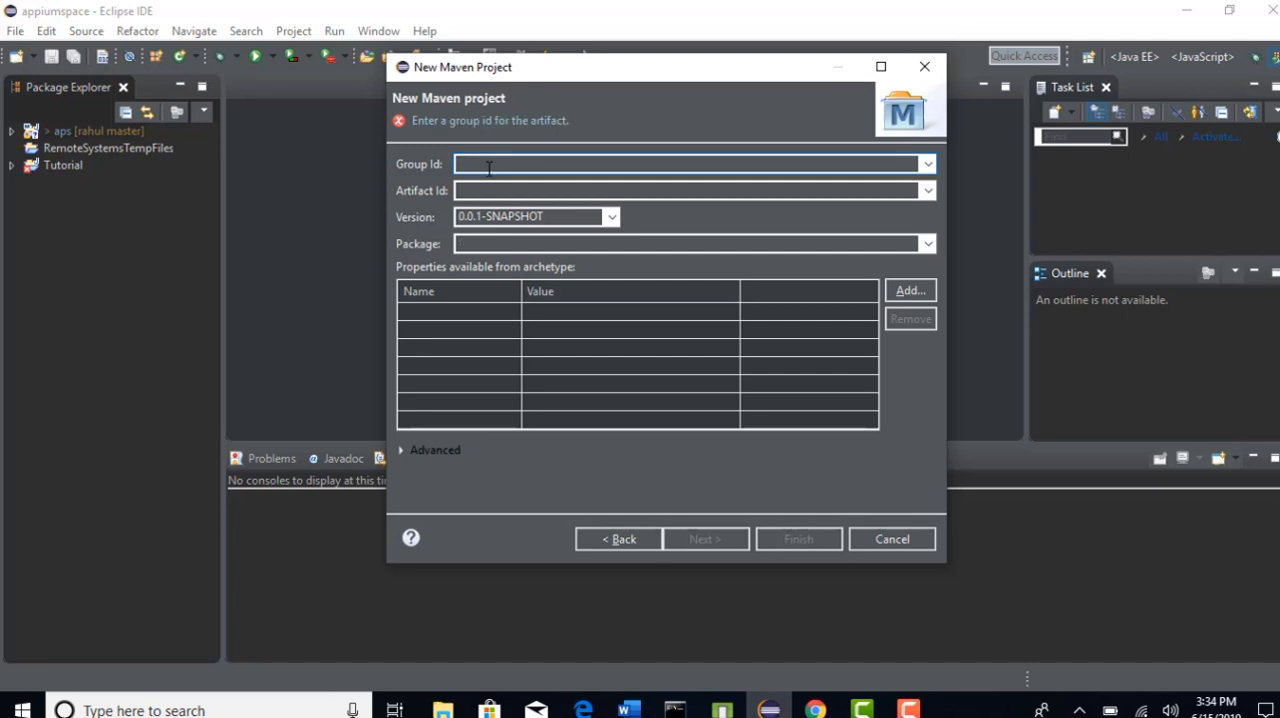
type("AppiumFrame")
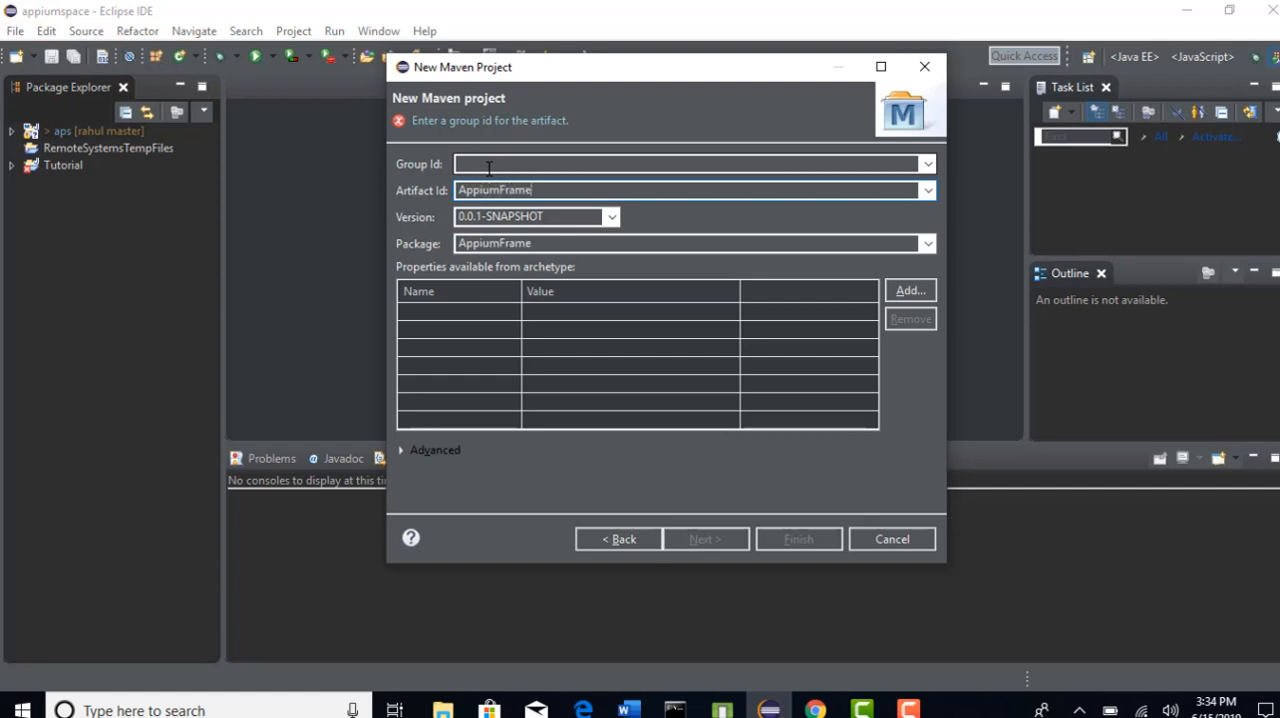
type("work")
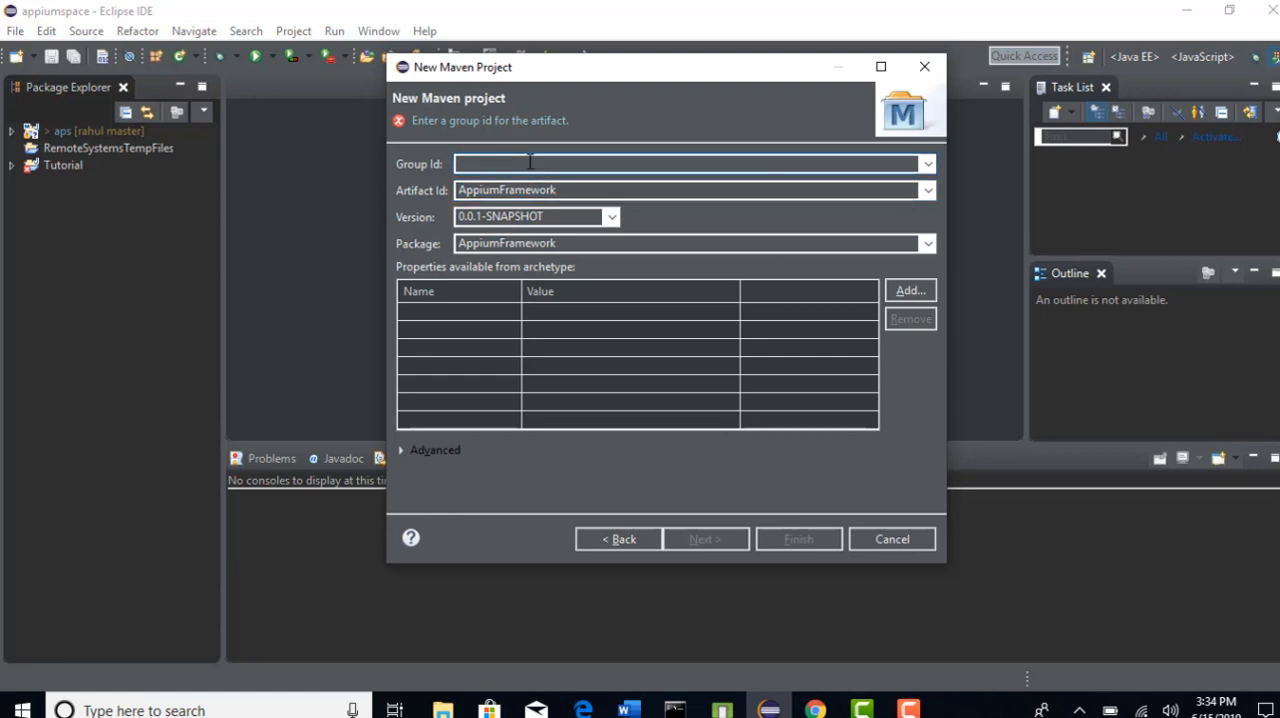
type("practise")
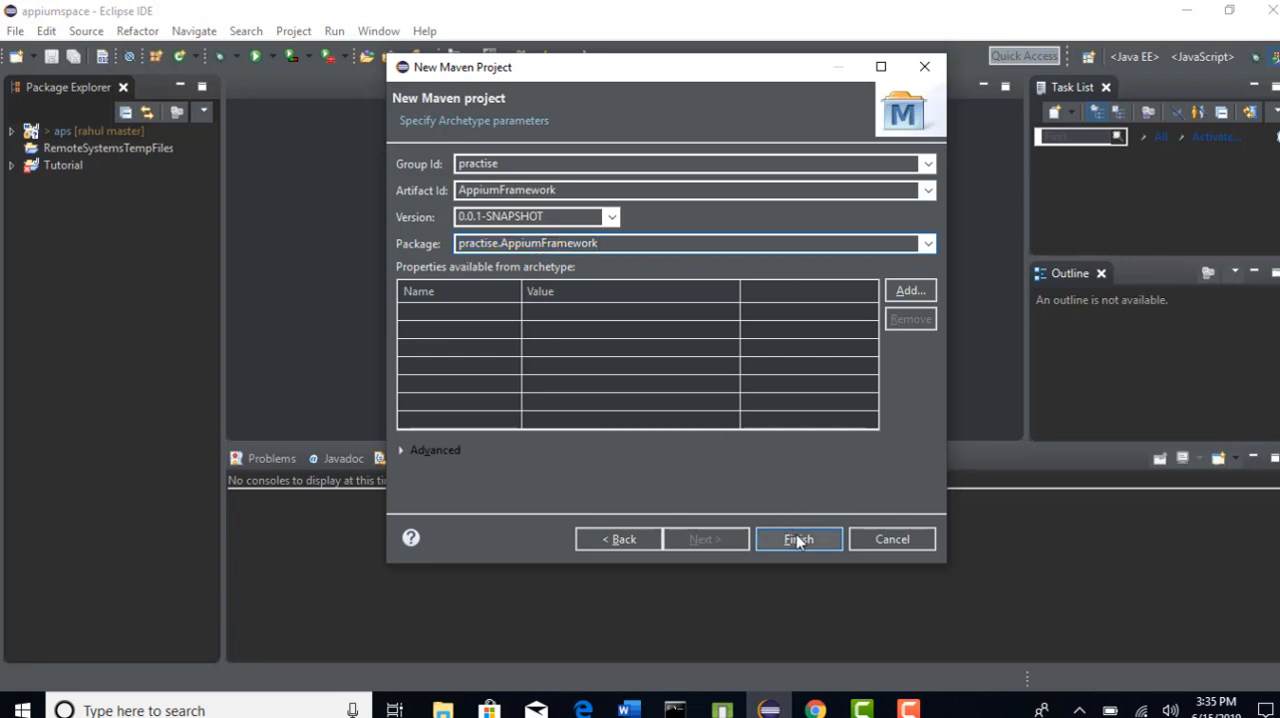
left_click(798, 540)
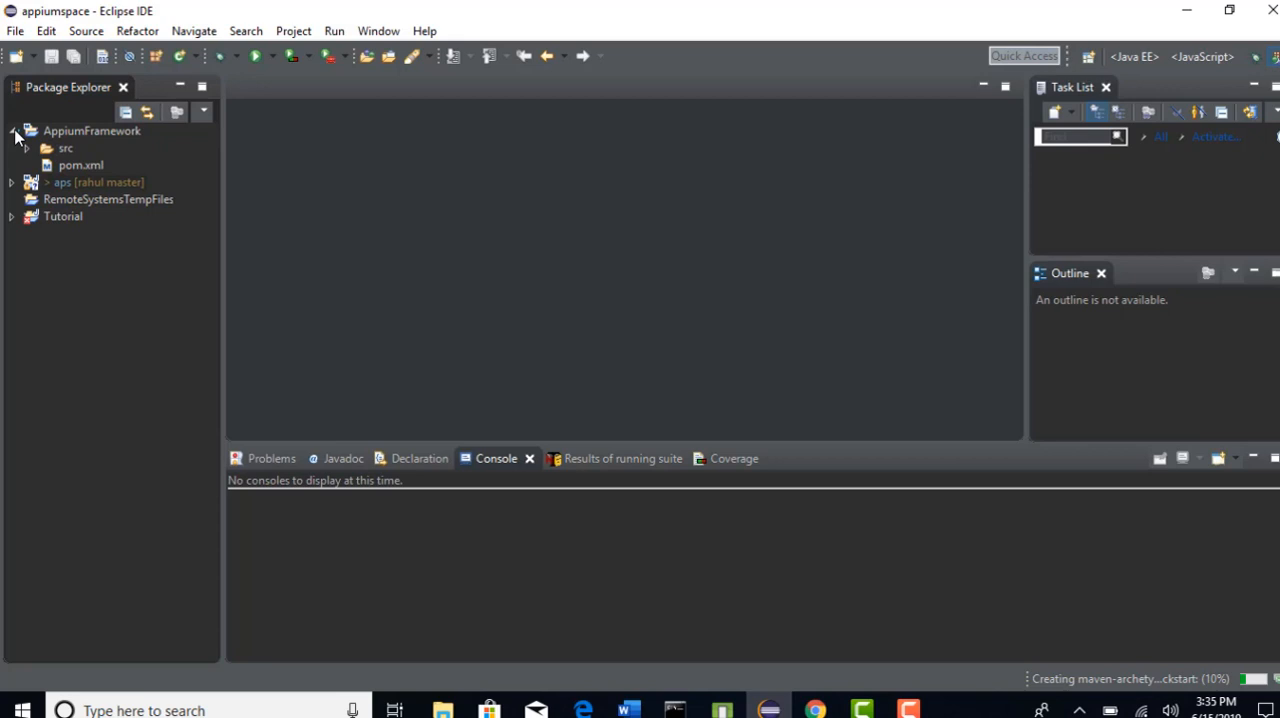
Expand AppiumFramework and its src/main/java and src/test/java folders in Package Explorer
left_click(12, 132)
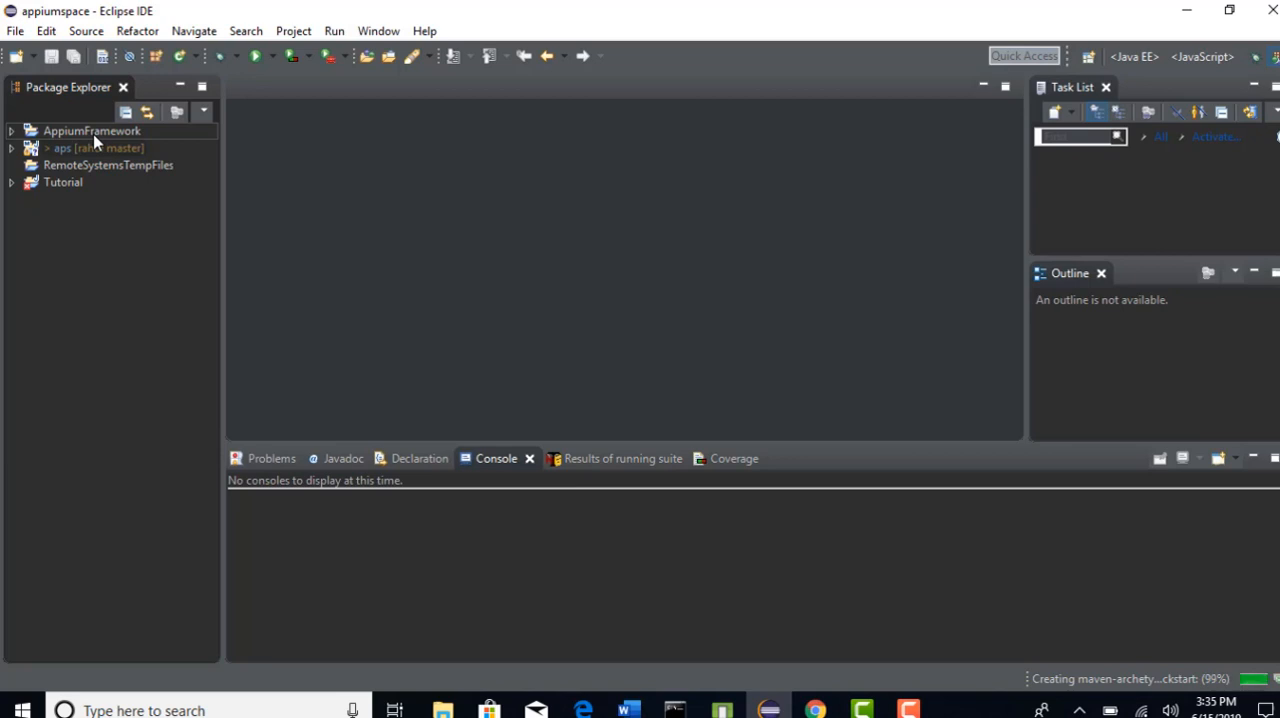
mouse_move(84, 136)
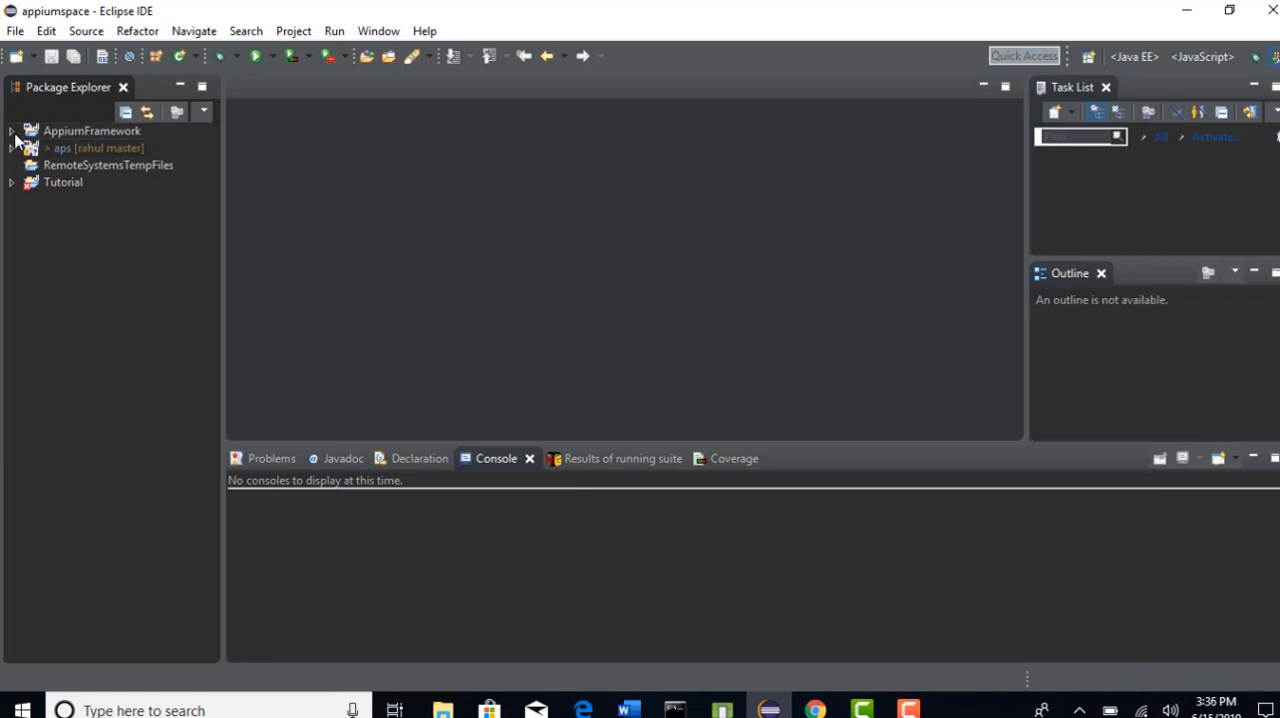
left_click(10, 130)
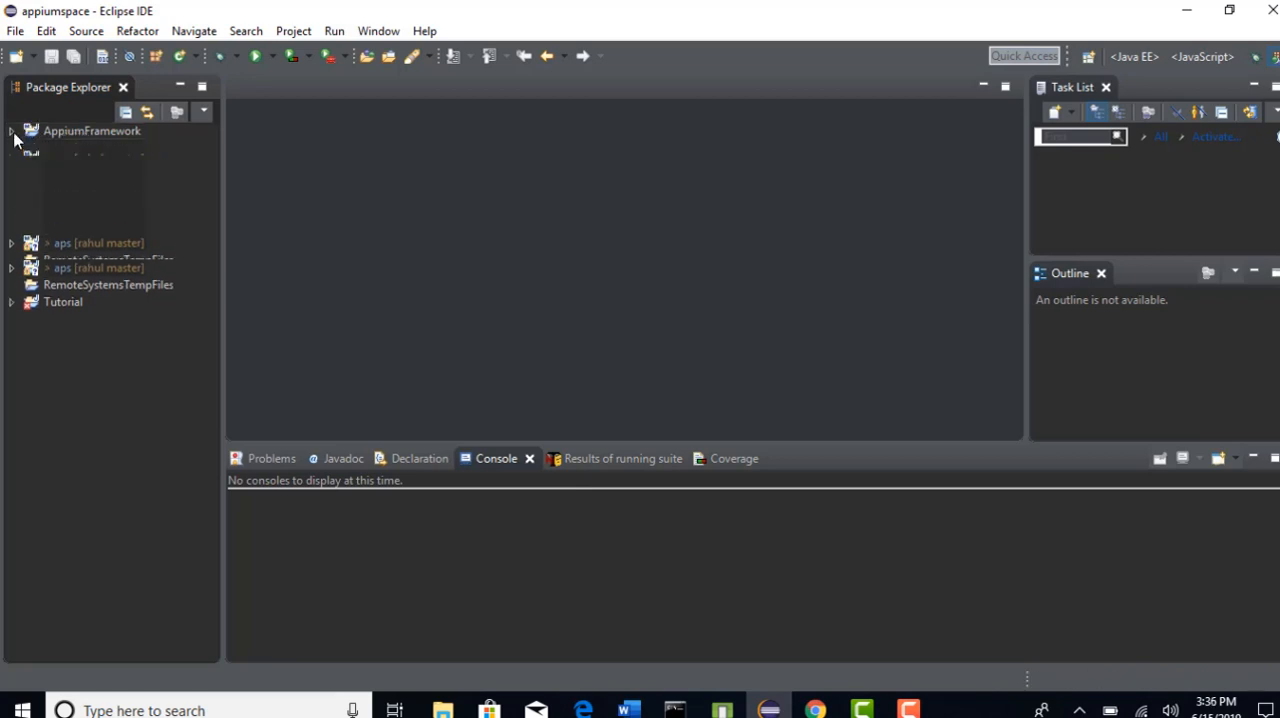
left_click(12, 132)
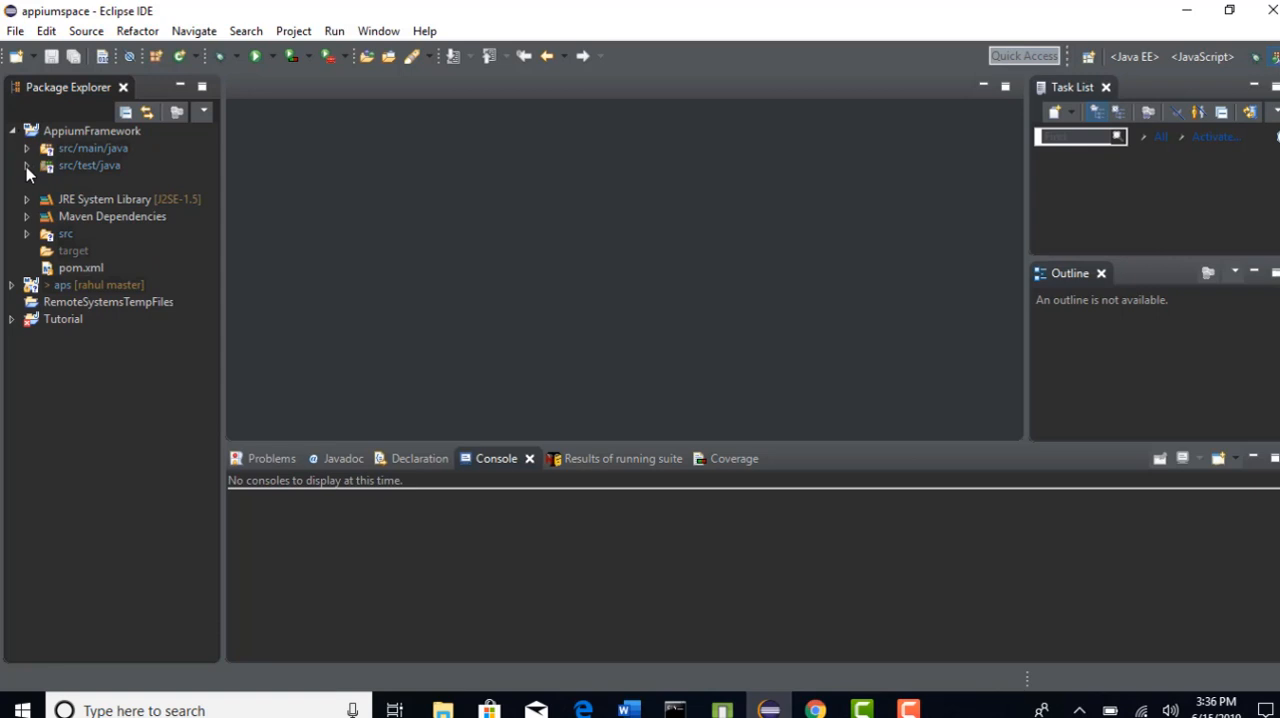
left_click(28, 164)
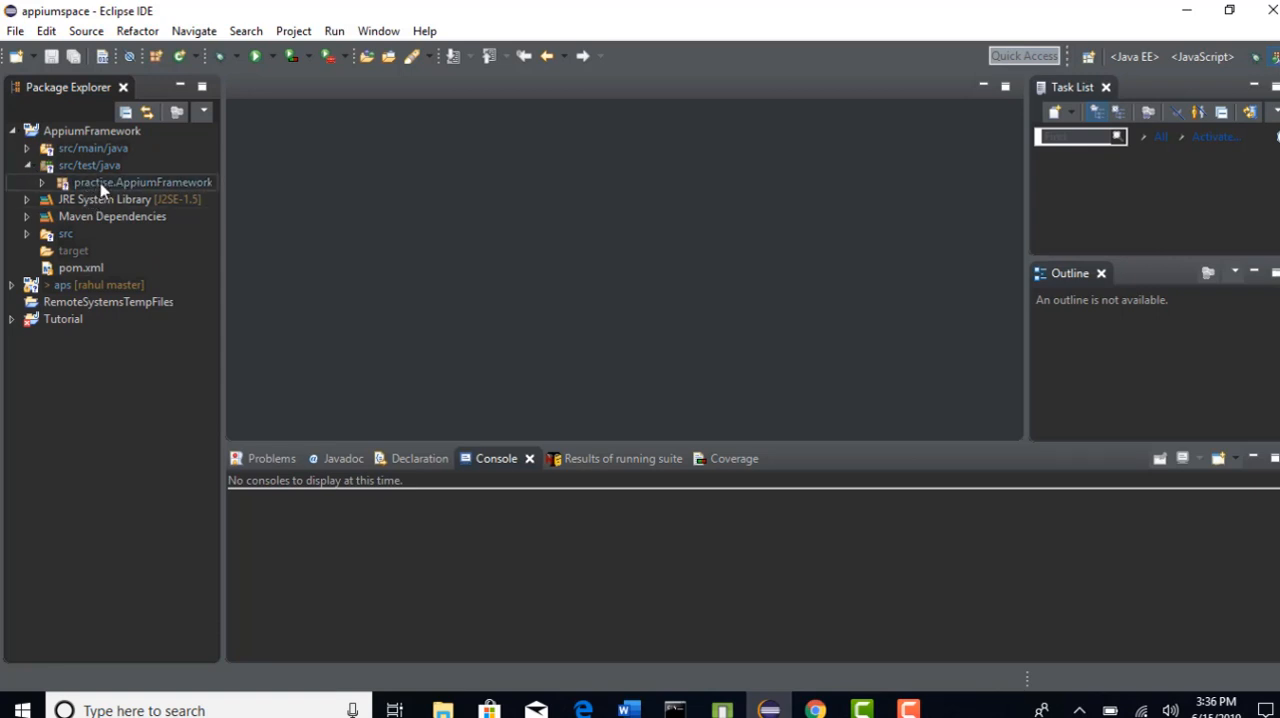
mouse_move(178, 190)
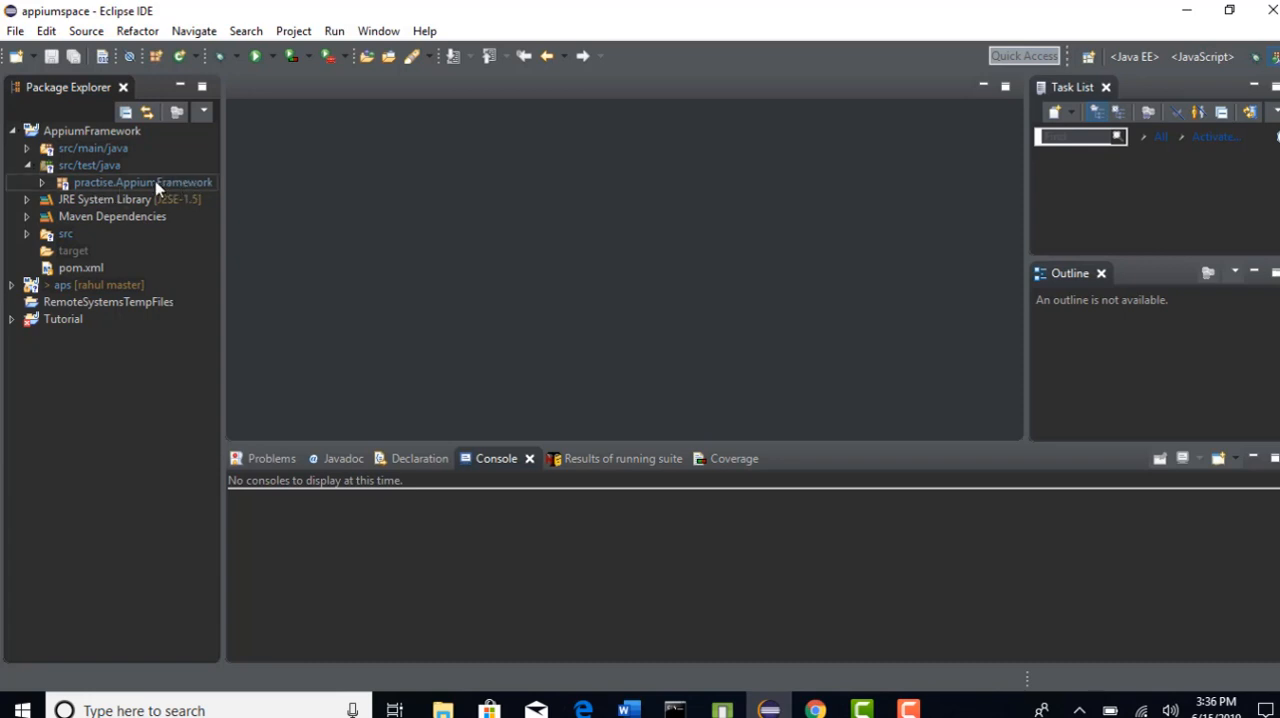
mouse_move(130, 192)
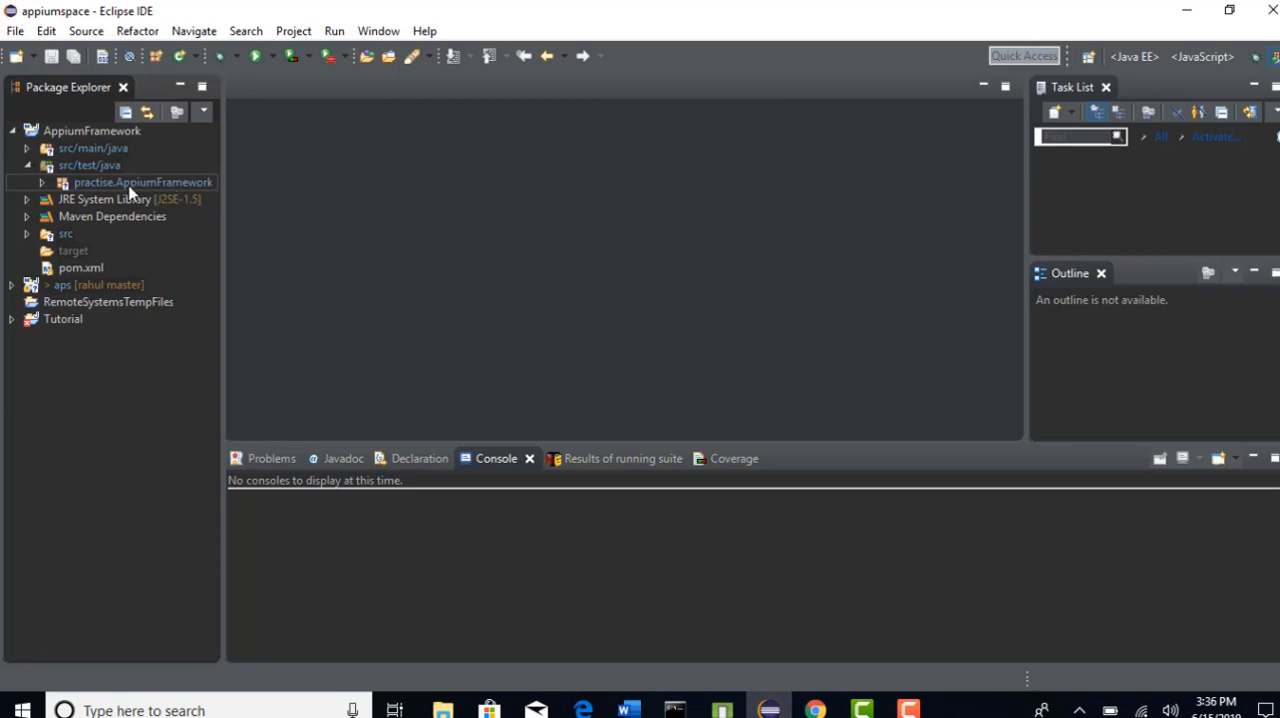
left_click(42, 182)
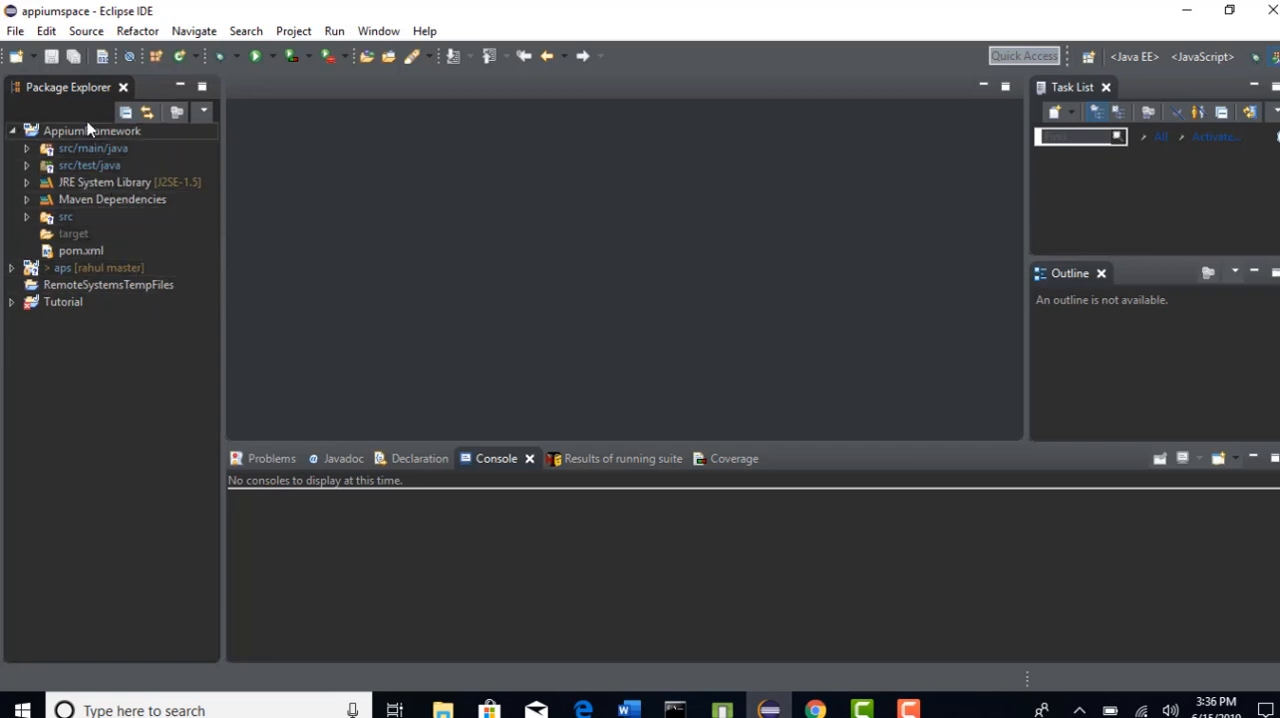
left_click(88, 164)
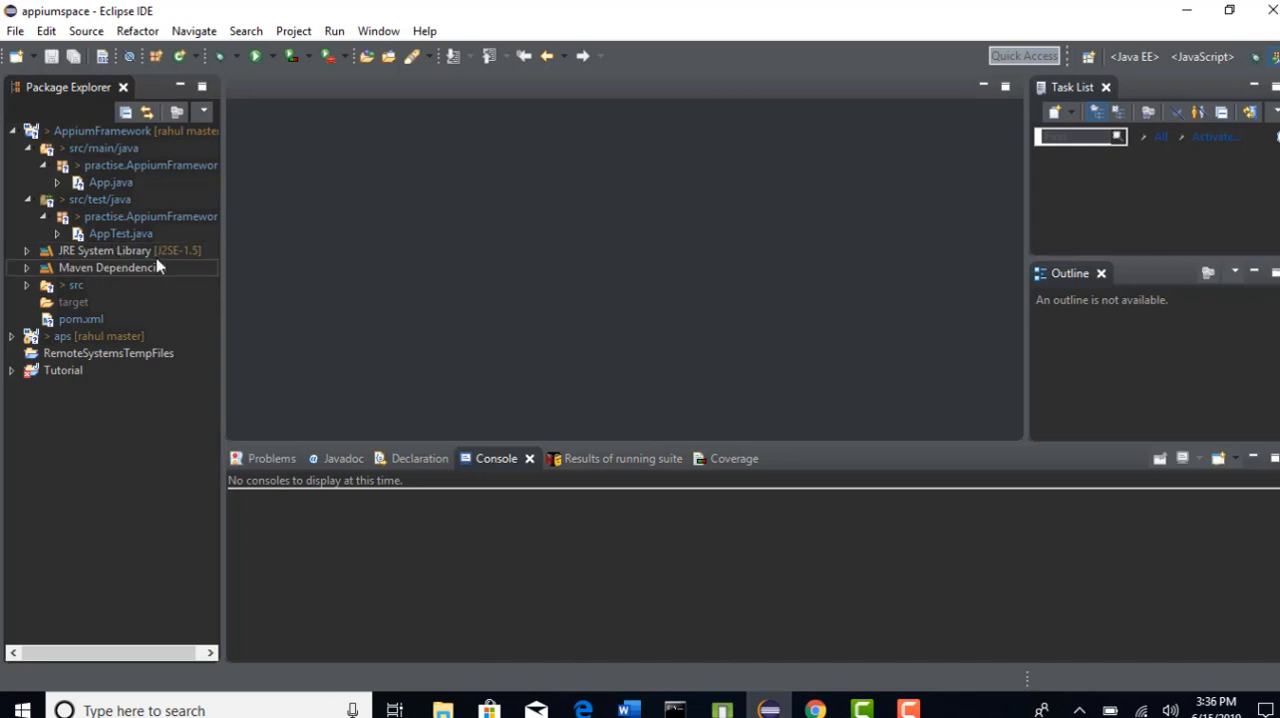
mouse_move(184, 258)
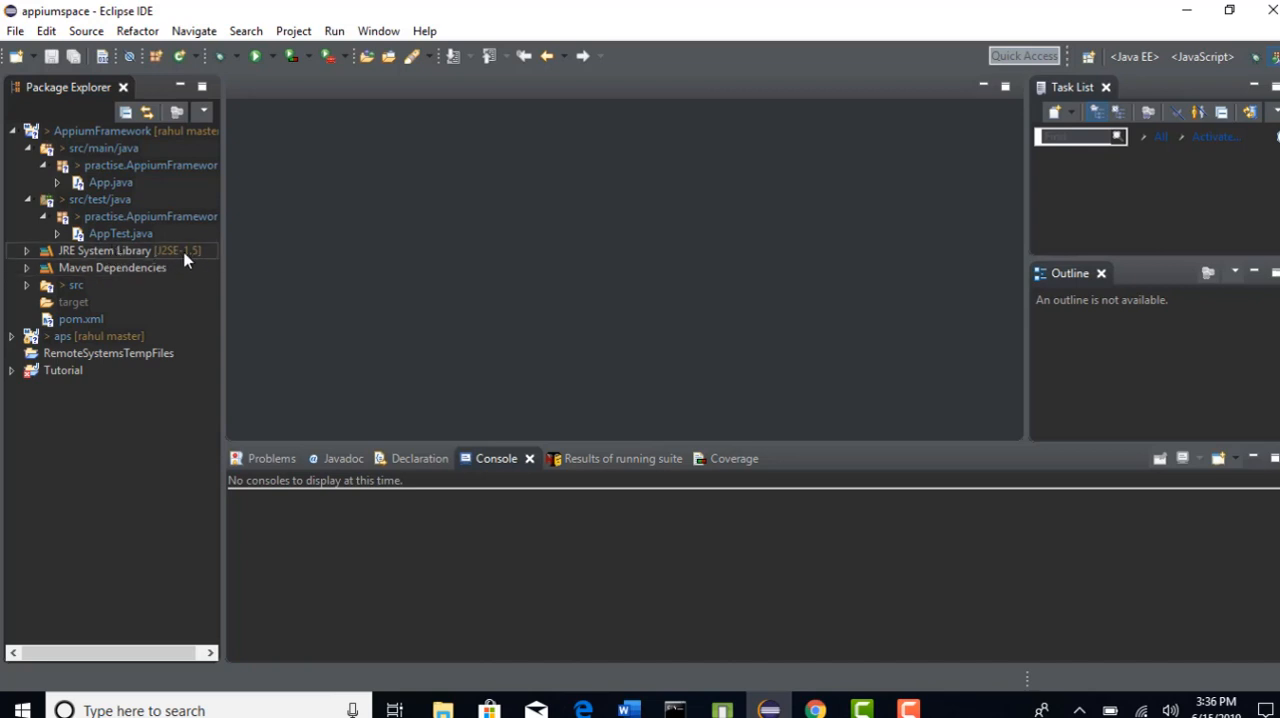
mouse_move(176, 260)
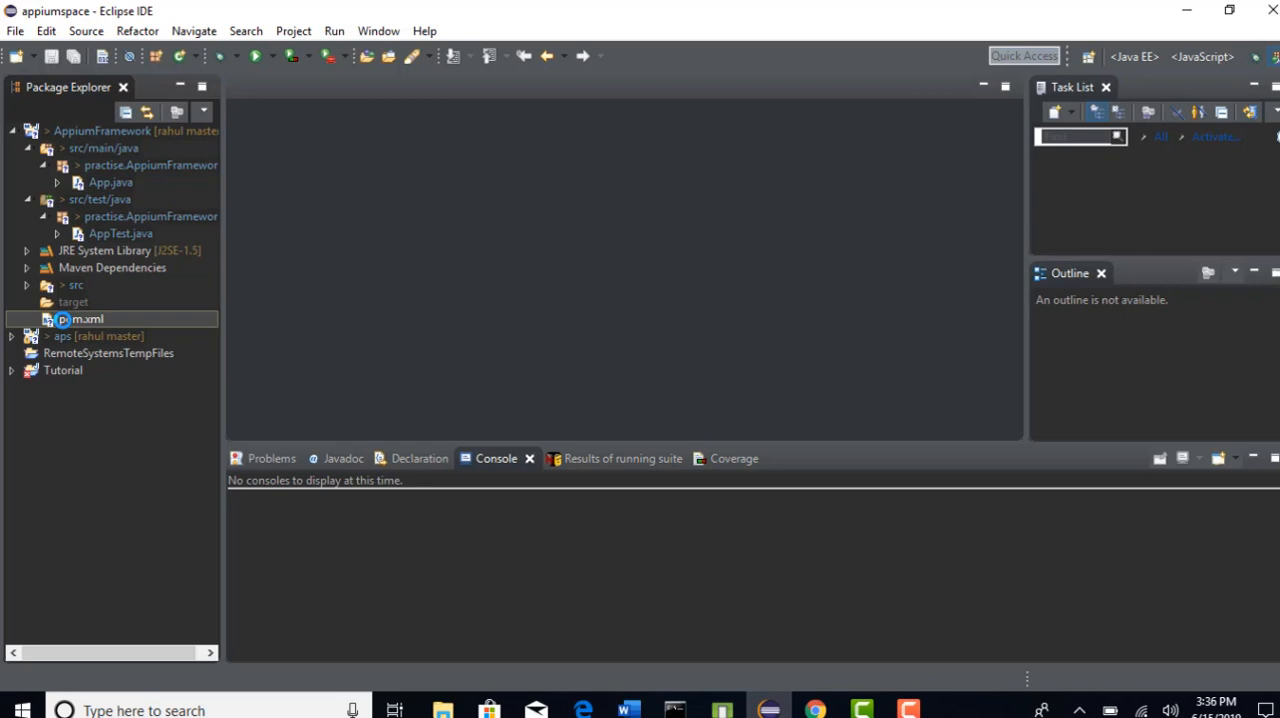
Review pom.xml's group, artifact and junit dependency, then return to the Word outline
double_click(88, 318)
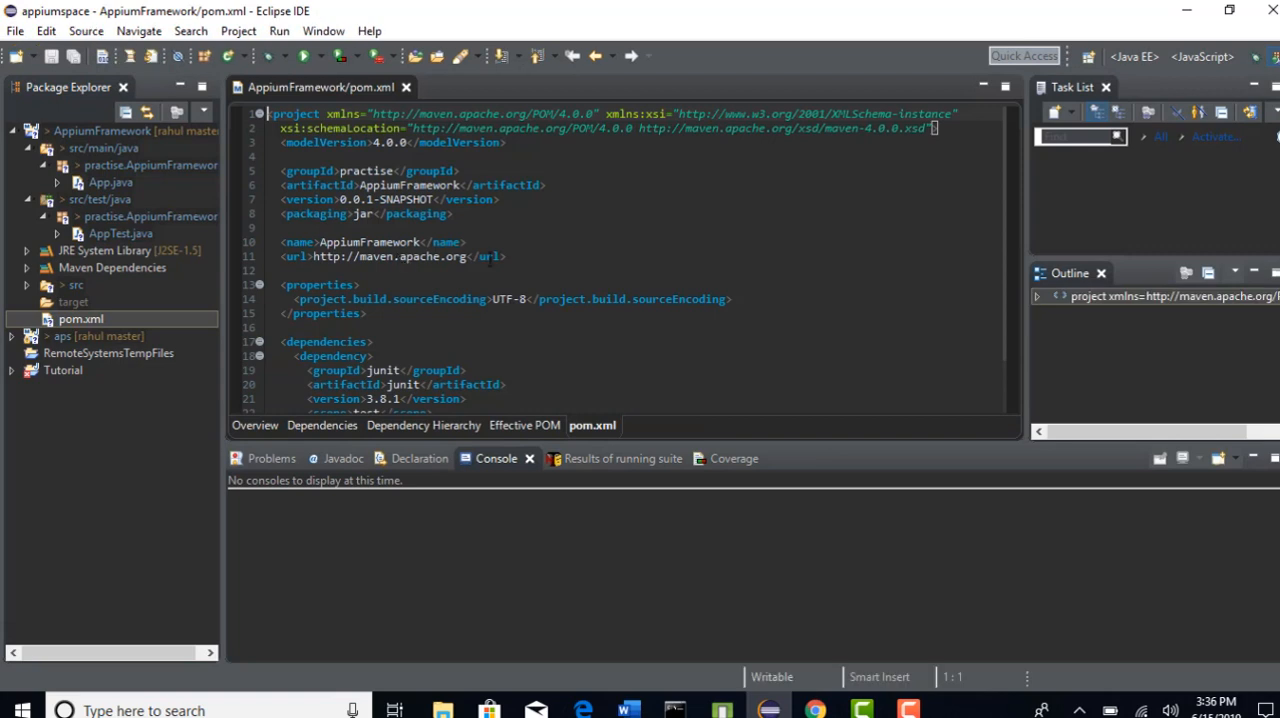
scroll("down", 3)
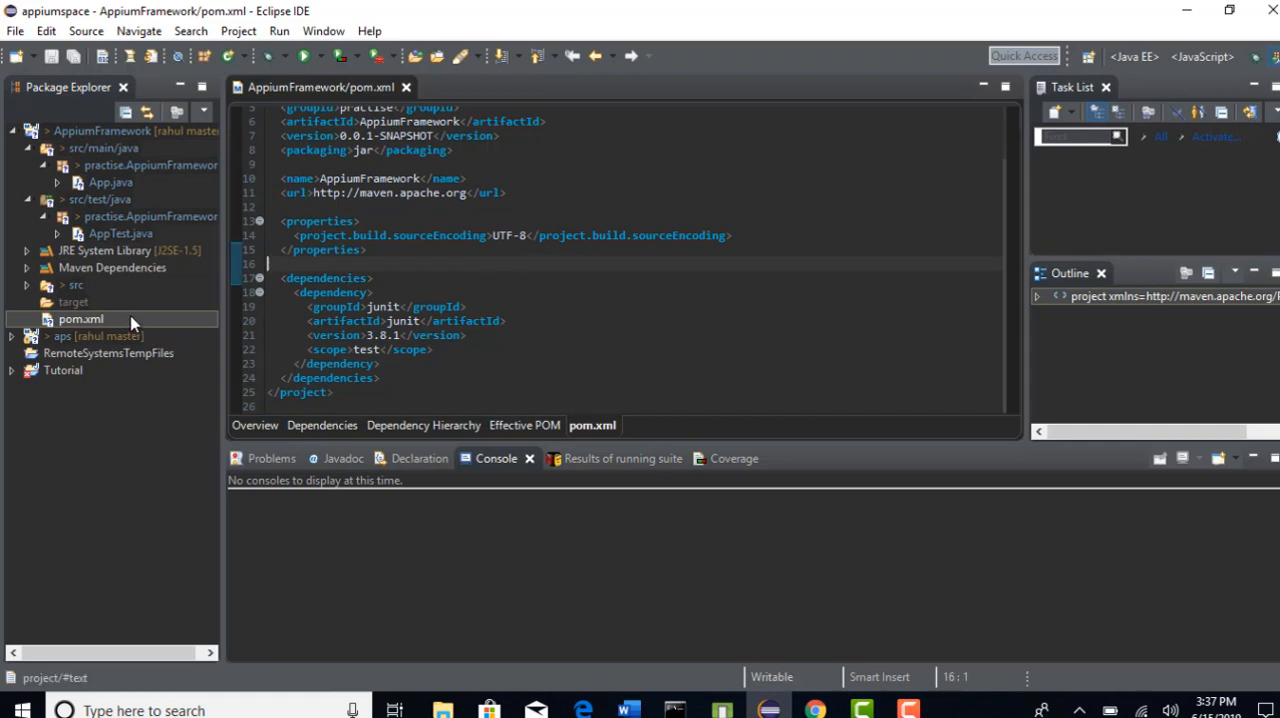
mouse_move(594, 164)
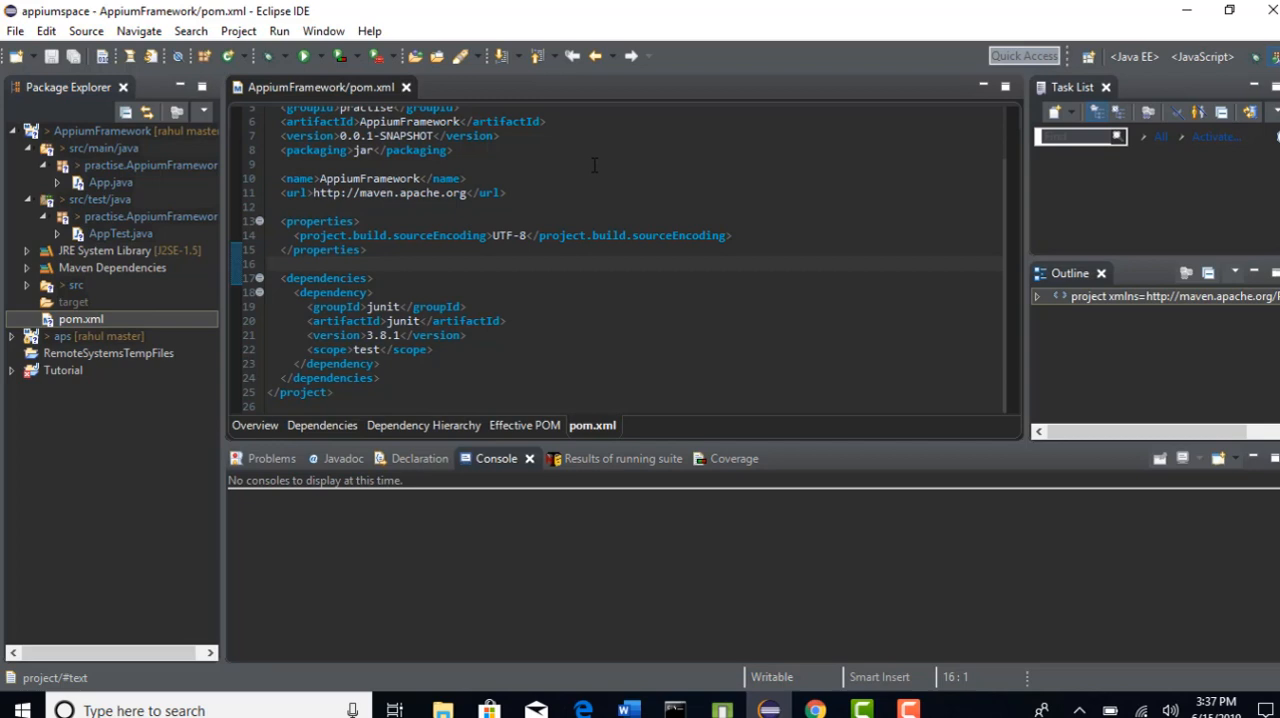
left_click(592, 164)
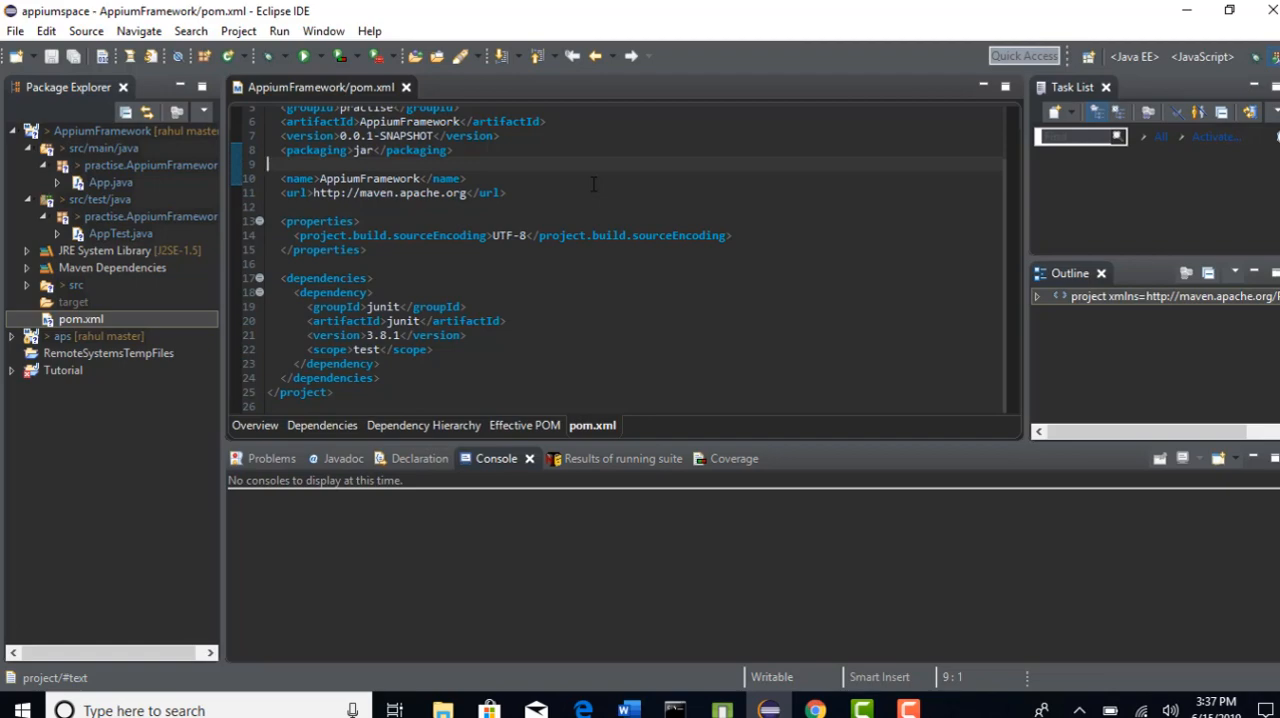
left_click(628, 710)
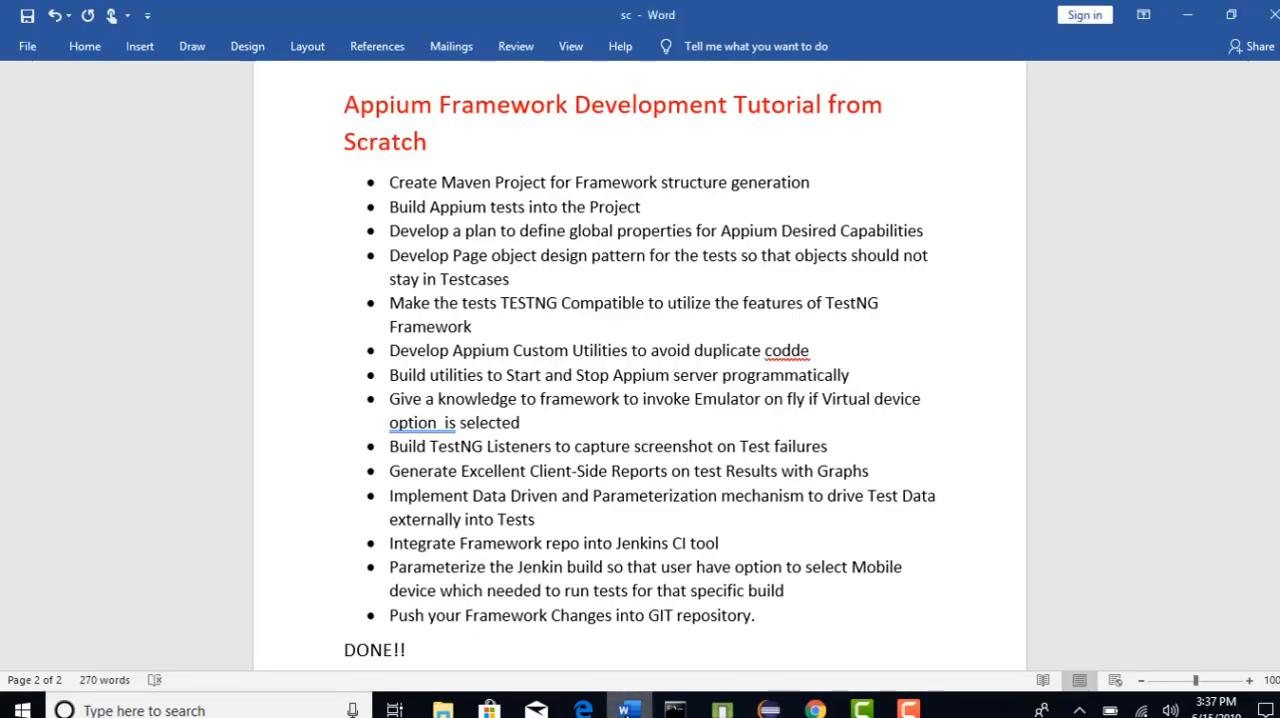
mouse_move(656, 206)
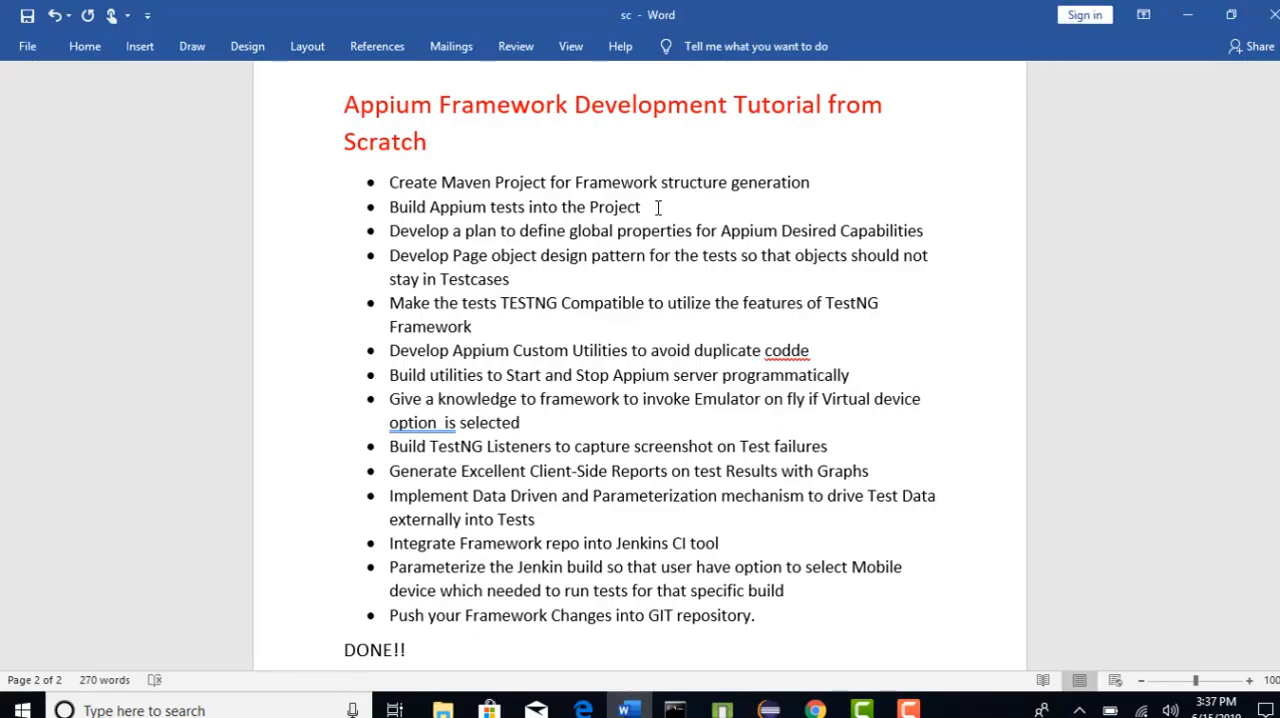
Highlight the bullet 'Build Appium tests into the Project' in the Word outline
triple_click(512, 206)
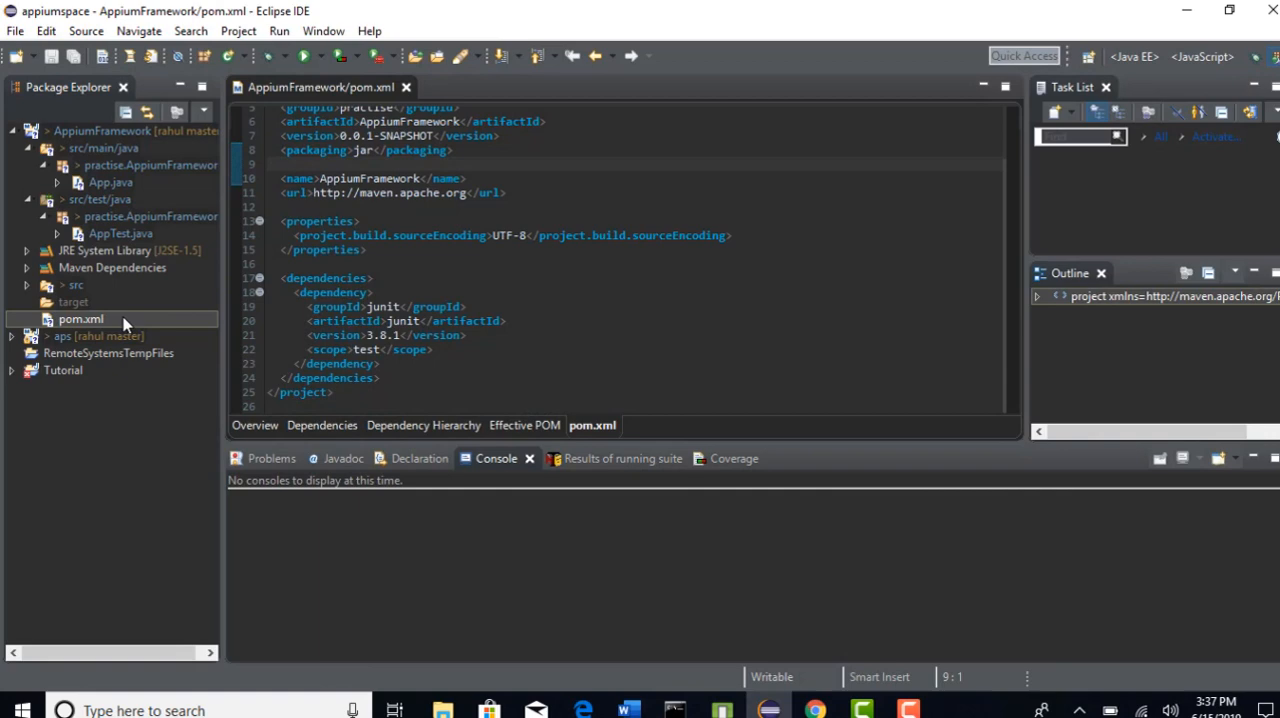
left_click(628, 710)
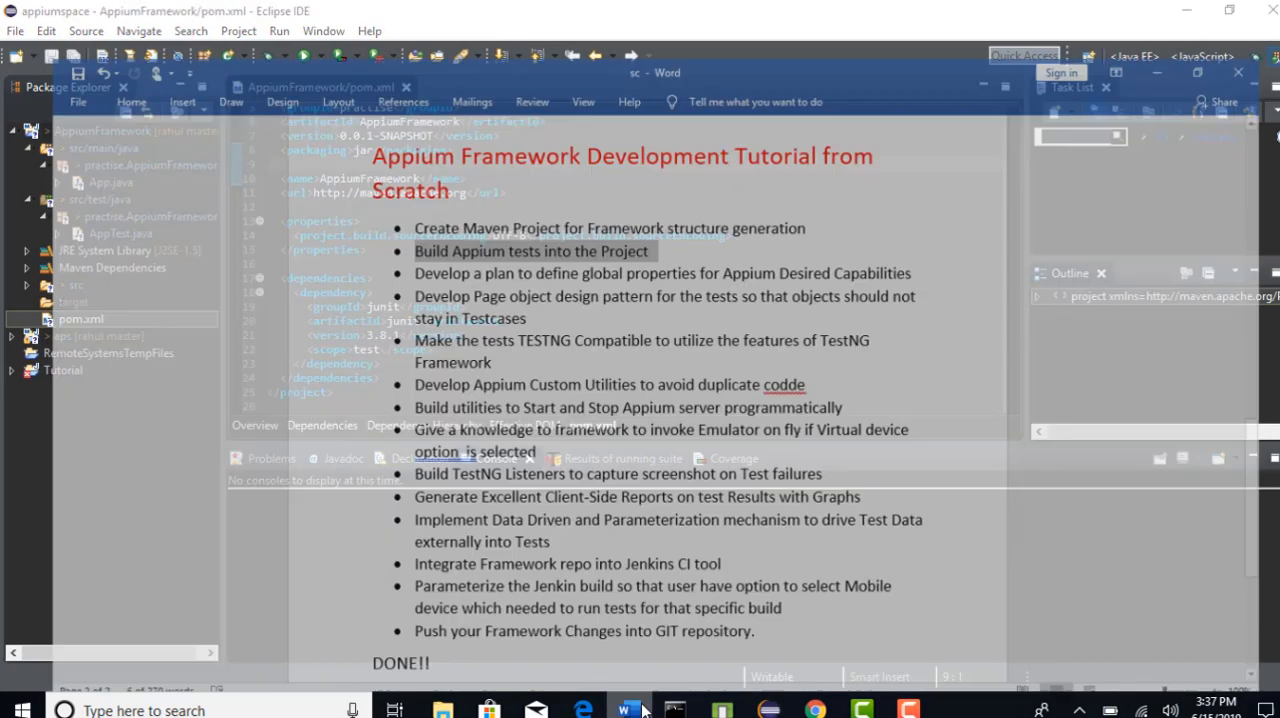
left_click(628, 710)
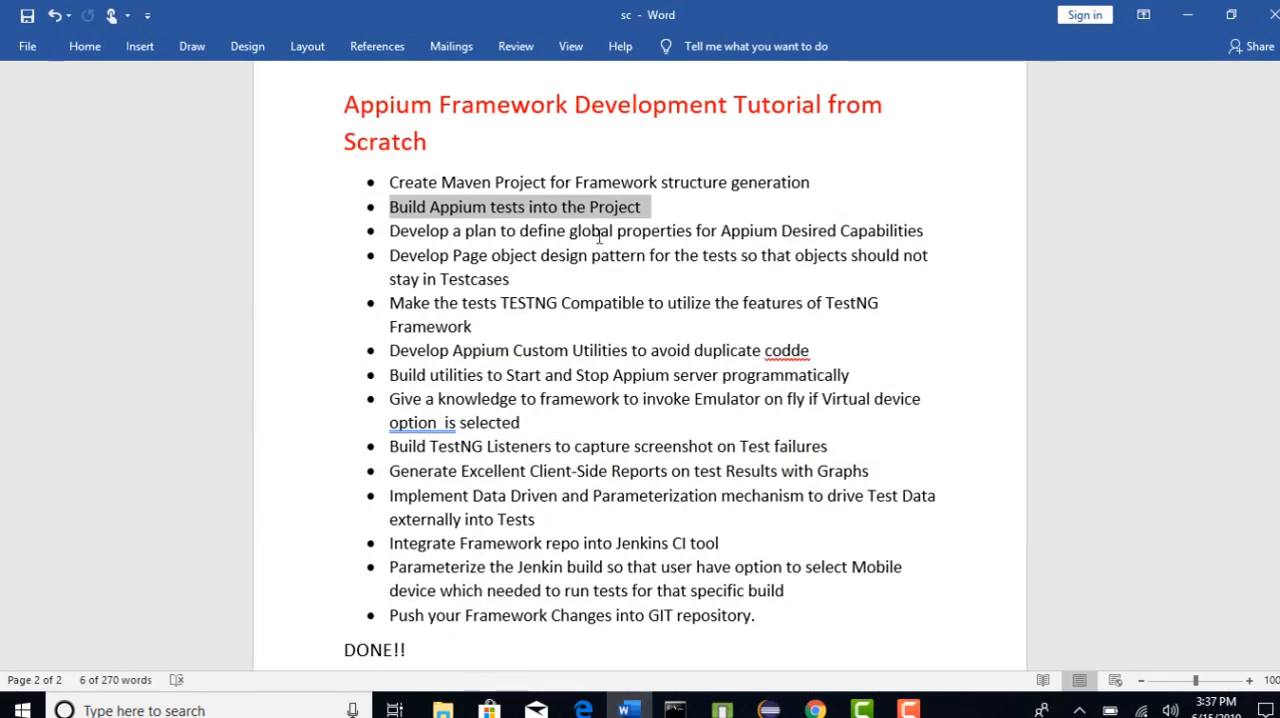